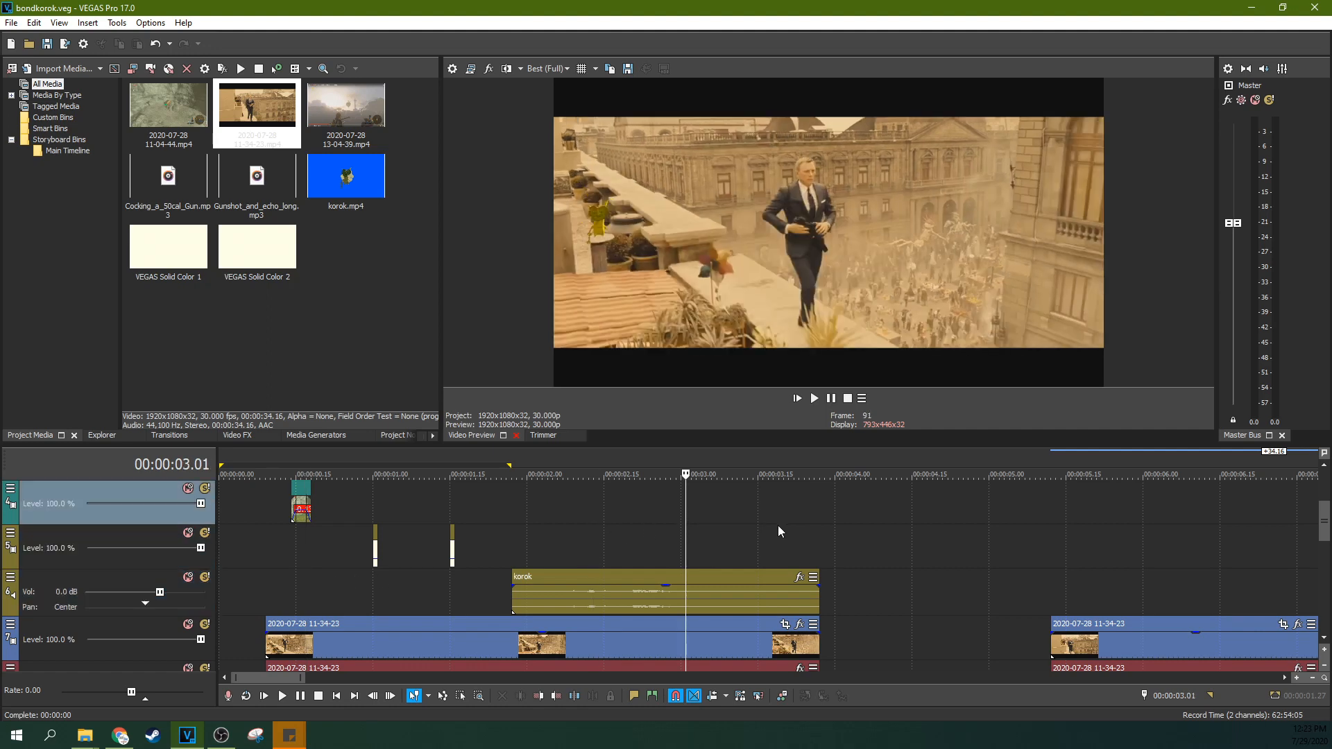
Scrub the rooftop footage and play from about 14 s, stopping near 15 s on Bond at the ledge.
left_click(480, 474)
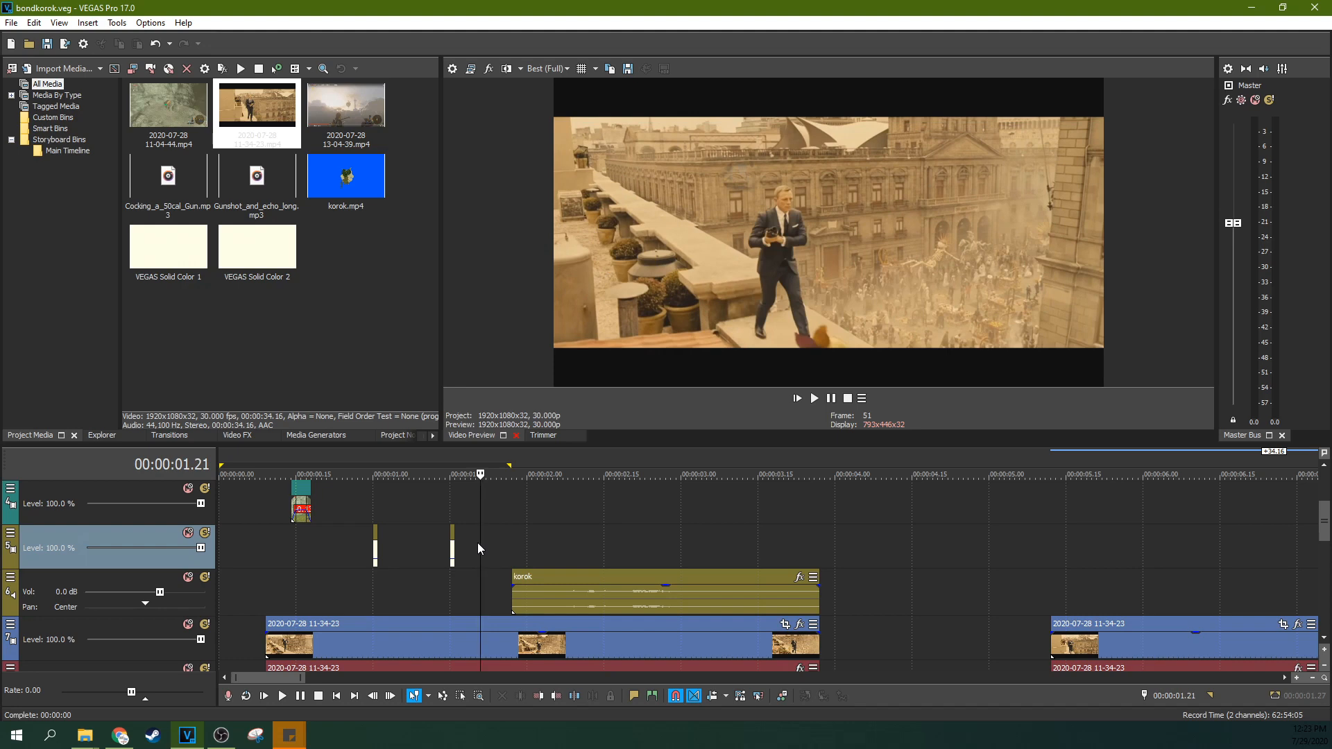
mouse_move(452, 507)
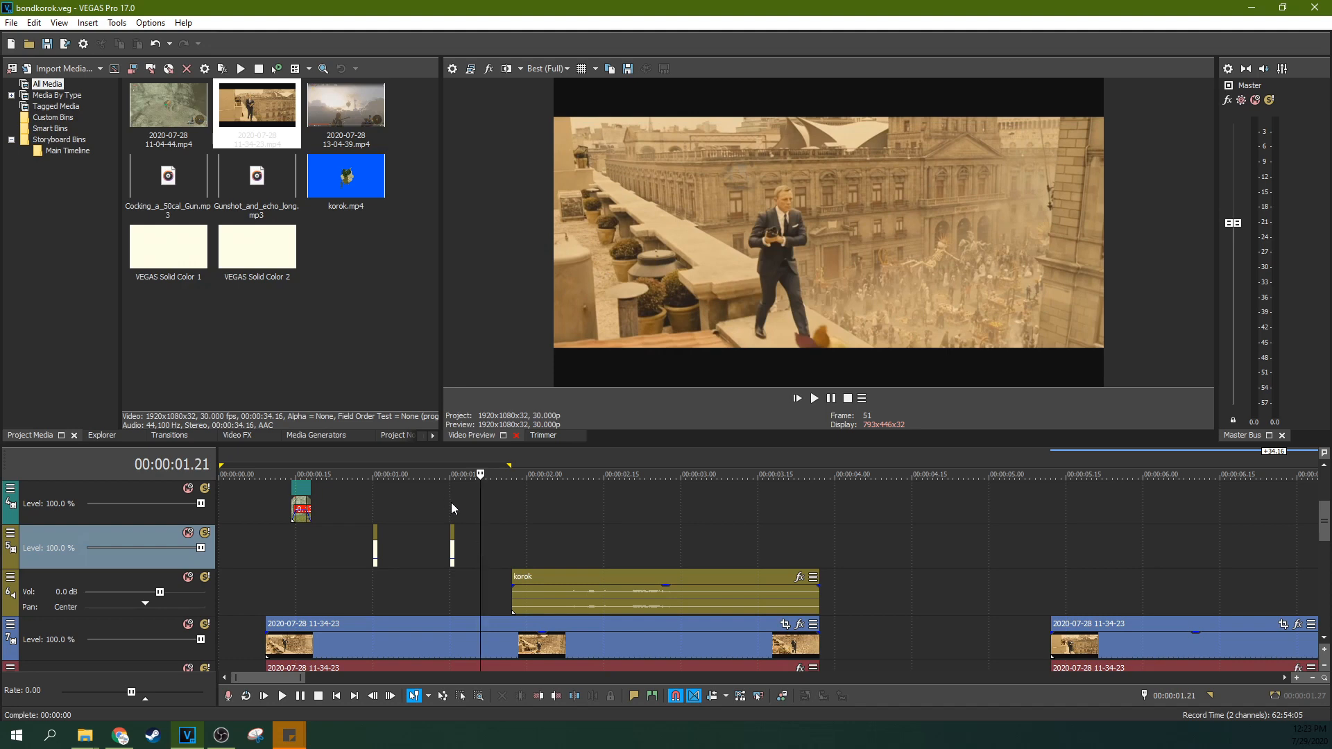
left_click(1066, 474)
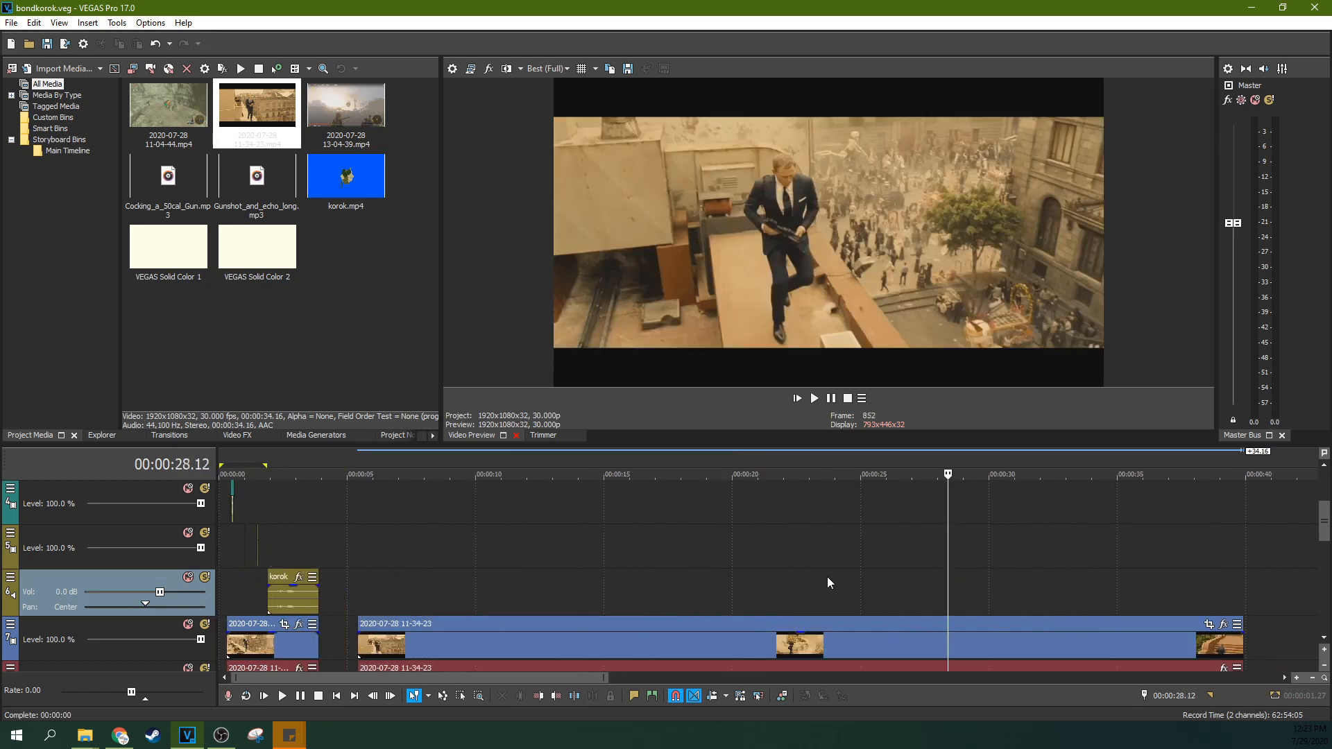
left_click(654, 473)
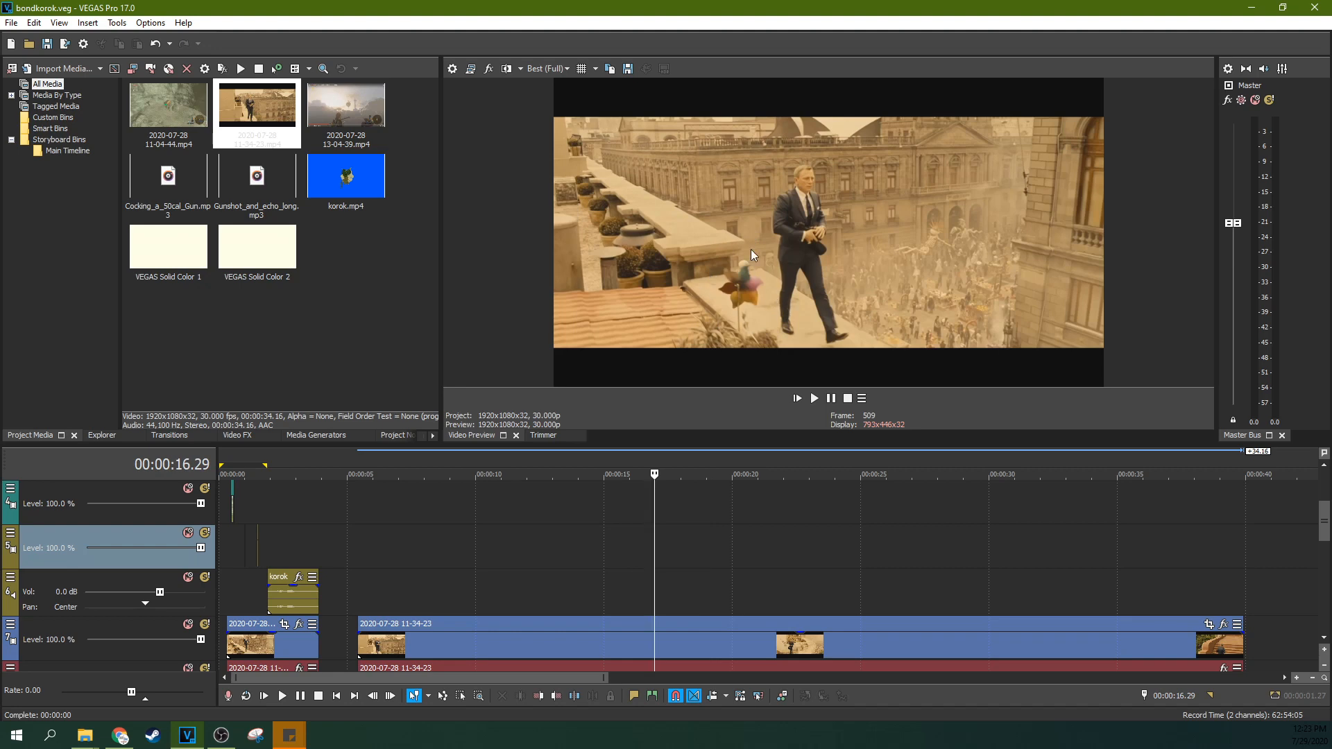
left_click(591, 474)
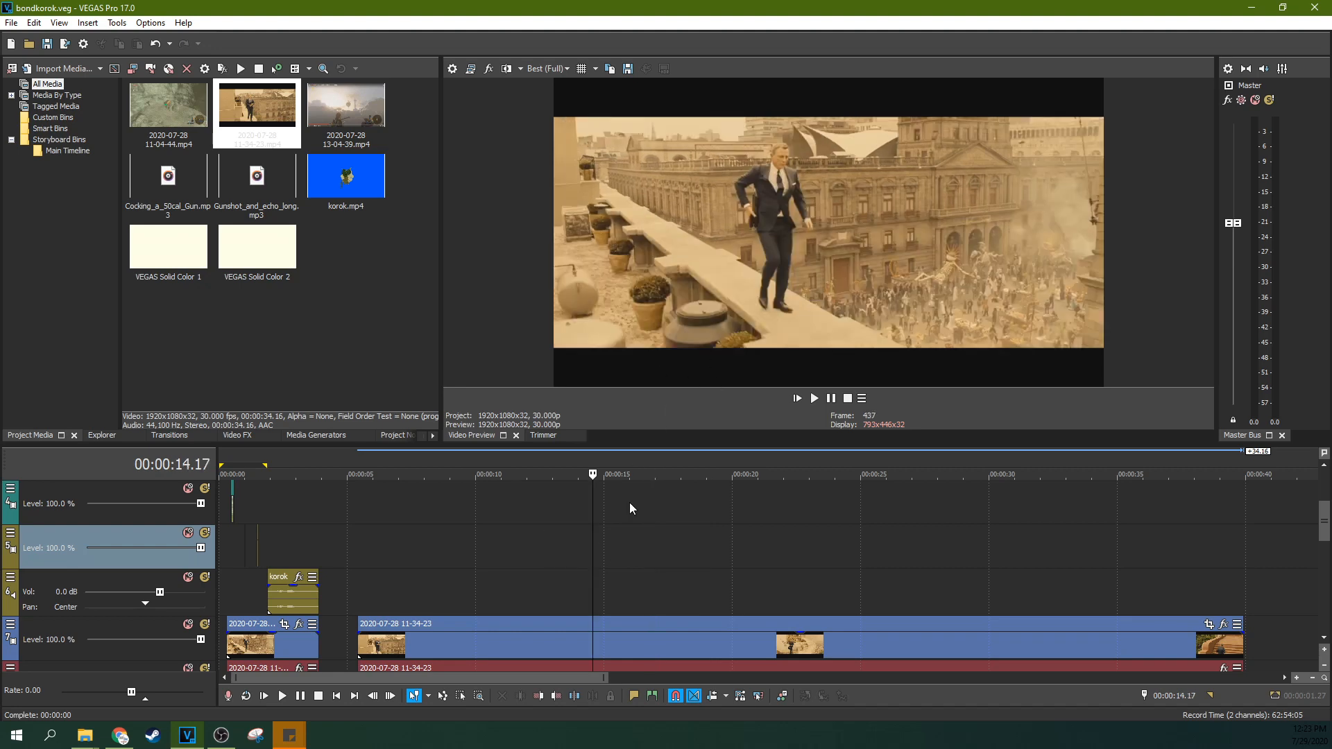
left_click(813, 398)
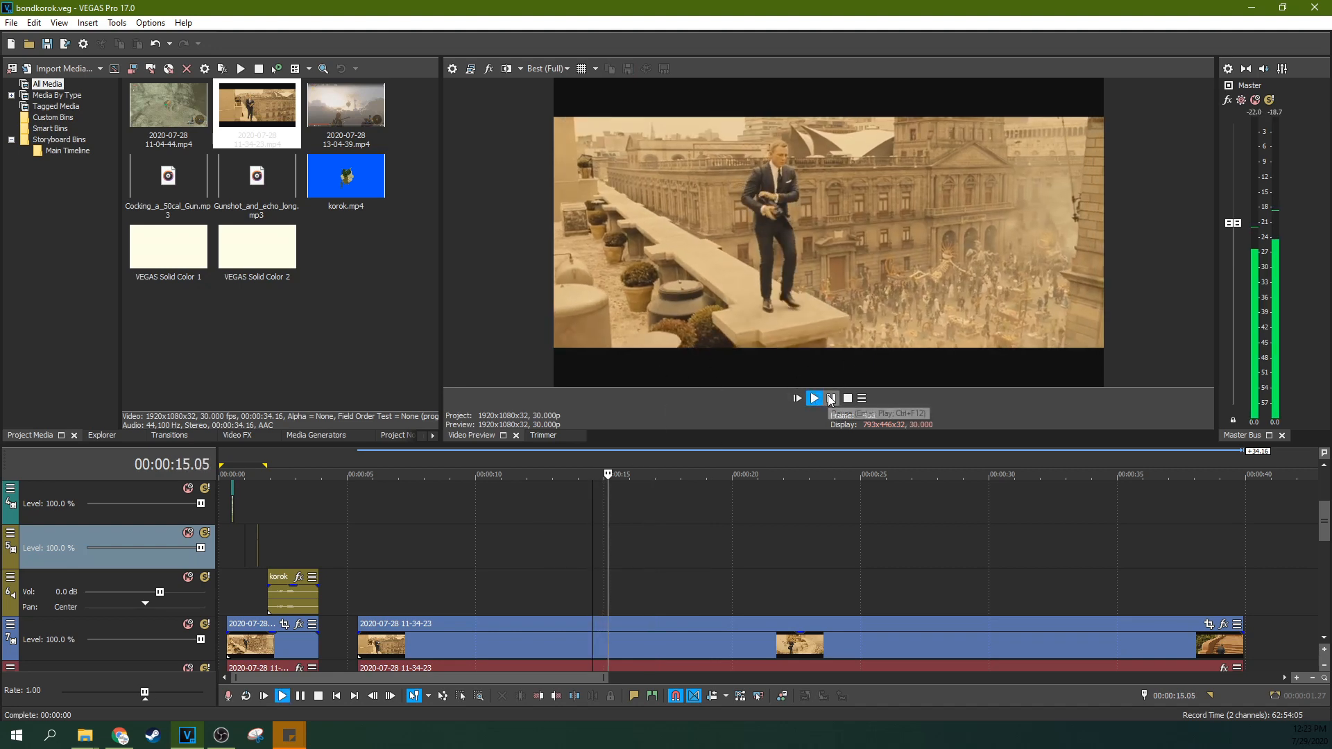
left_click(829, 398)
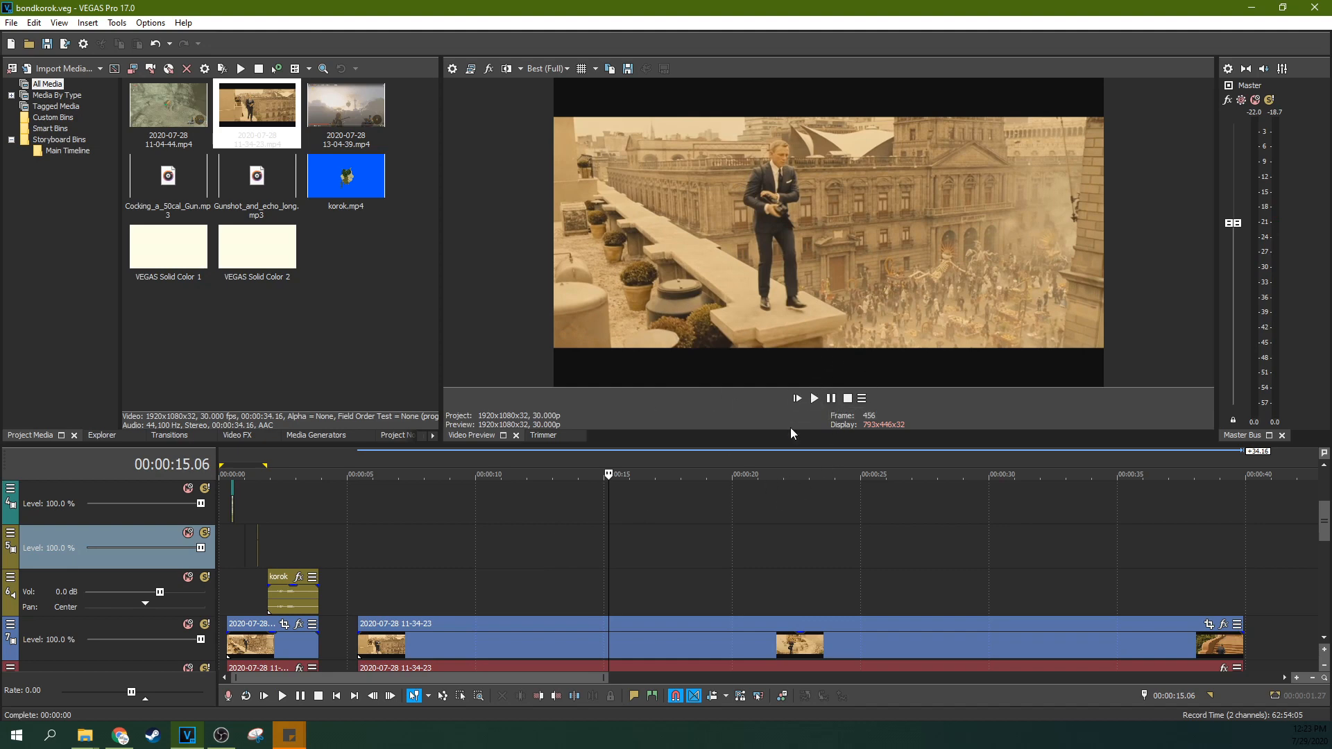
mouse_move(812, 398)
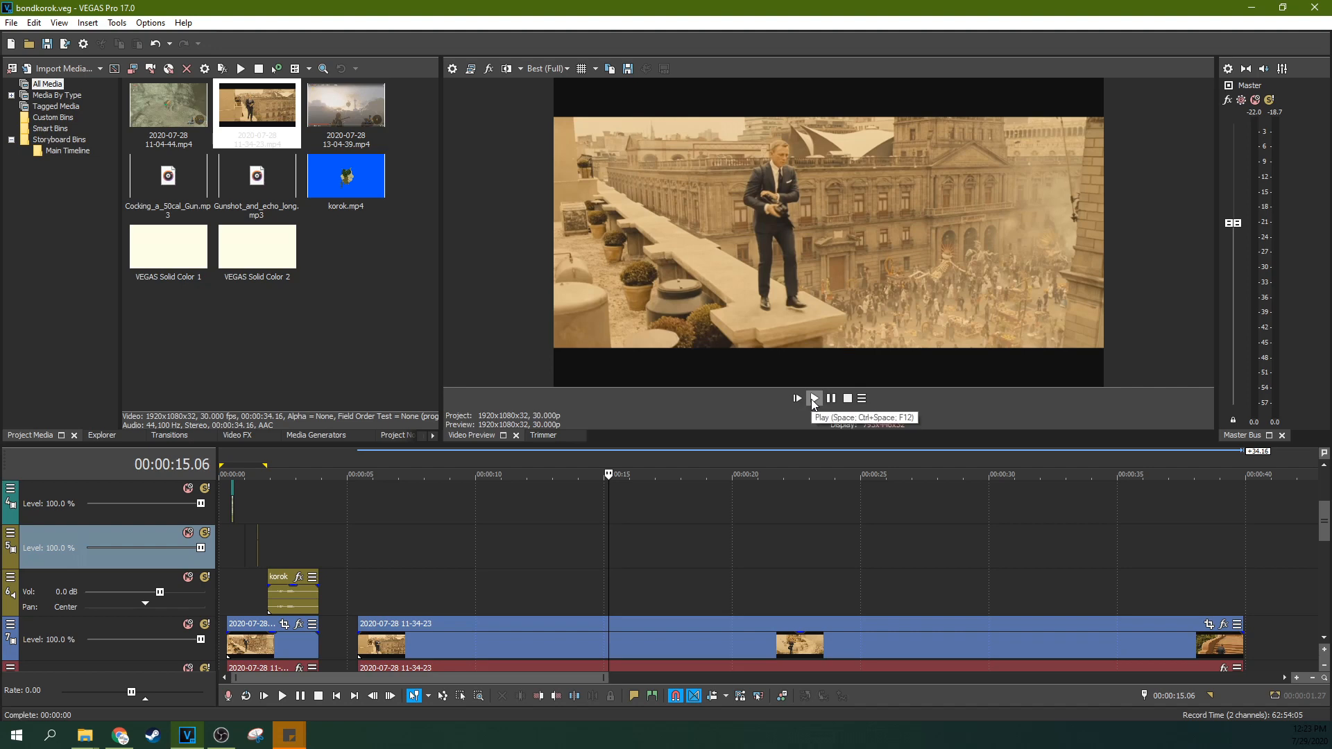
mouse_move(812, 397)
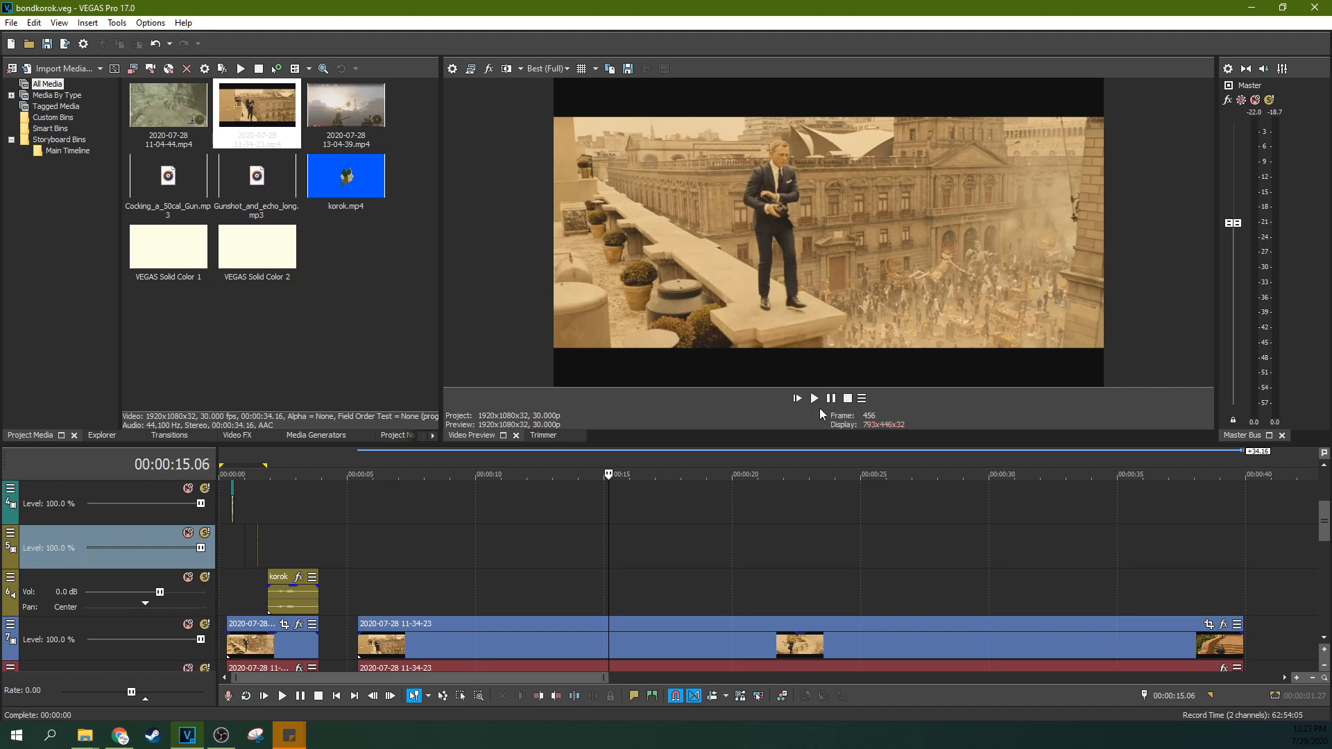
mouse_move(752, 355)
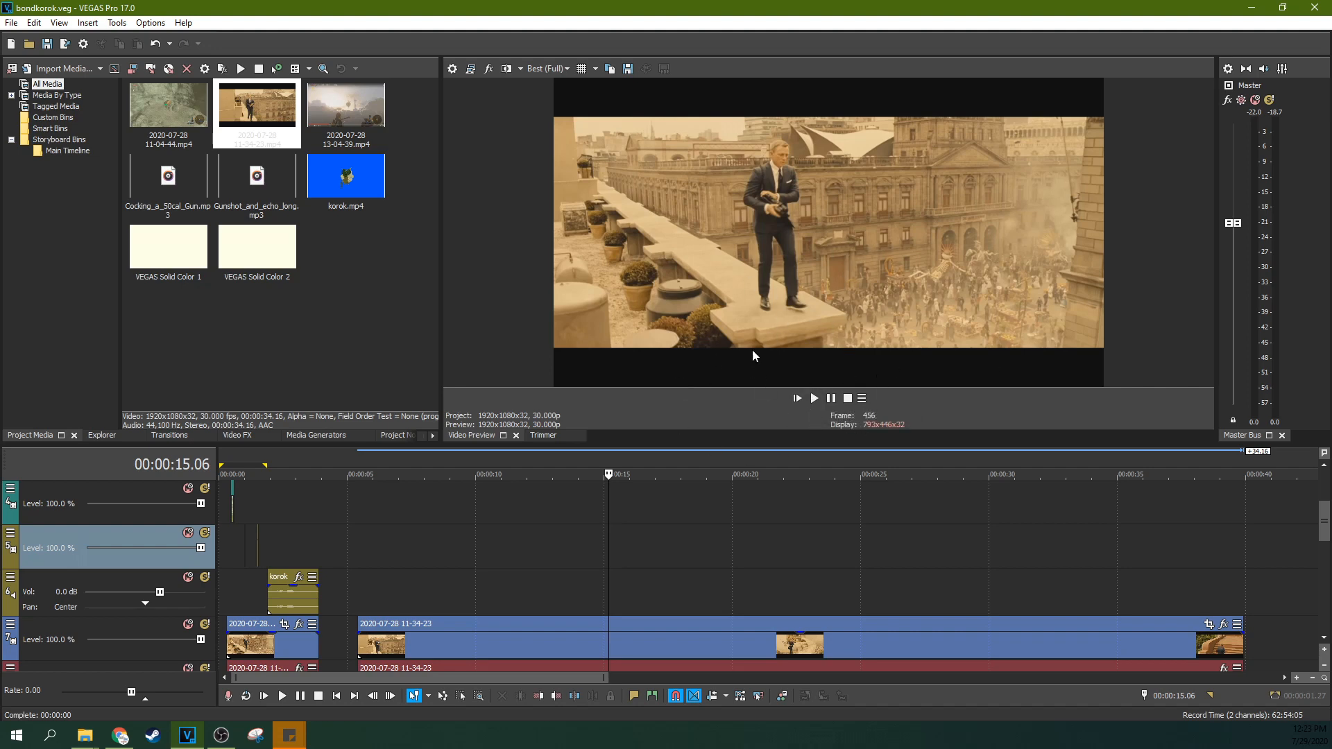
mouse_move(748, 253)
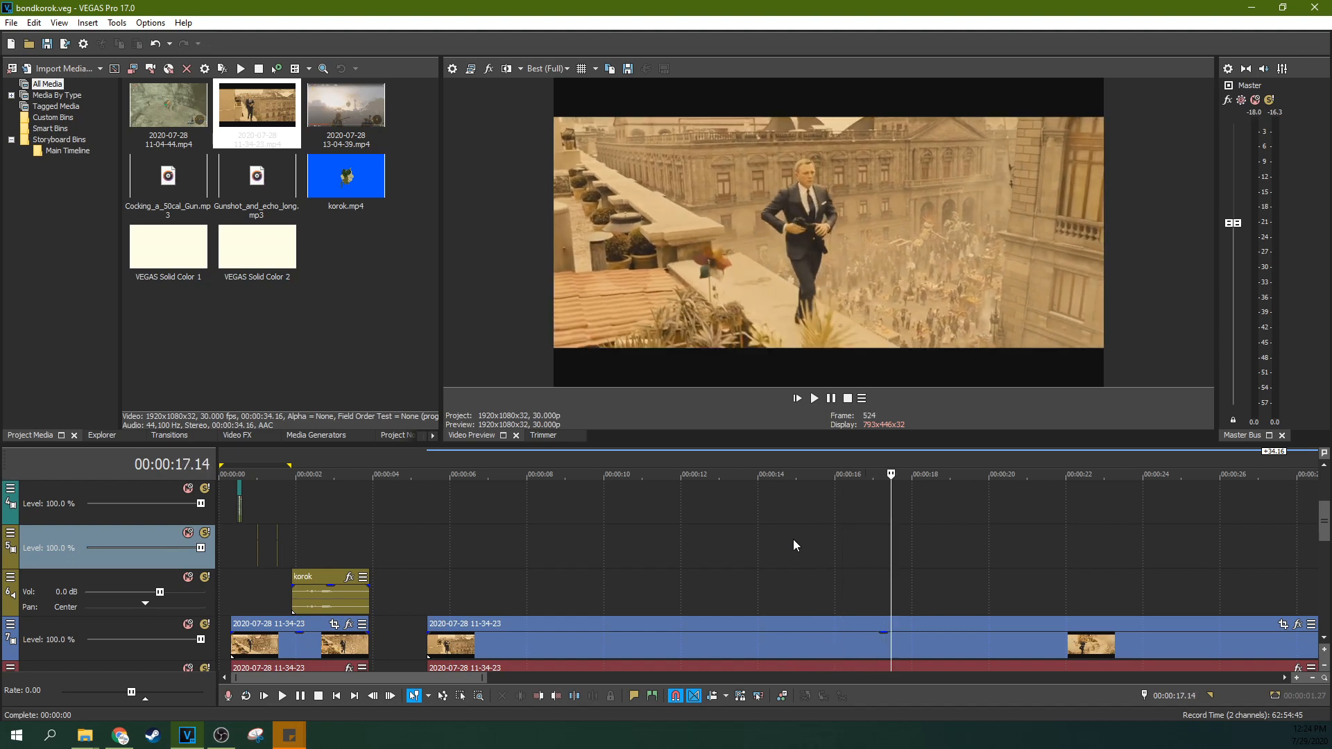
Move the playhead back to about 15 seconds where Bond stands on the ledge.
left_click(815, 474)
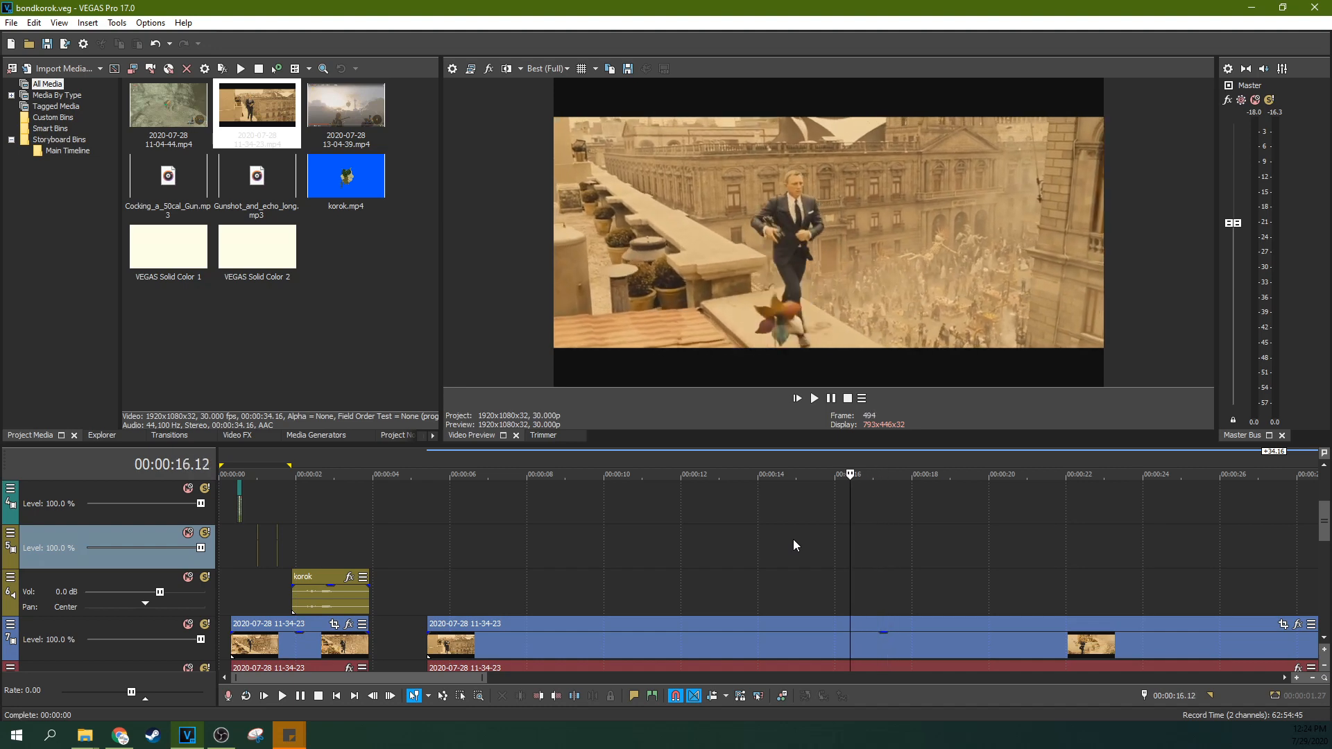
left_click(801, 474)
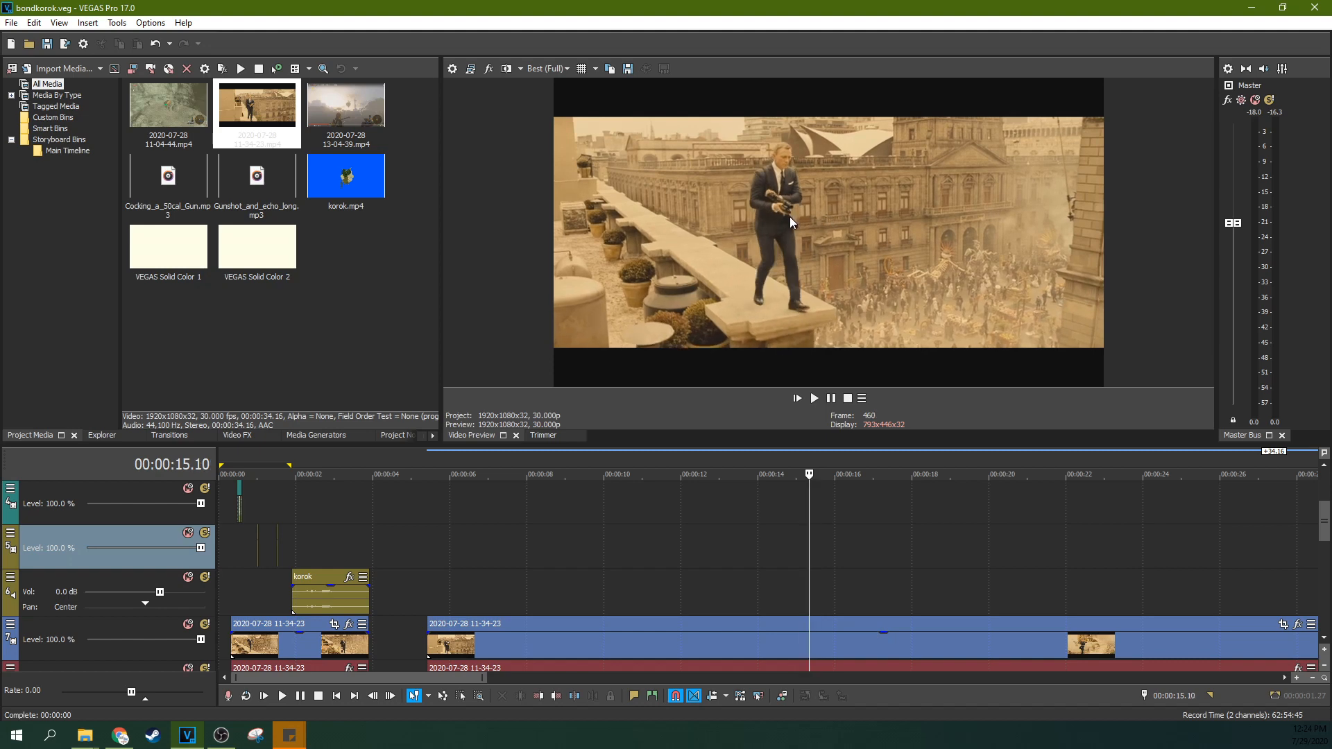
mouse_move(883, 246)
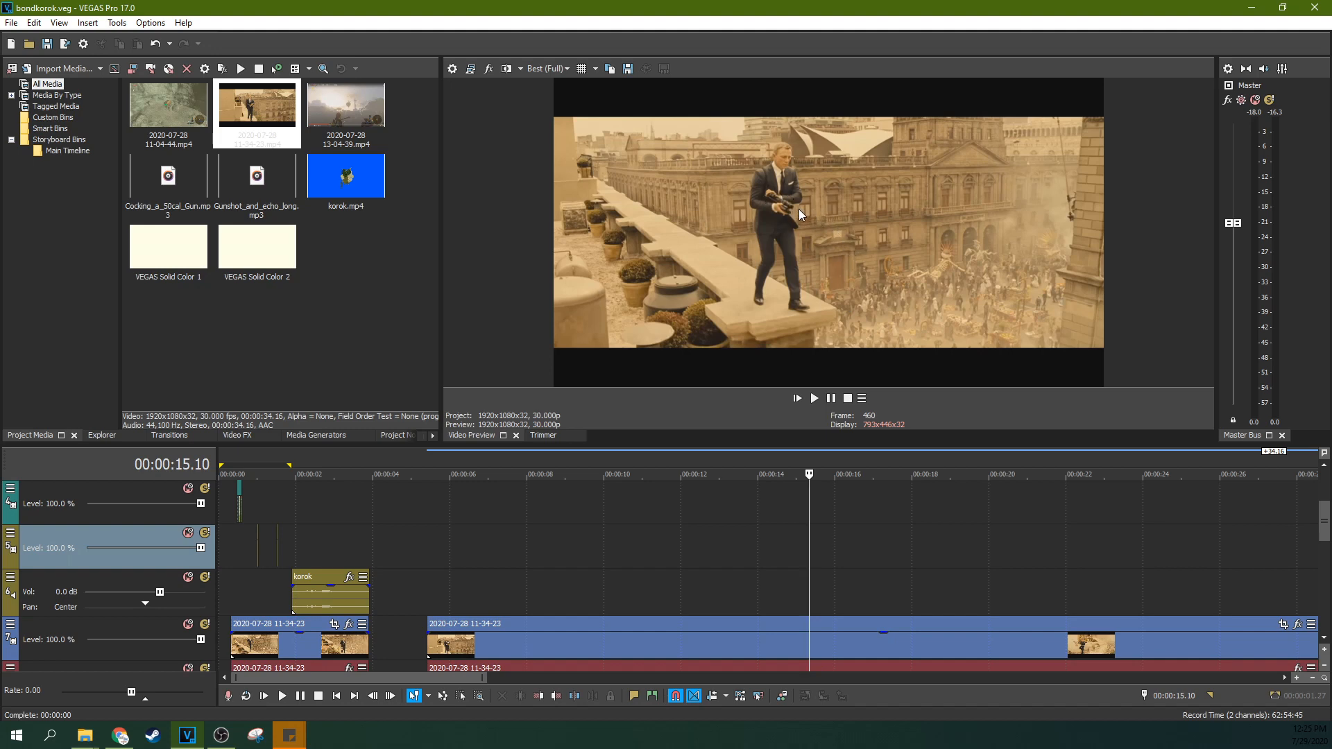
mouse_move(943, 295)
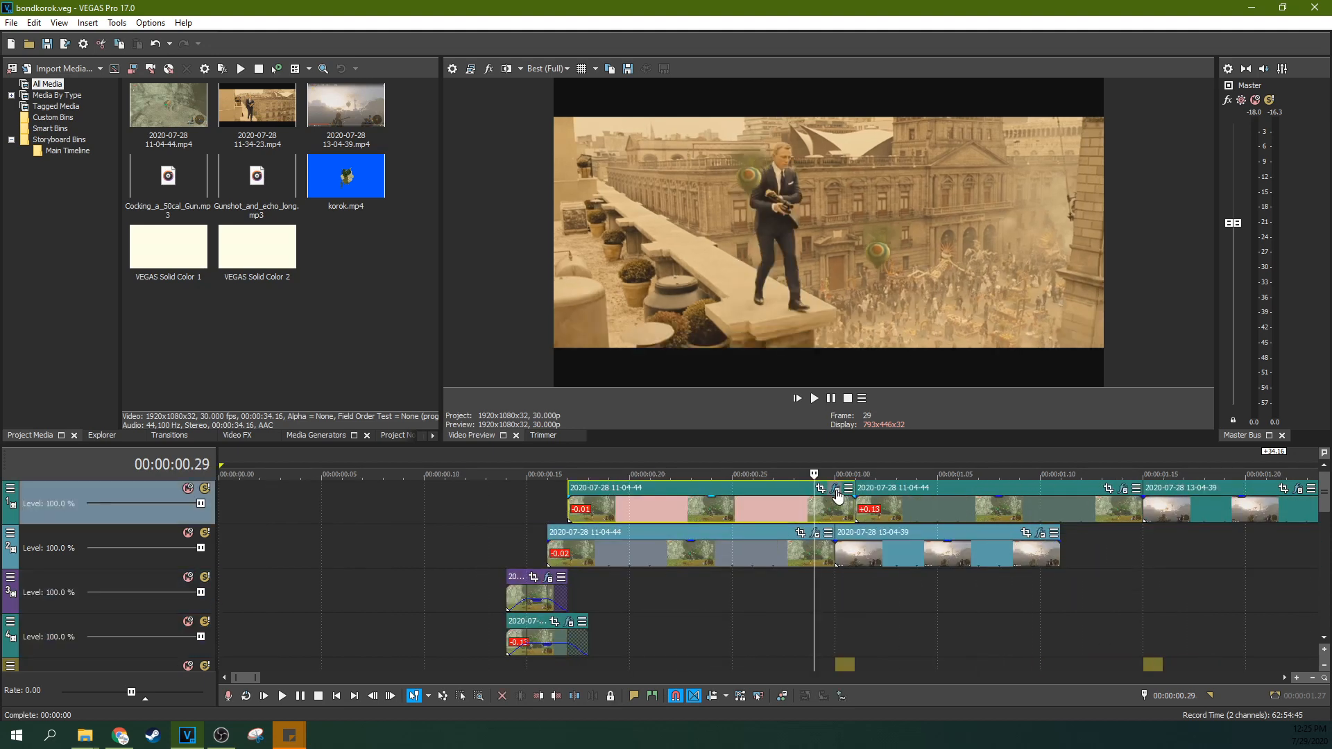
mouse_move(836, 488)
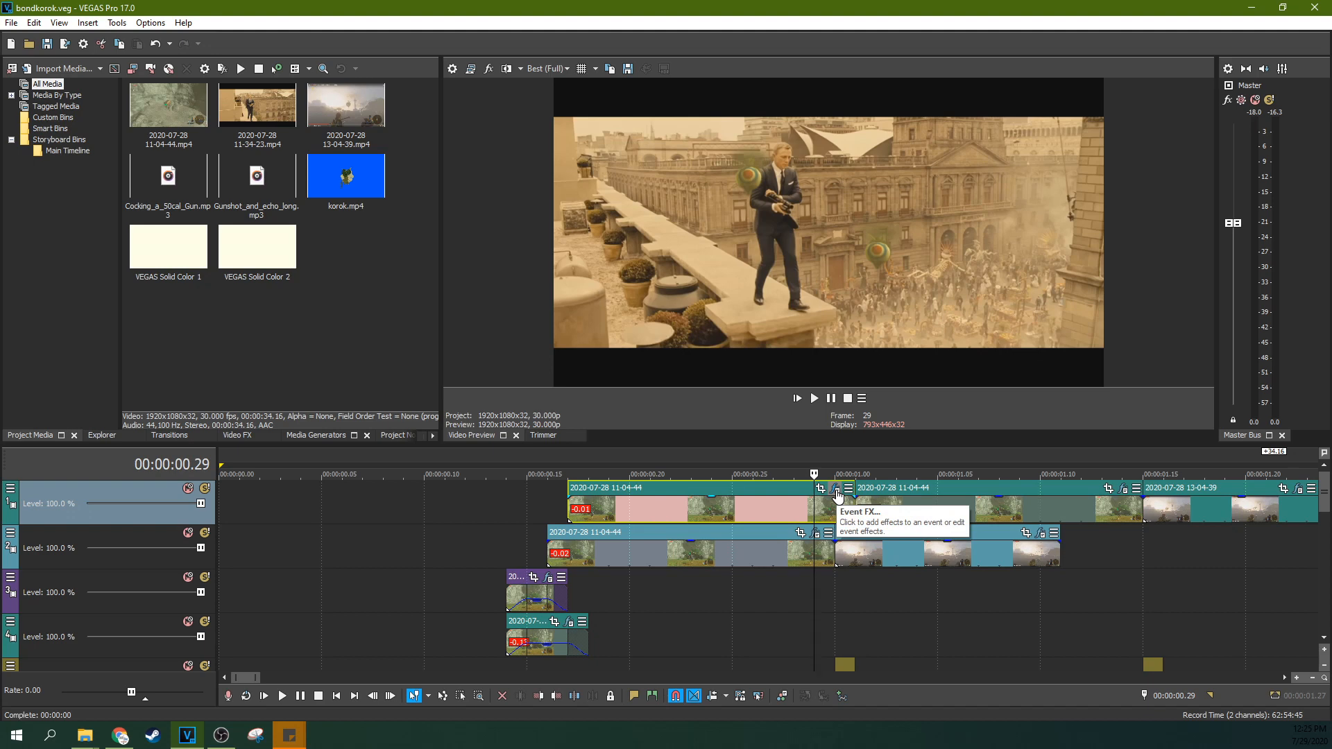
mouse_move(836, 495)
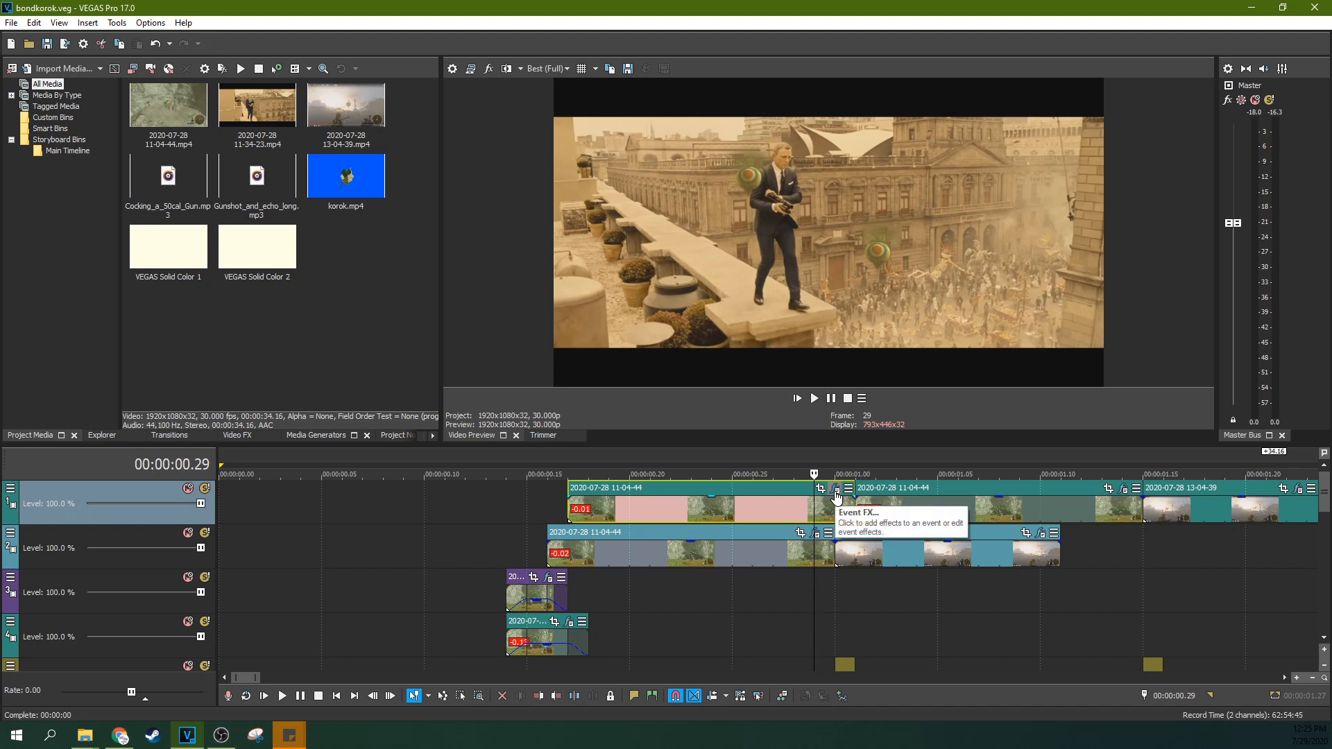
In the 11-04-44 clip's Video Event FX, switch off Bézier Masking to reveal the full gameplay.
left_click(835, 493)
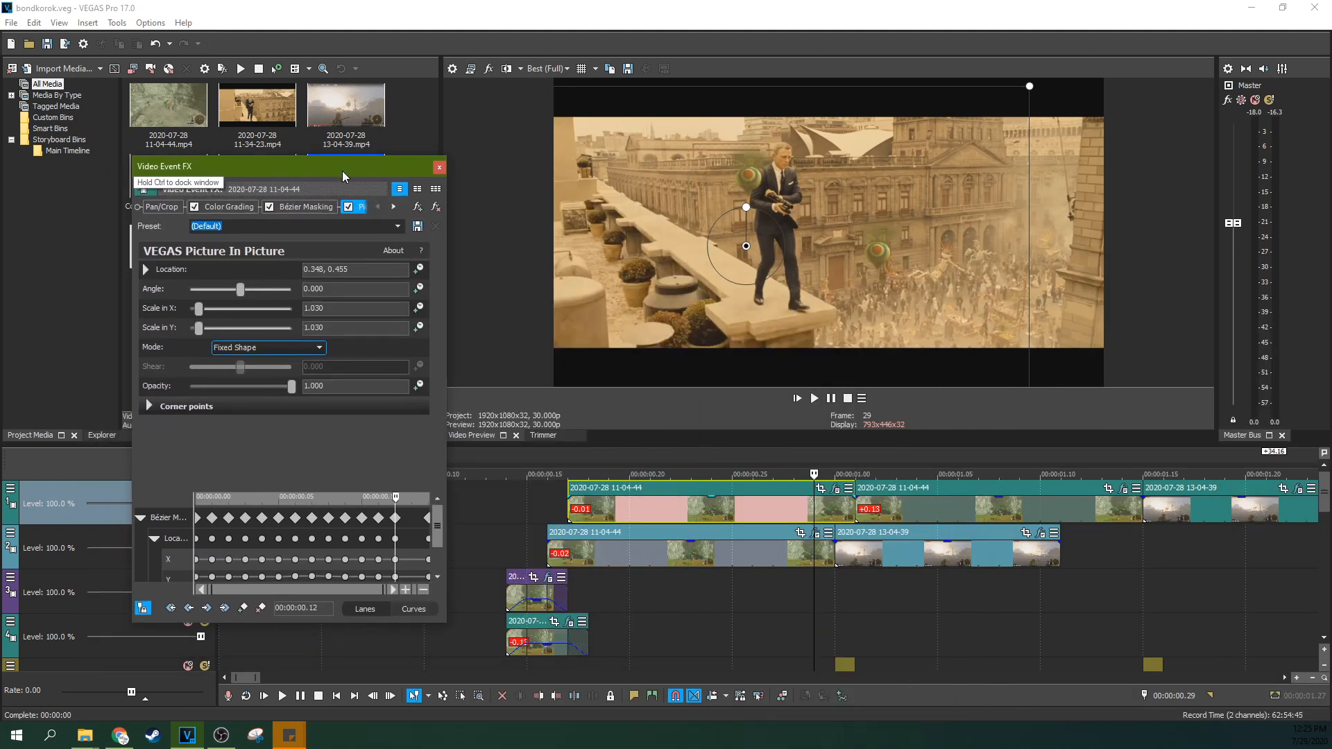
left_click(196, 207)
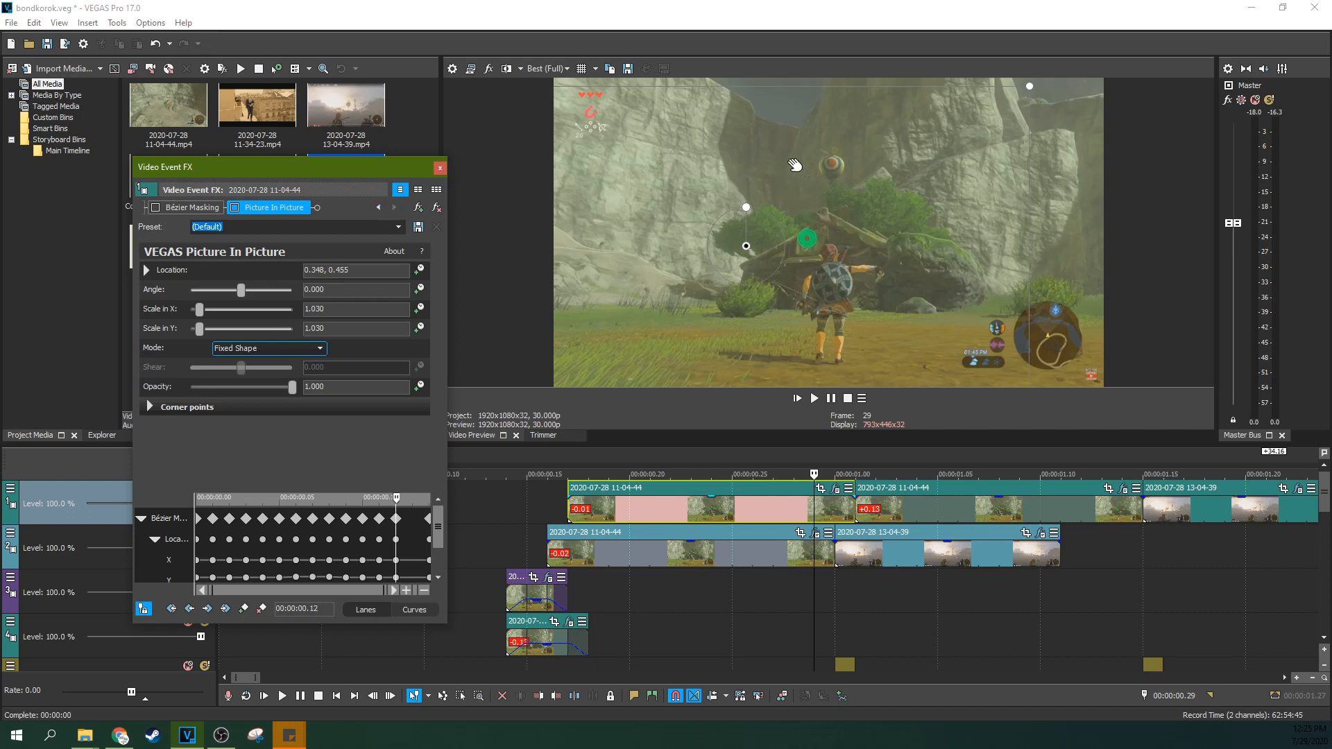
mouse_move(849, 212)
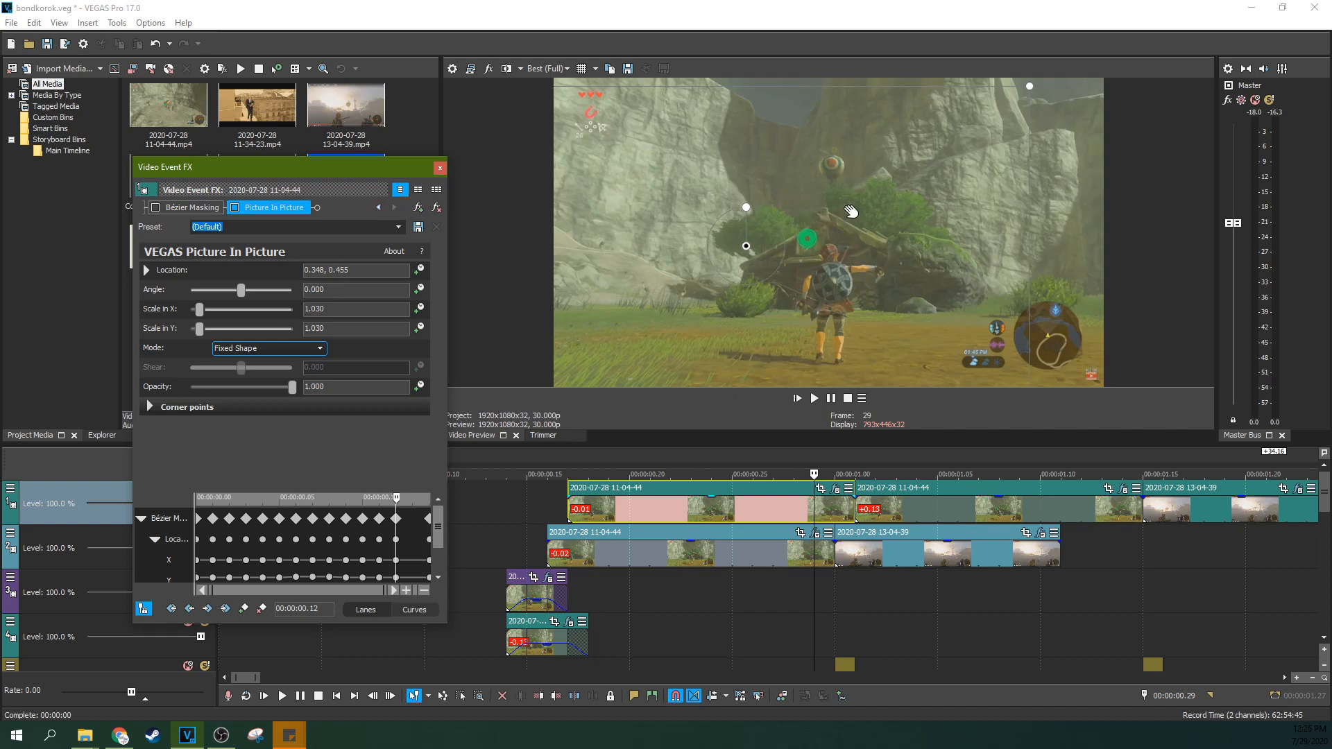
mouse_move(332, 285)
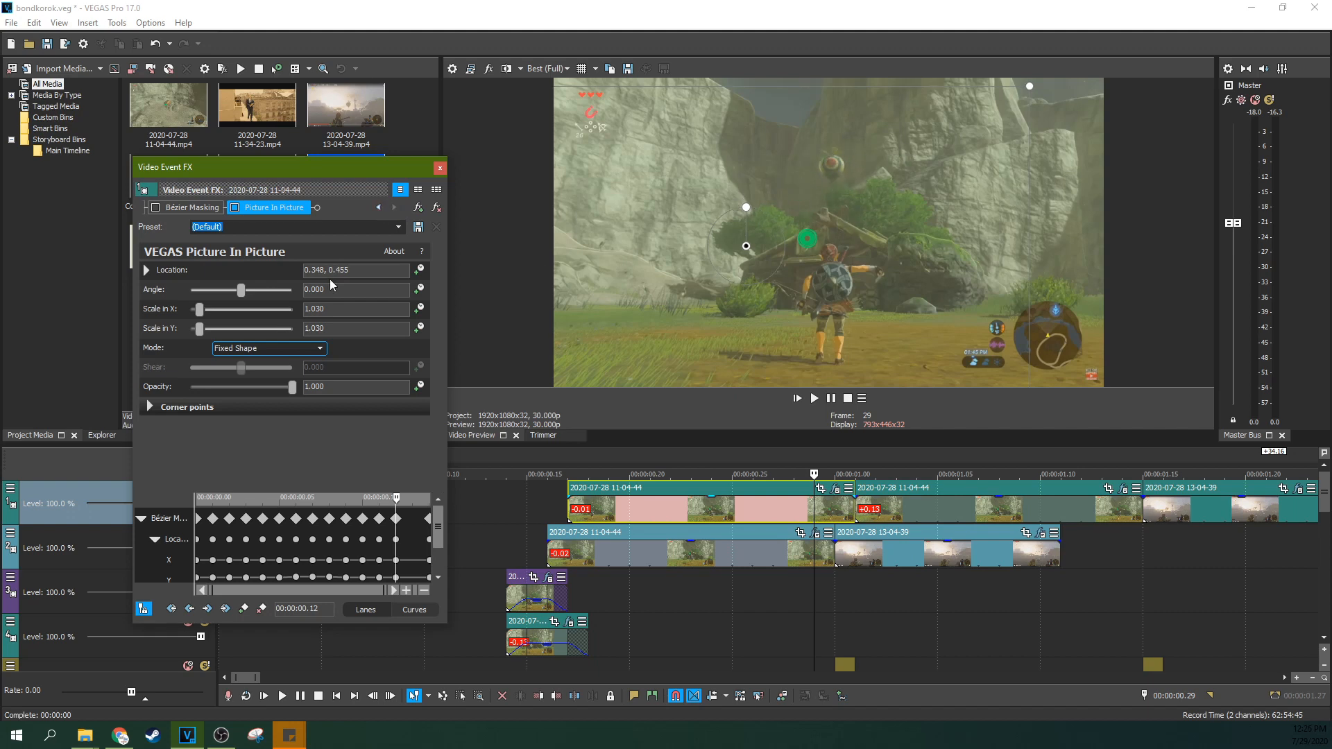
Re-enable Bézier Masking and toggle Mask 1 edit mode on and off for the circular mask.
left_click(273, 207)
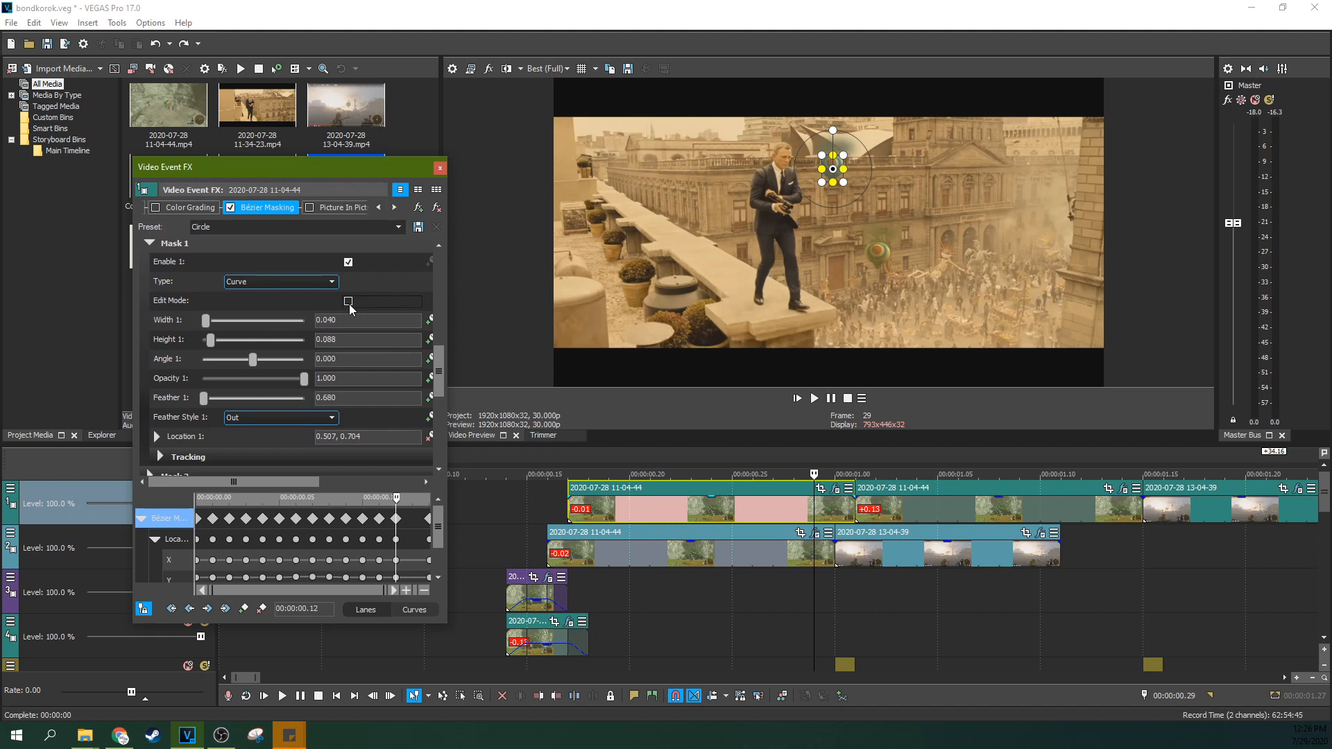
left_click(347, 302)
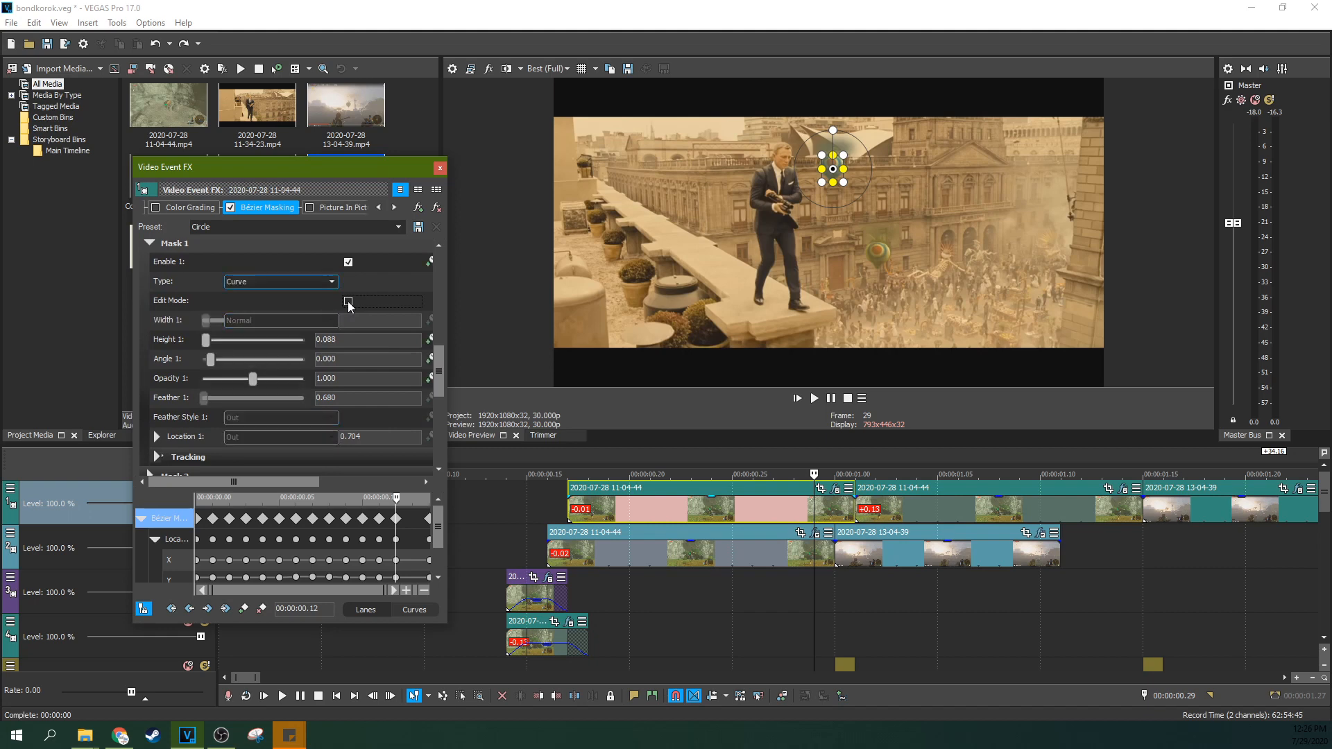
left_click(348, 302)
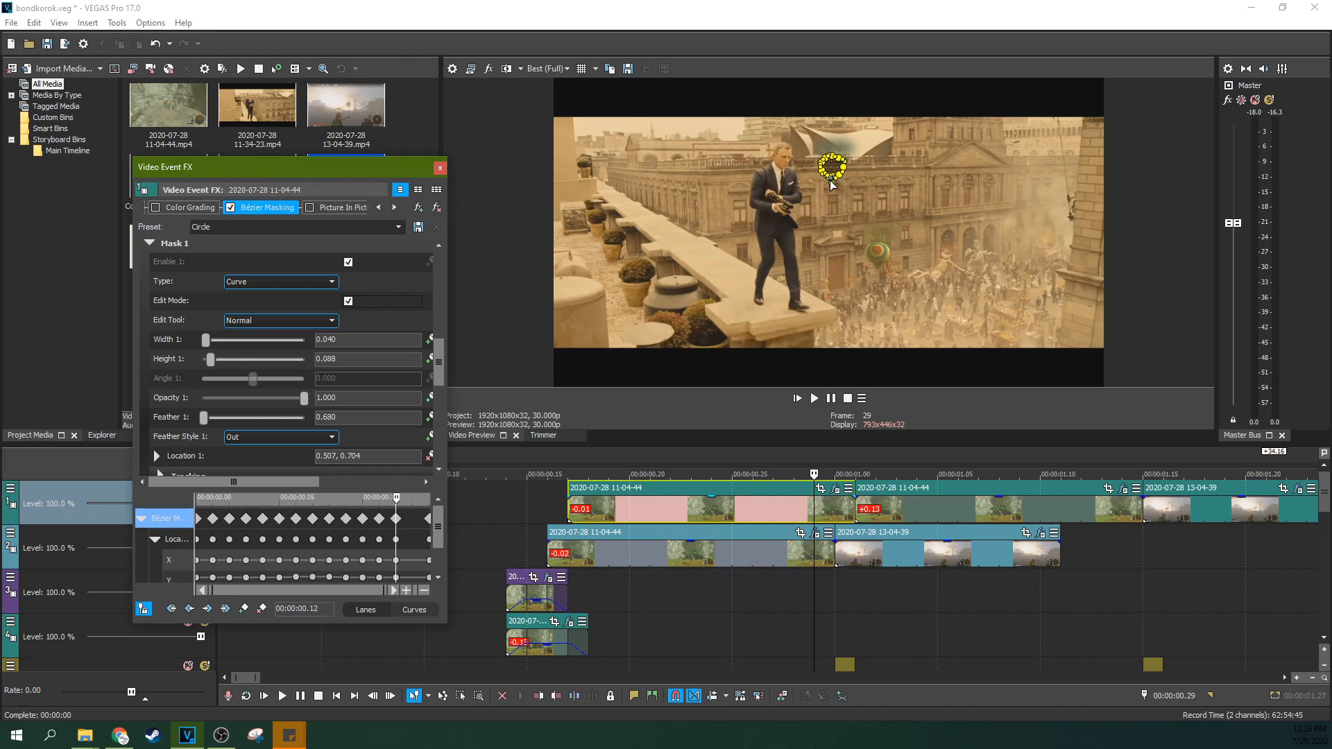
mouse_move(835, 185)
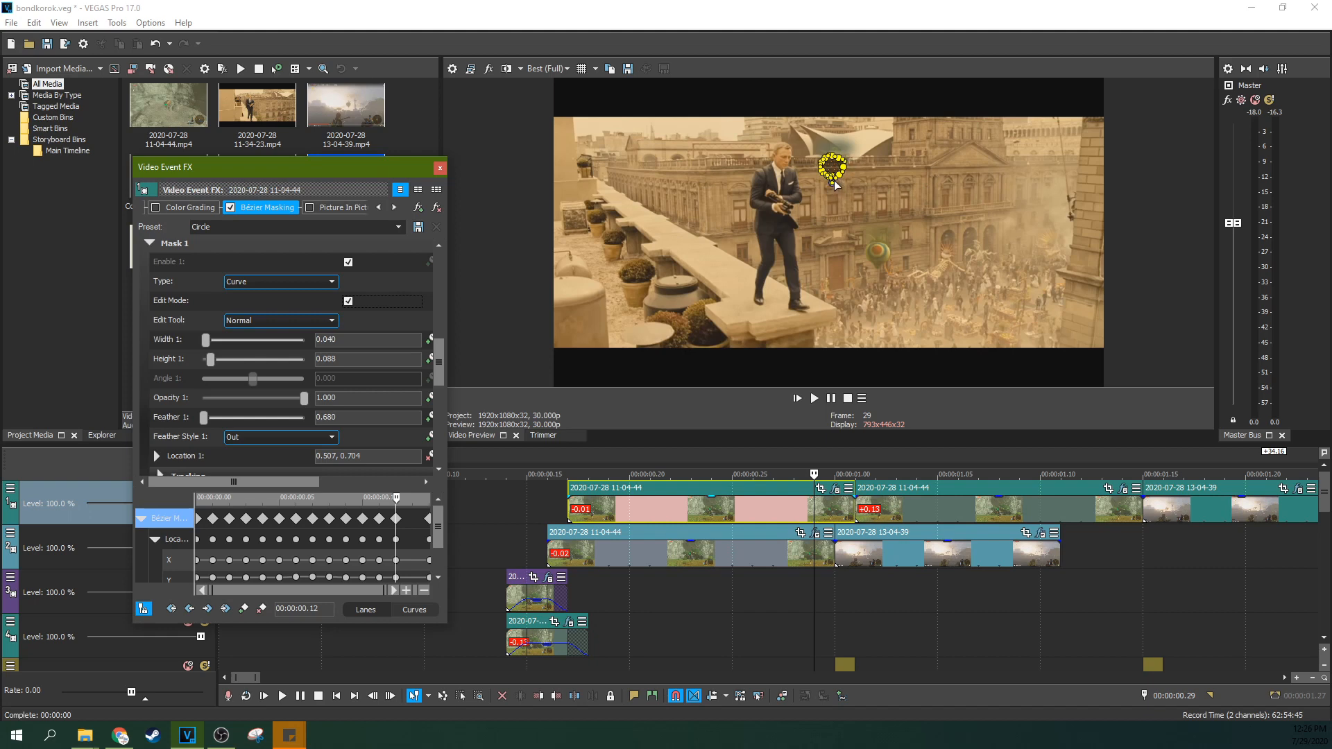
mouse_move(835, 195)
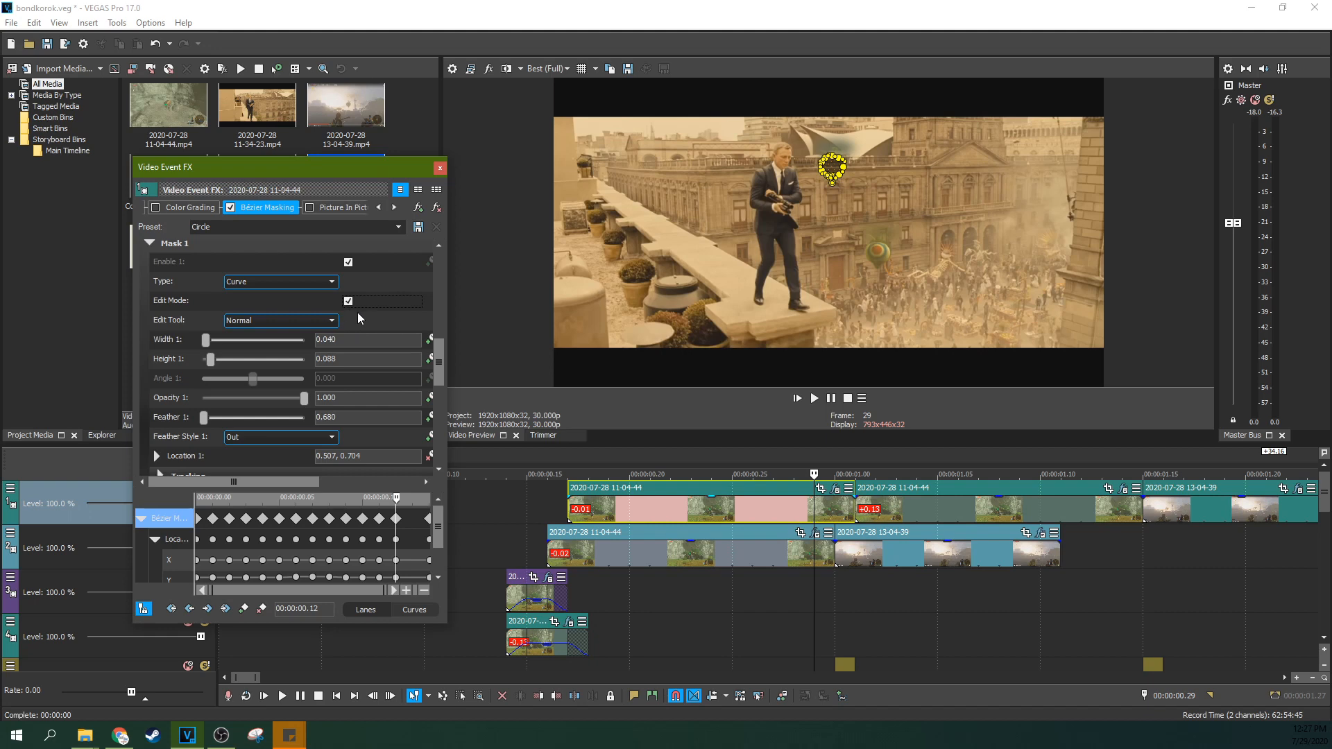
mouse_move(349, 303)
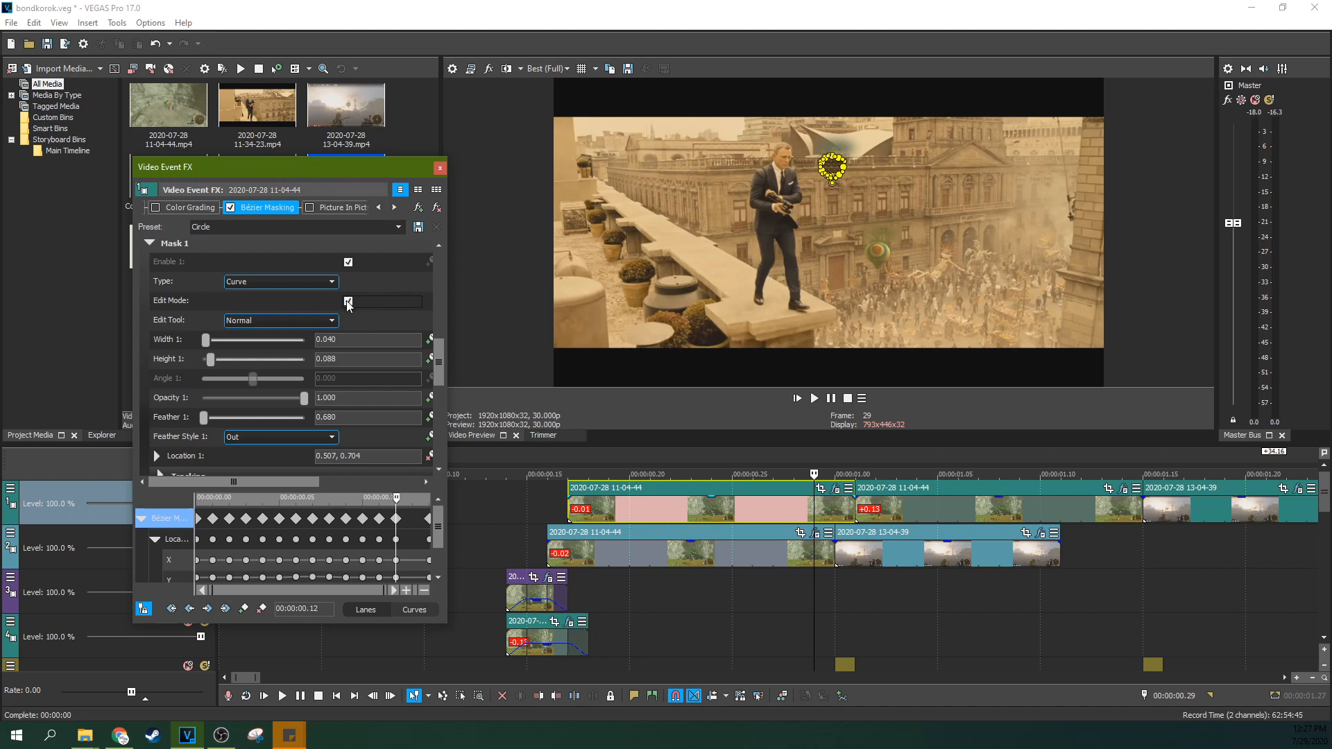
left_click(348, 301)
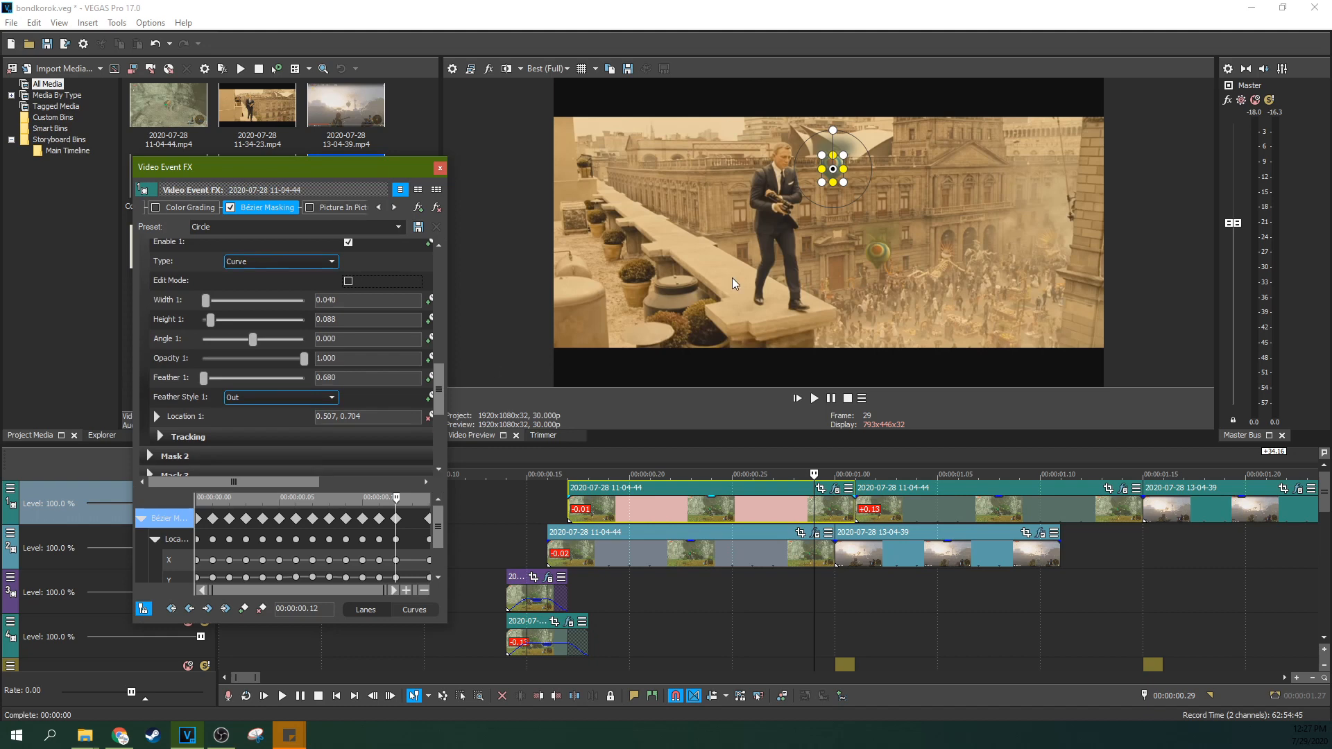
mouse_move(881, 241)
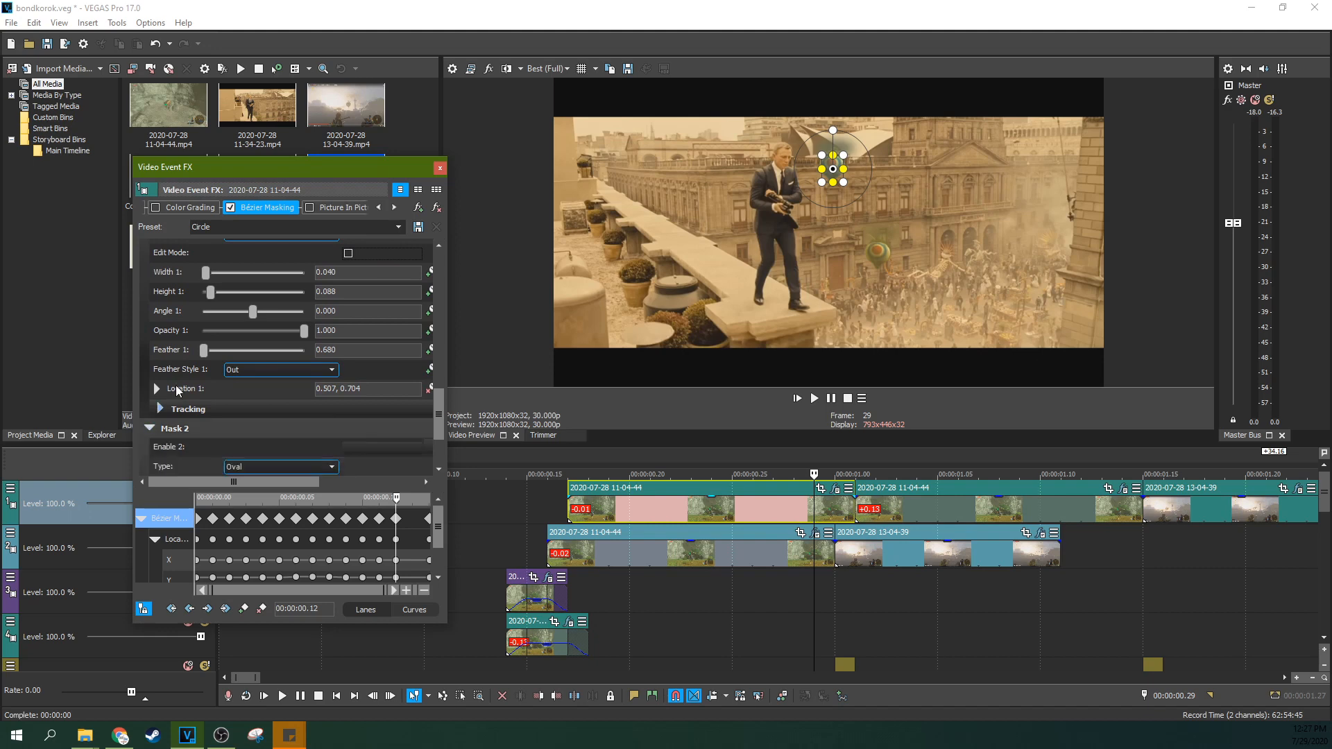
Enable the second, oval mask in the clip's Bézier Masking so it covers another balloon.
scroll("down", 3)
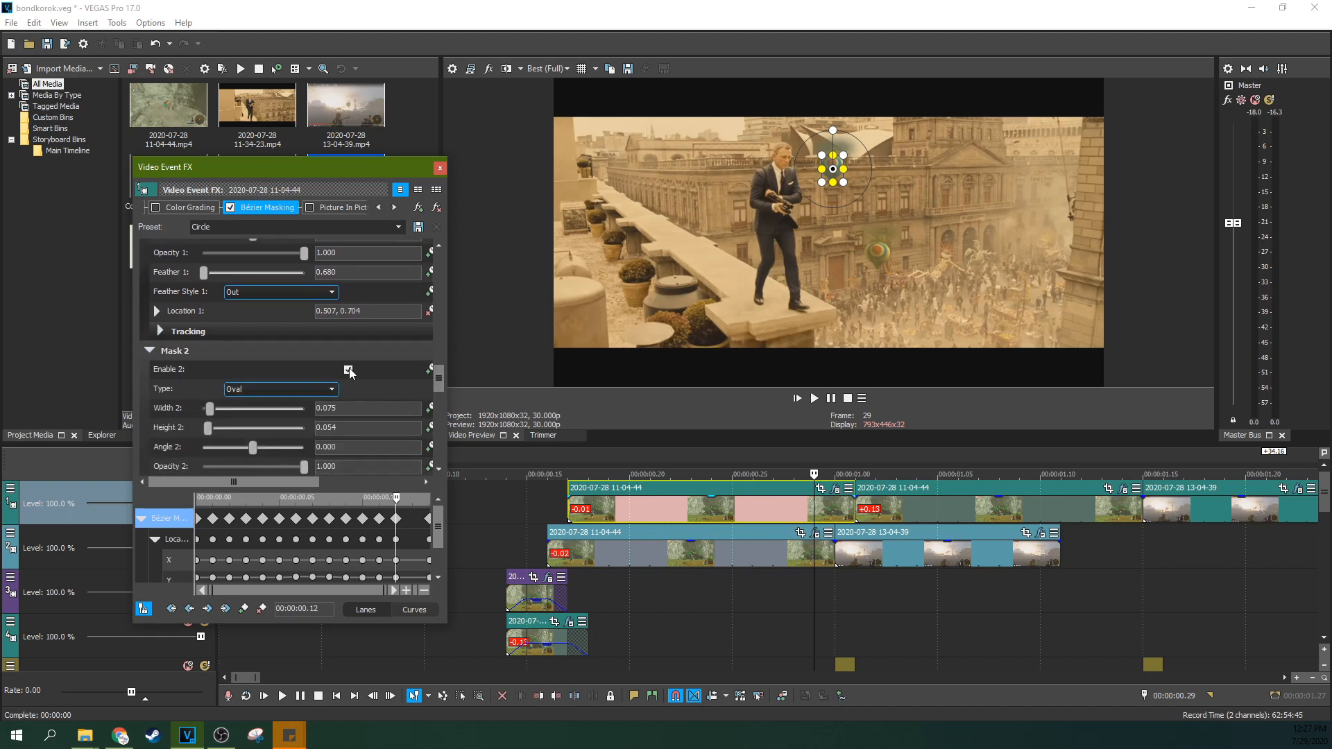
left_click(348, 369)
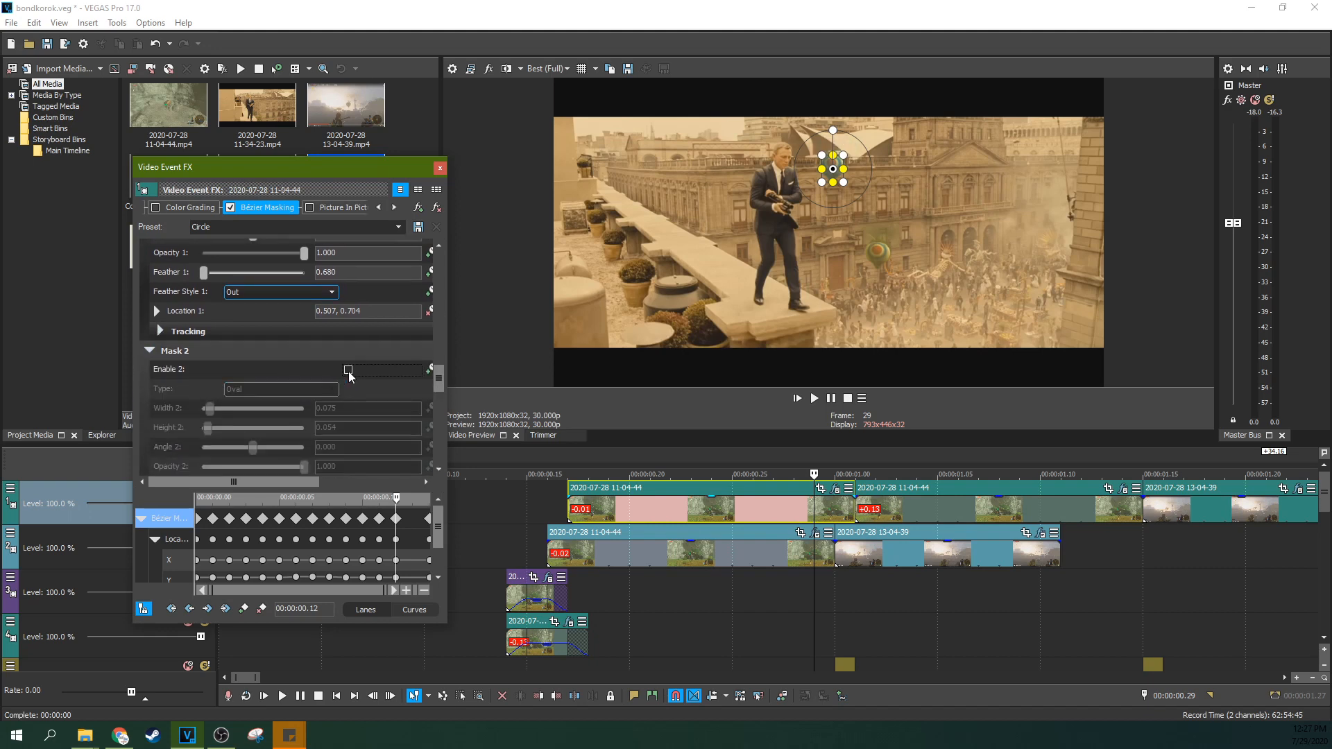
left_click(349, 370)
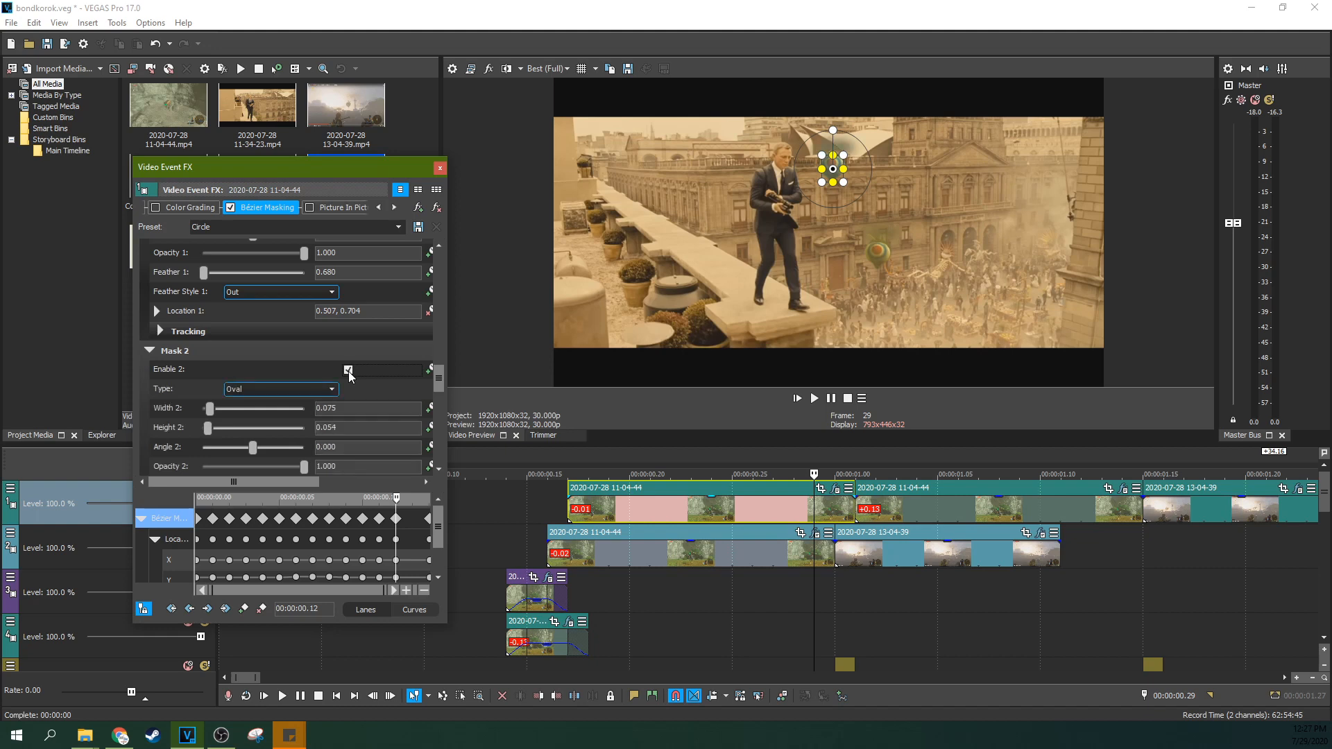
left_click(347, 369)
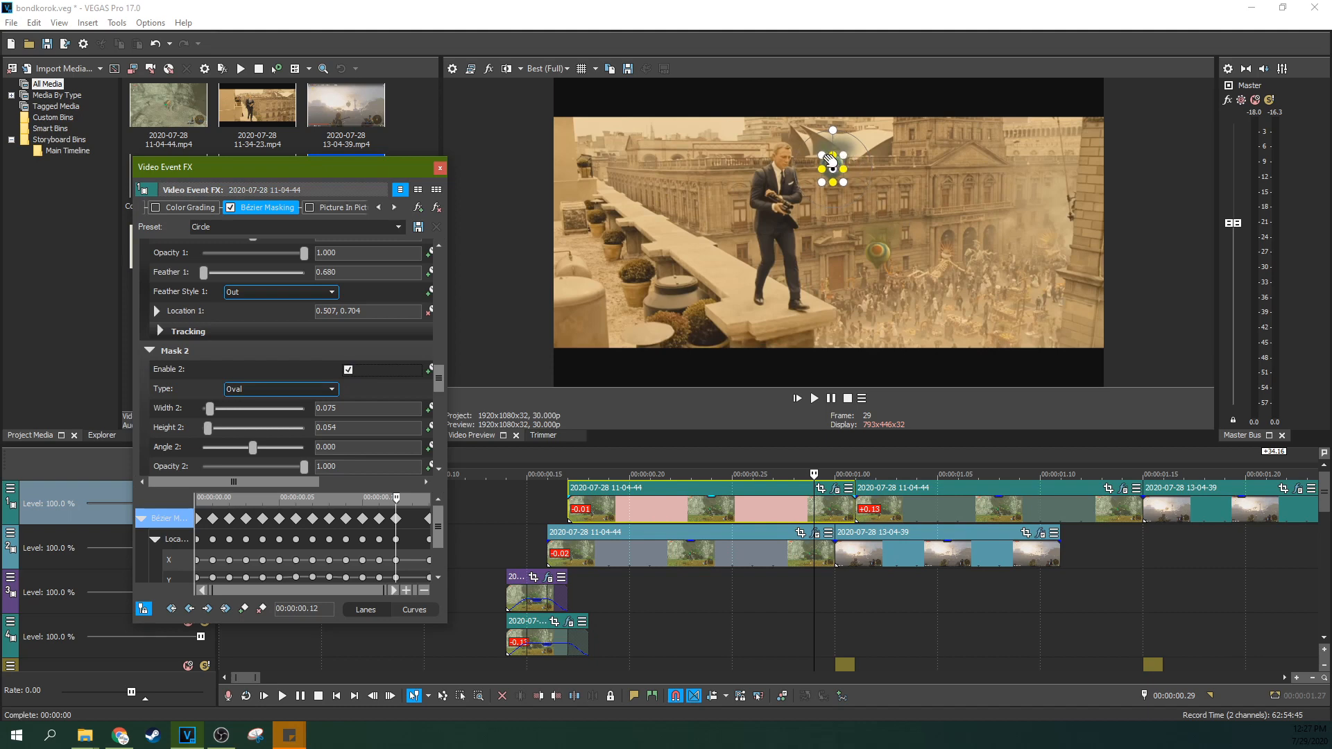
mouse_move(835, 160)
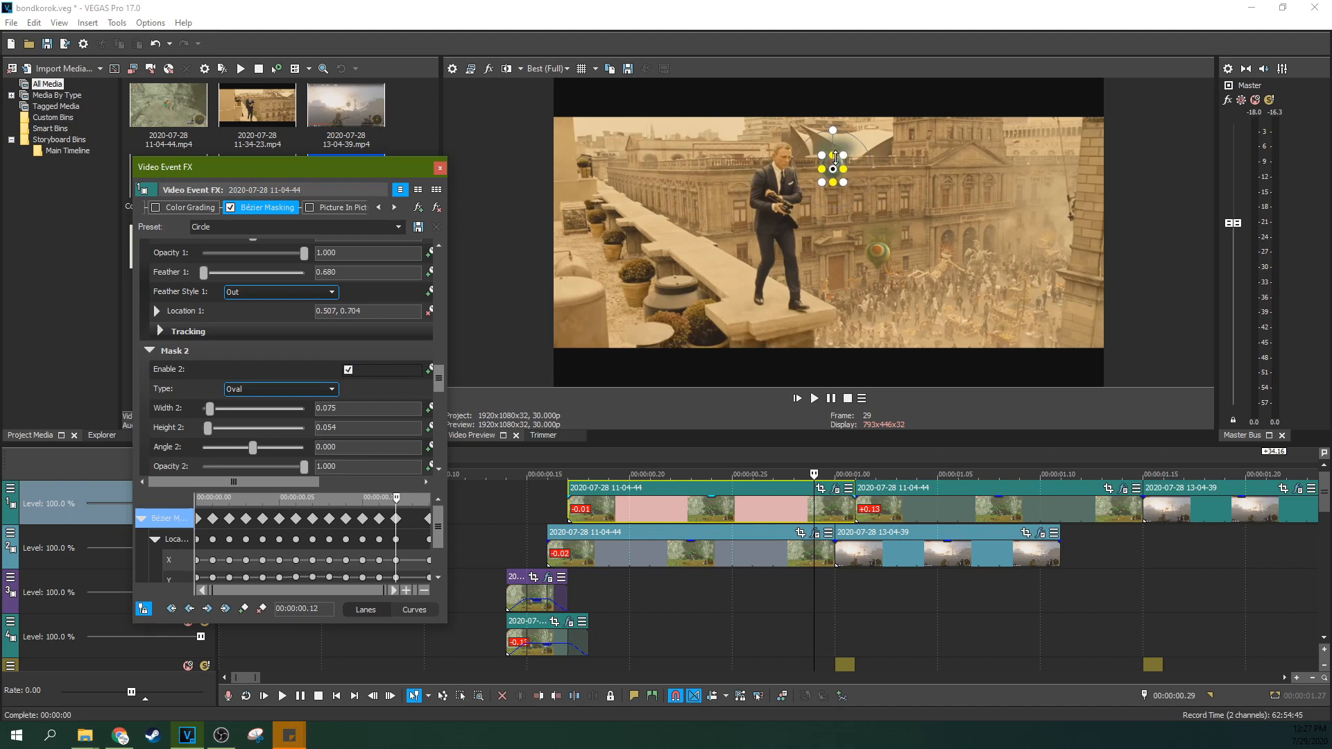
mouse_move(847, 155)
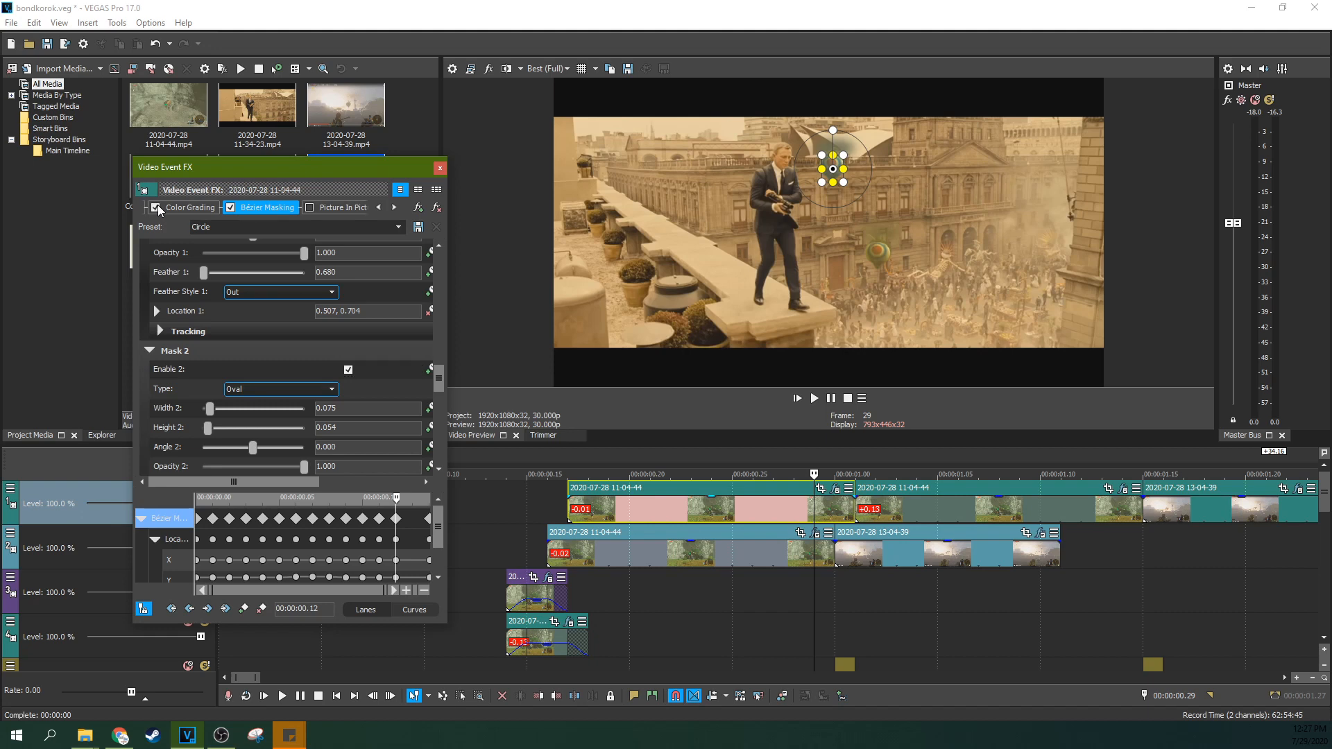
Turn on the Color Grading plug-in for the rooftop clip, keeping its warm offset.
left_click(156, 207)
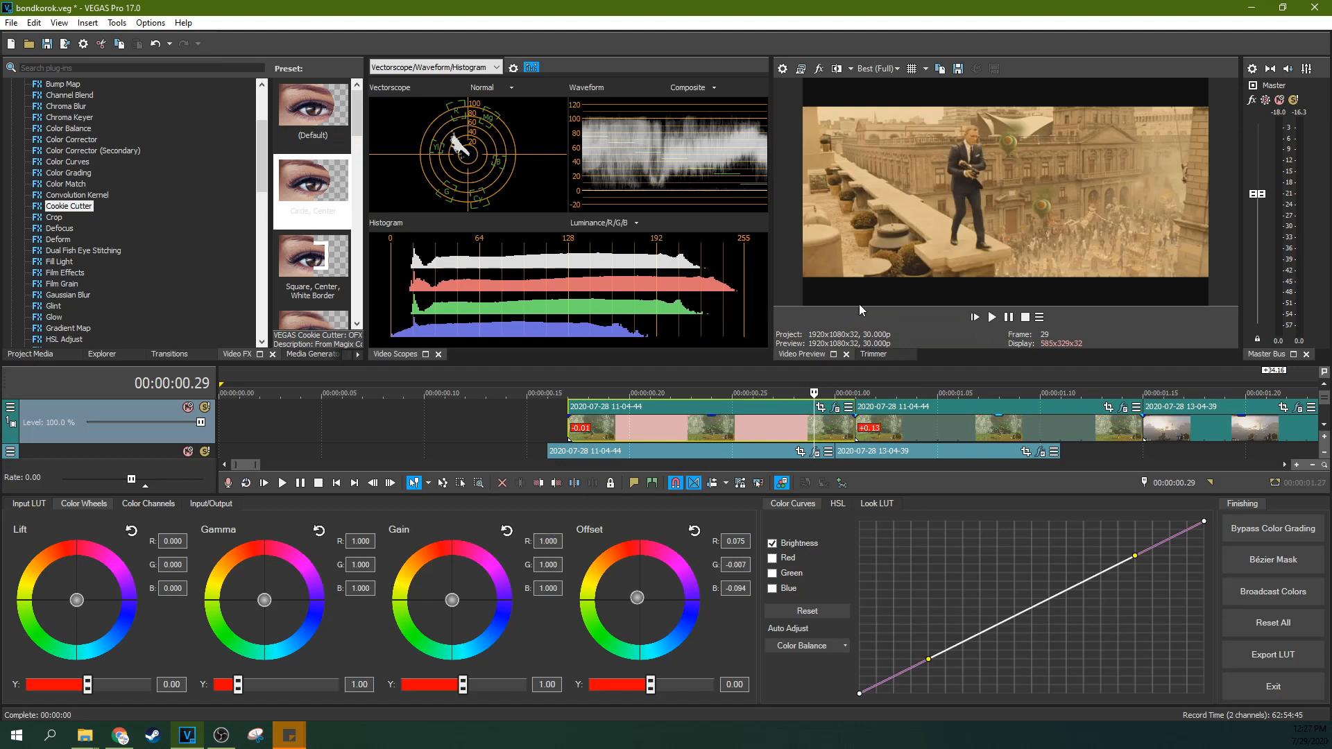
mouse_move(860, 201)
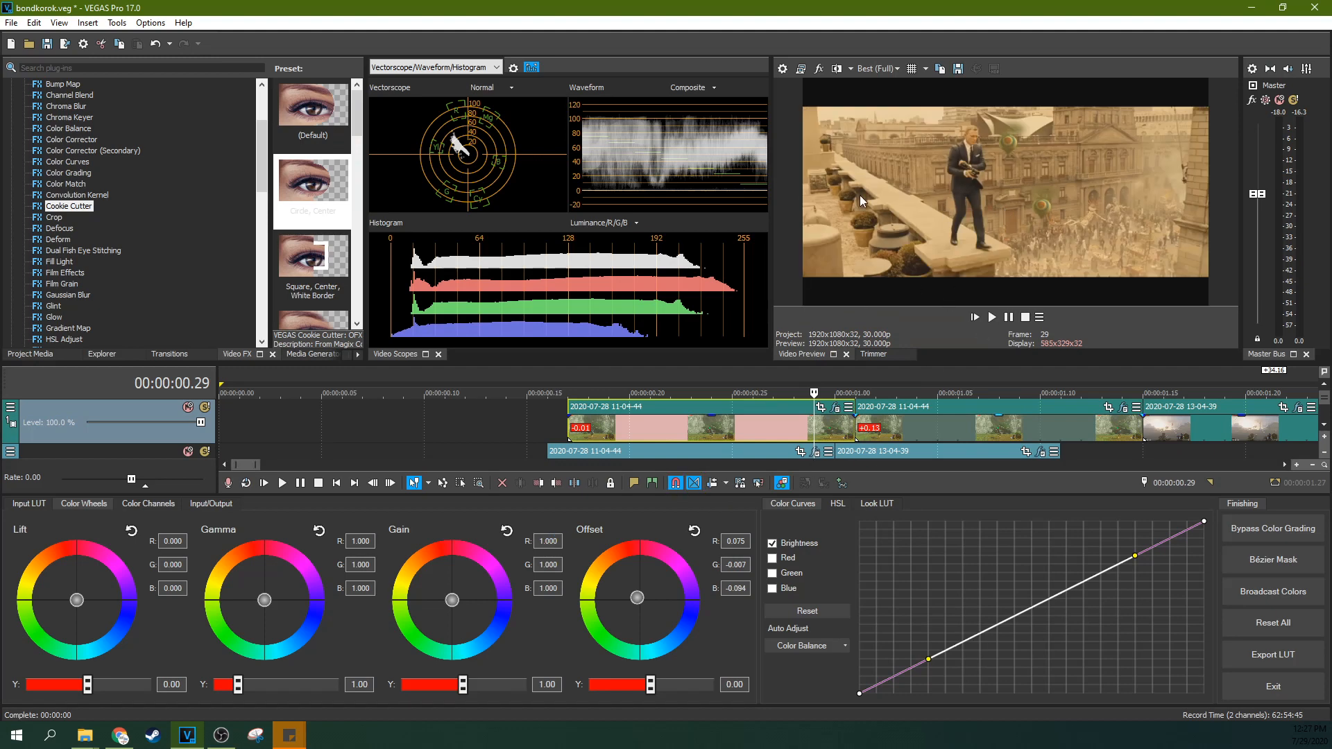
mouse_move(904, 225)
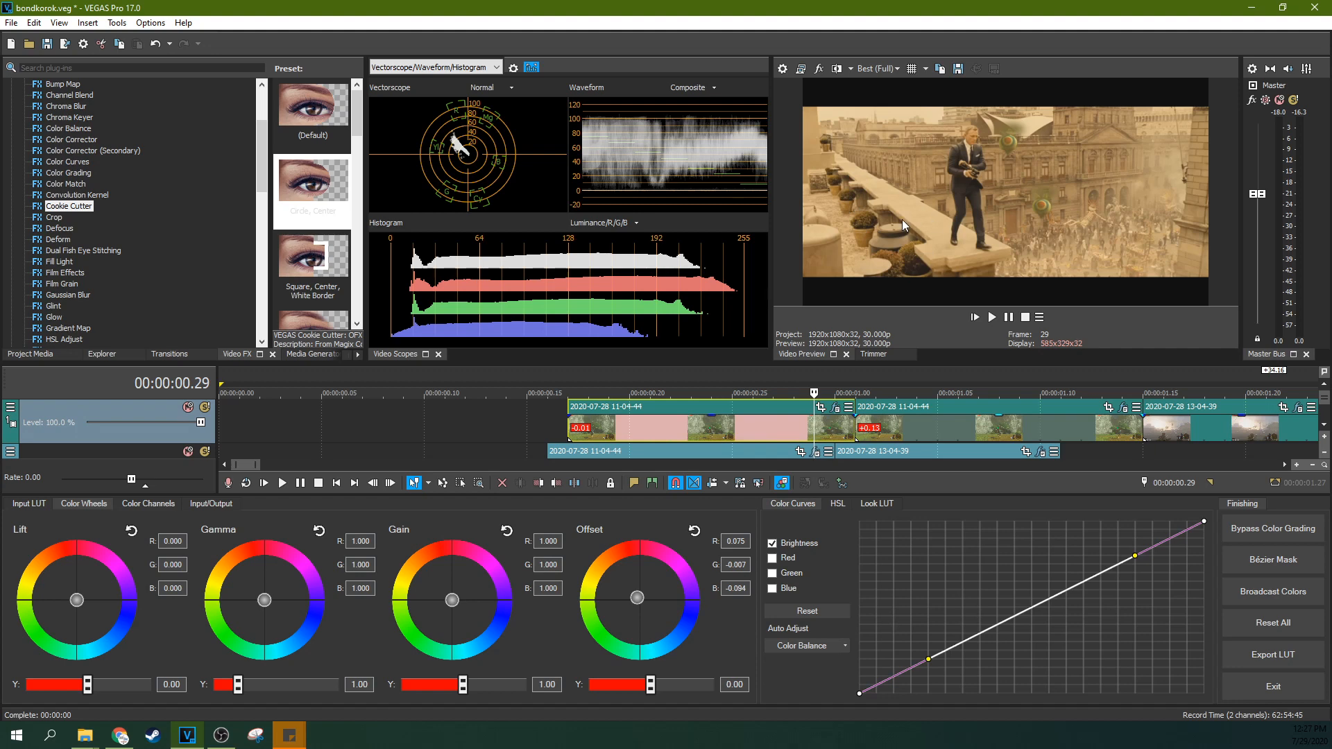
mouse_move(991, 219)
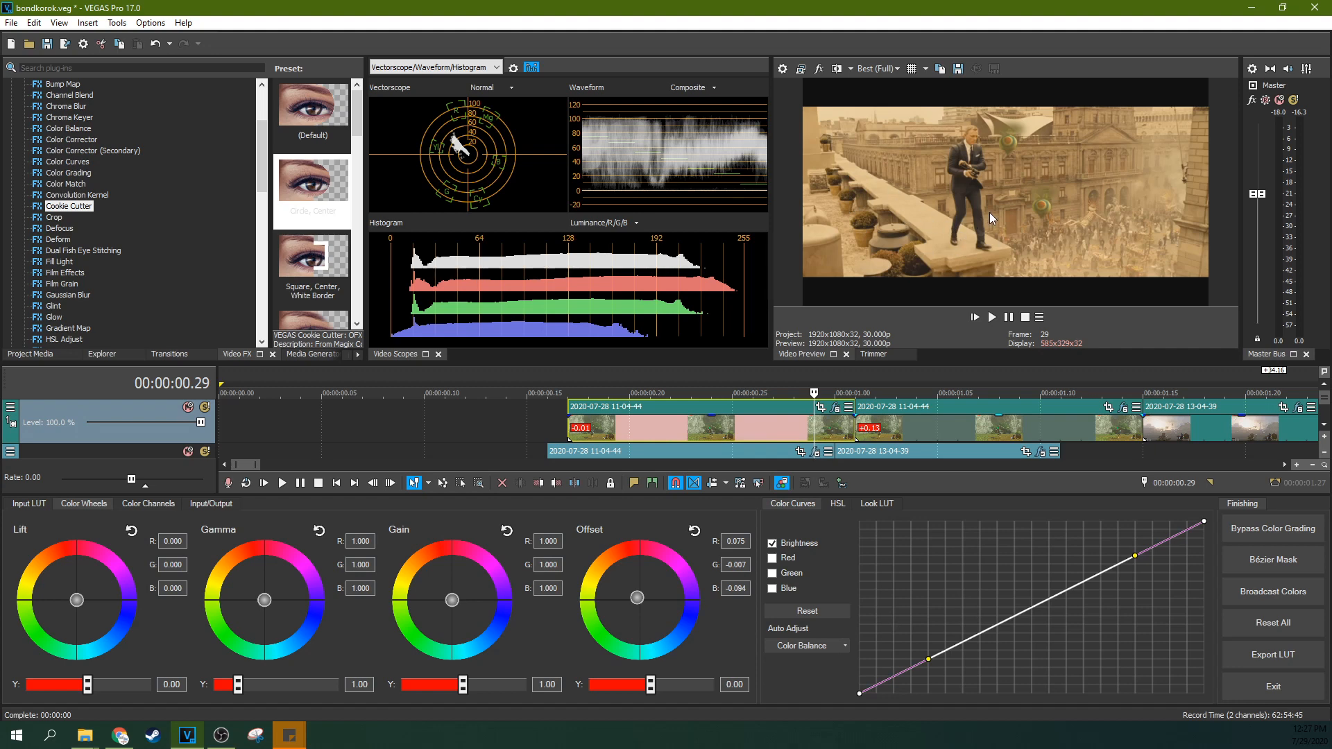
mouse_move(945, 254)
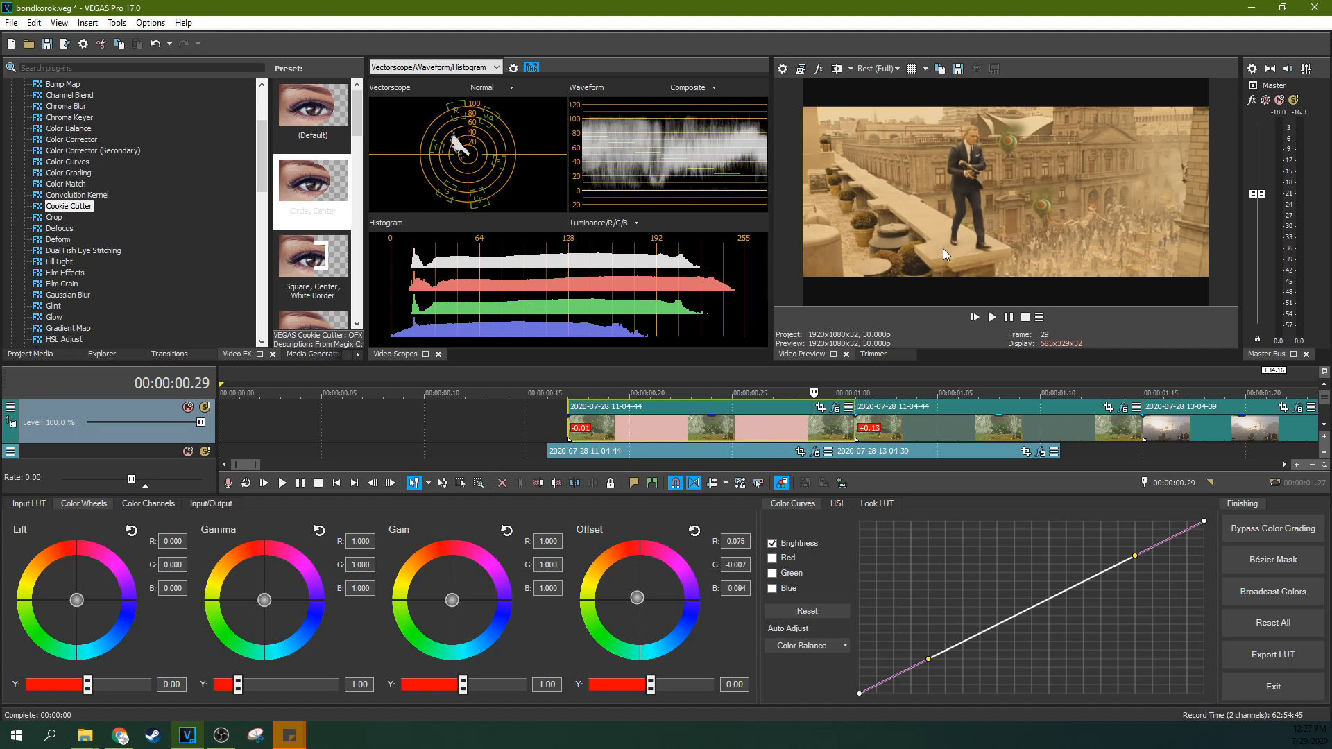
mouse_move(703, 440)
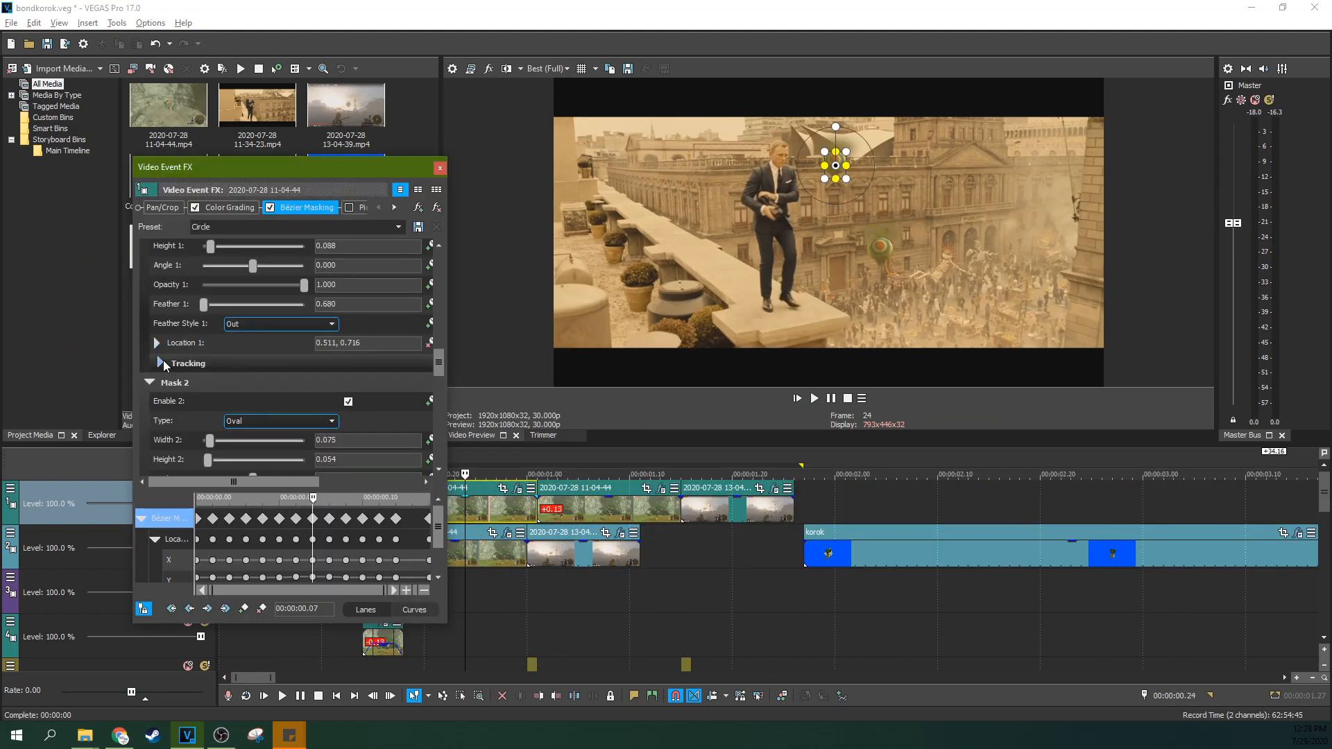
Expand the mask Tracking section and its options, then close the Video Event FX window.
left_click(157, 345)
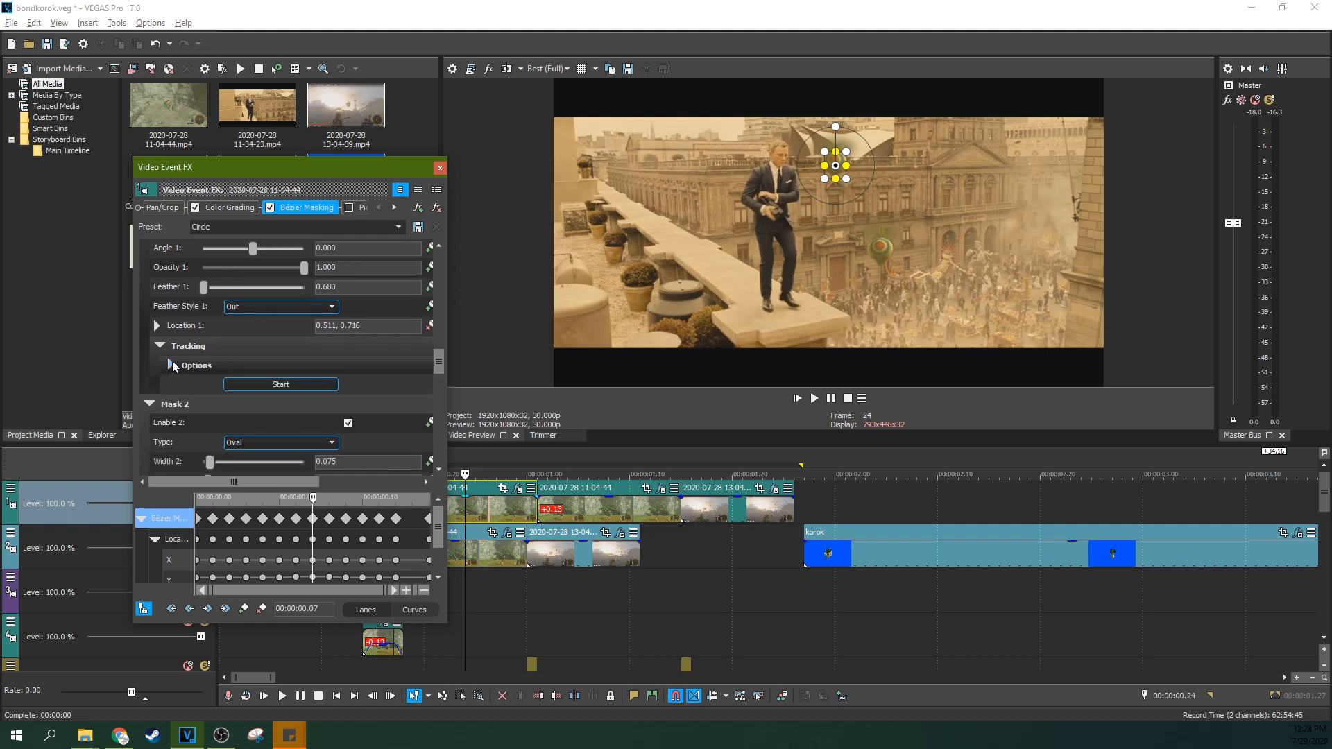
left_click(171, 365)
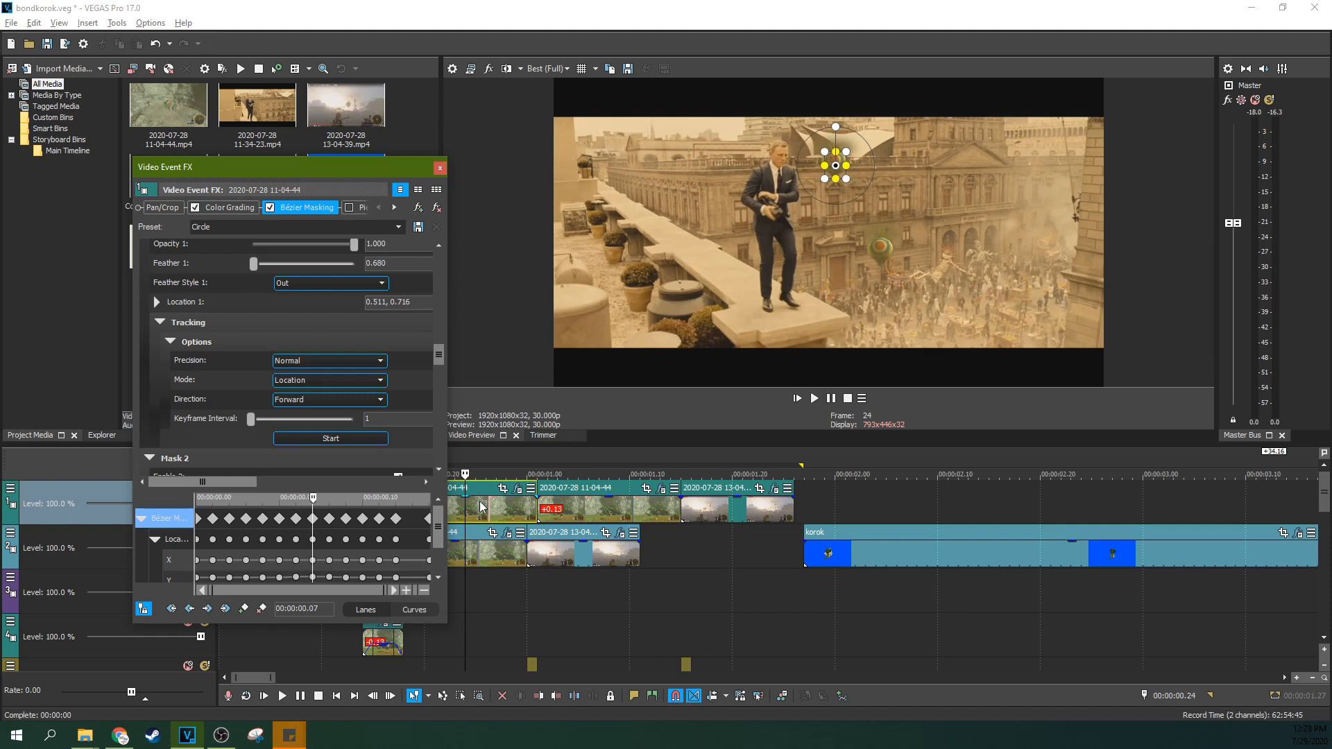
left_click(439, 167)
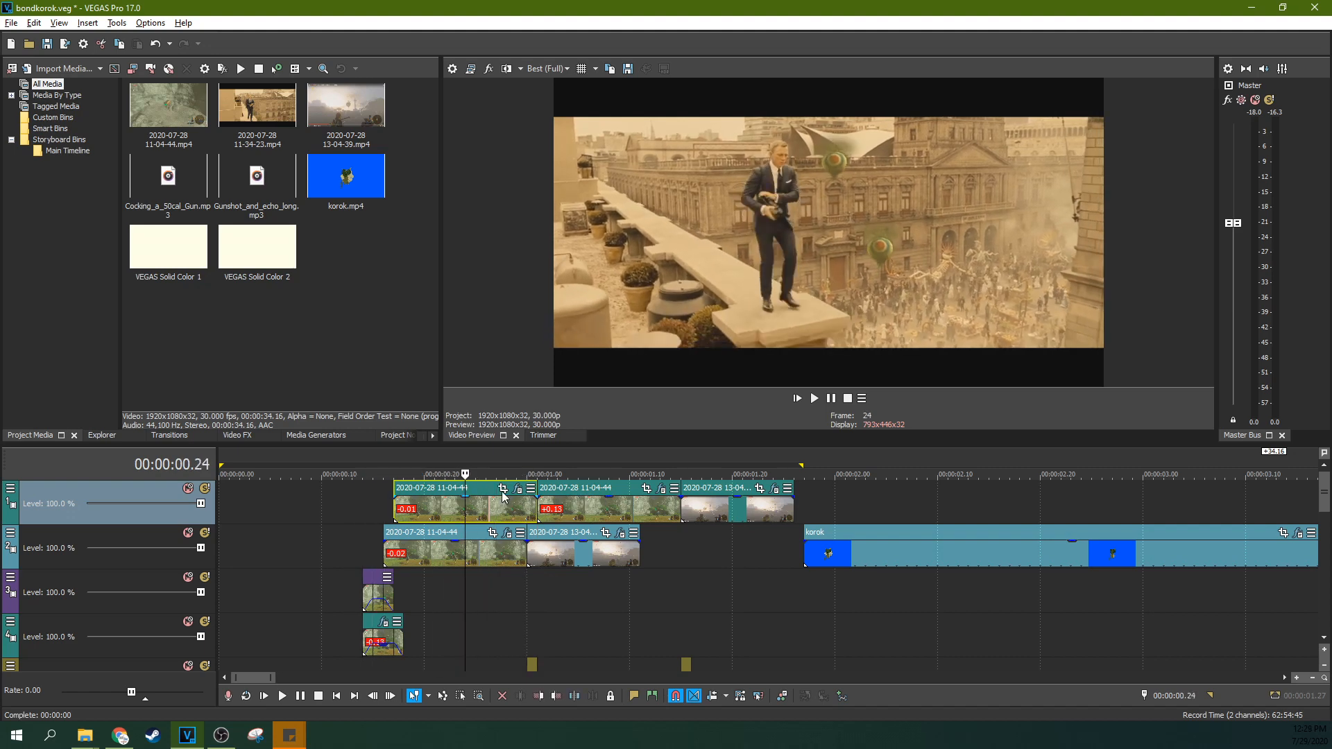
Toggle the clip's effect in its FX window, then play the rooftop sequence to check the tracked balloons.
left_click(503, 487)
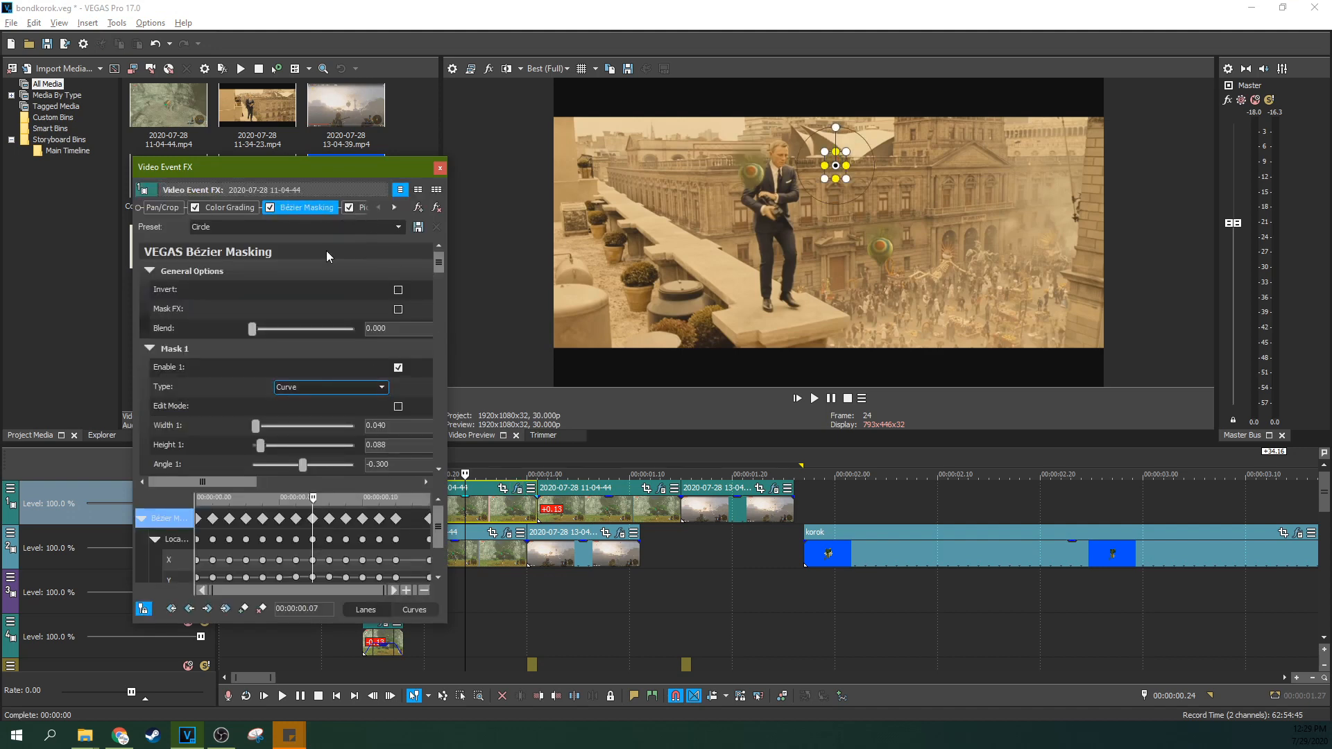
left_click(342, 207)
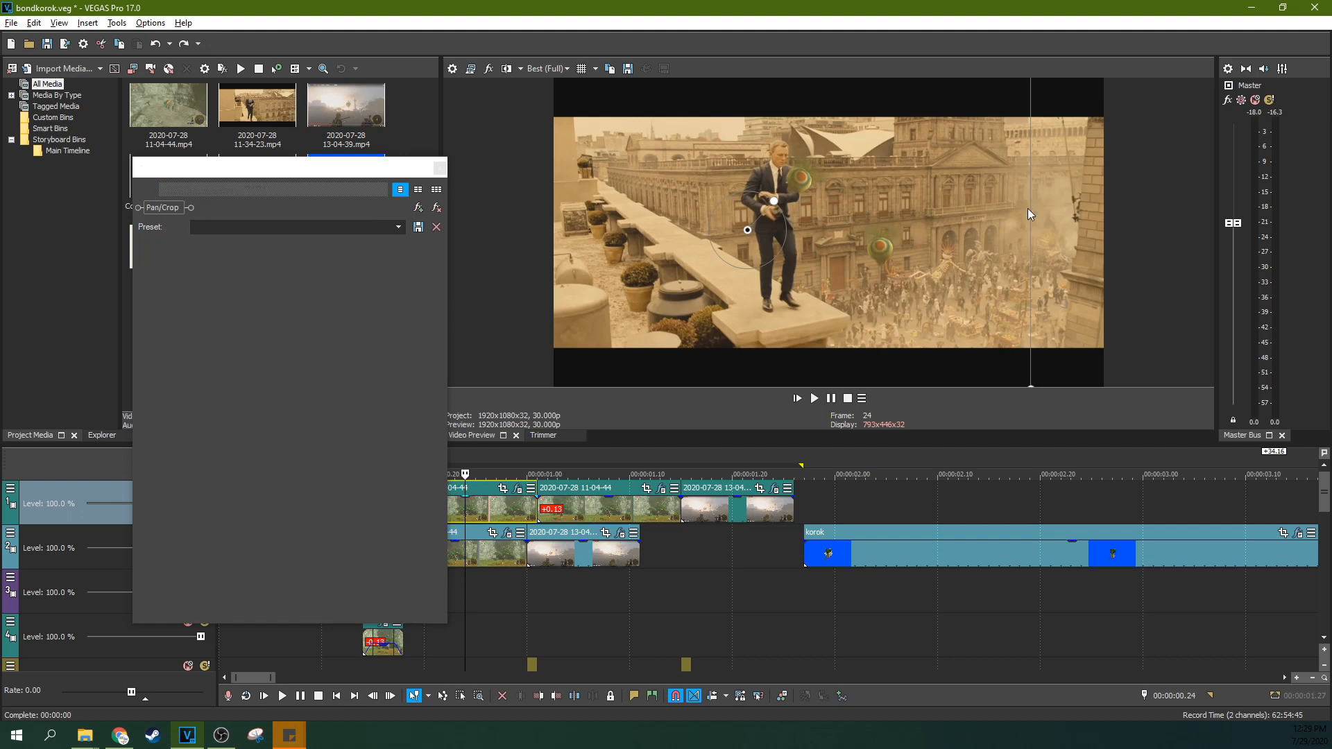
left_click(339, 207)
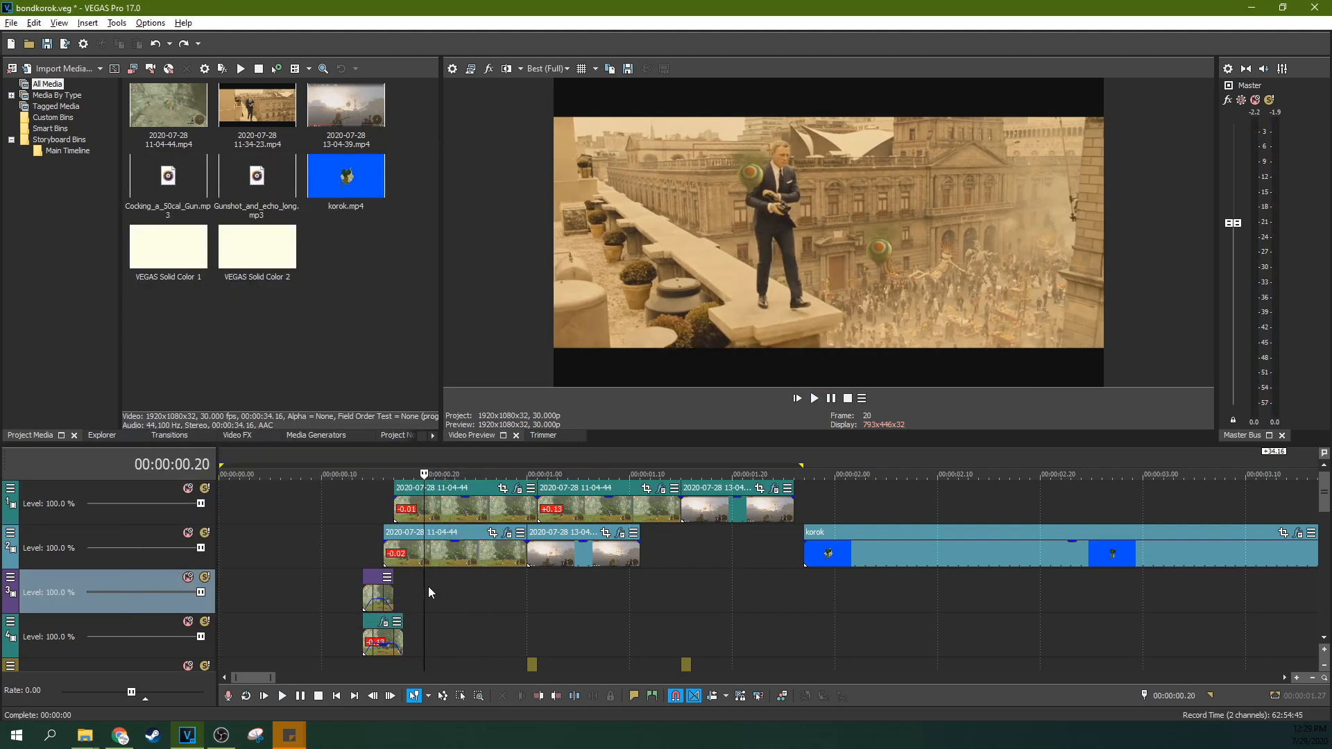
left_click(525, 473)
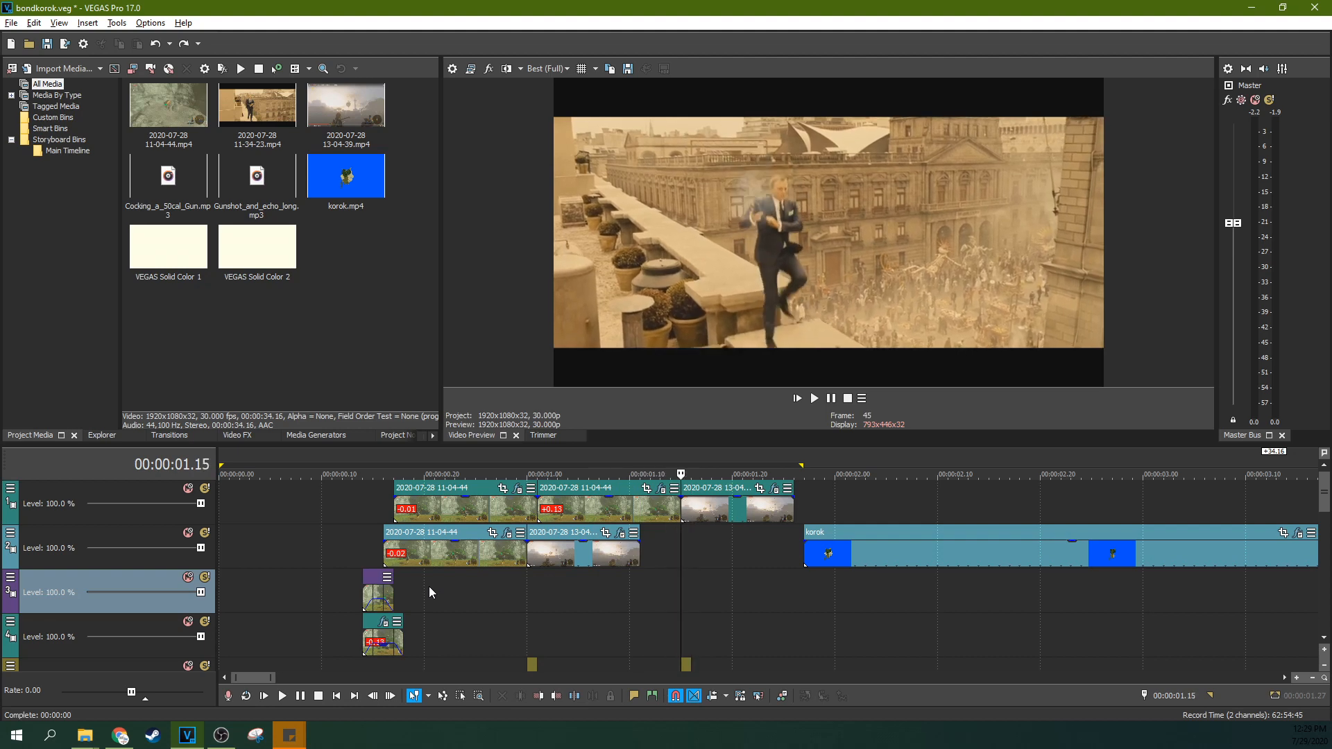
key("Left")
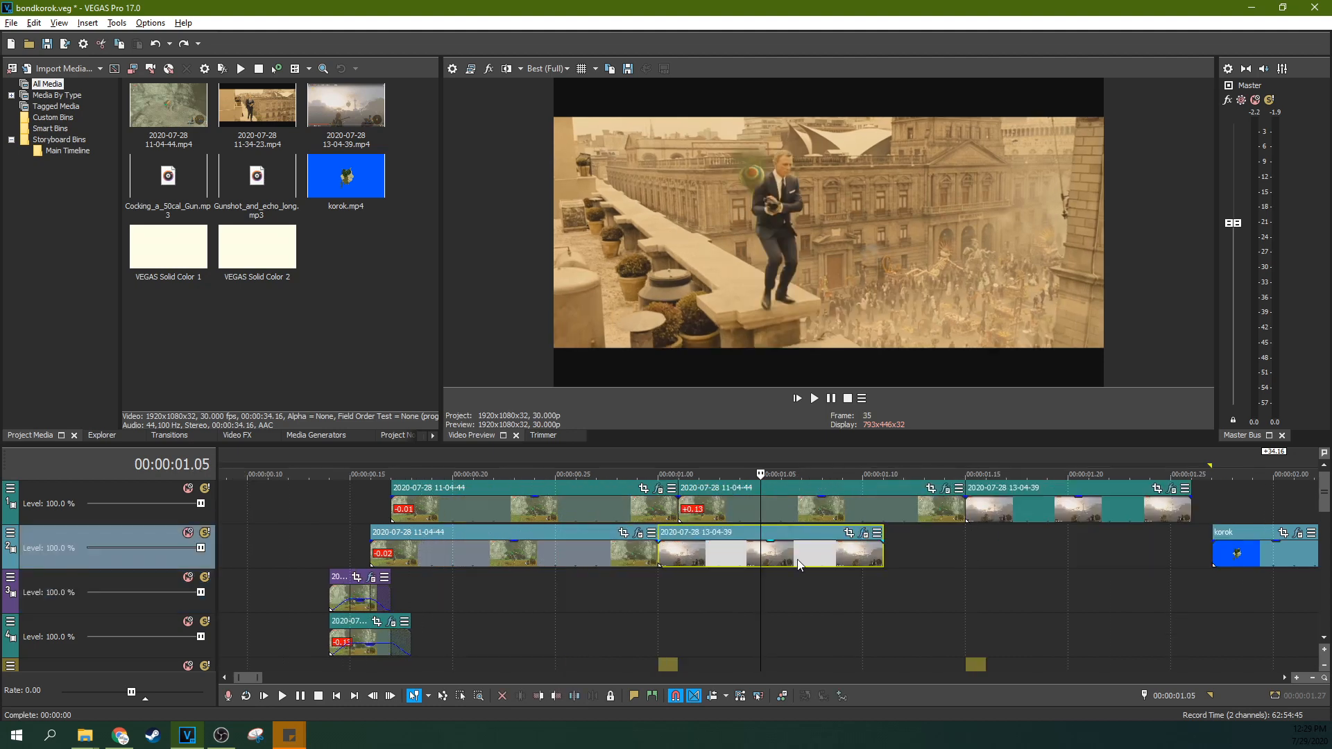
Enable Bézier Masking and Chroma Keyer on the 13-04-39 clip, toggling the keyer to compare.
left_click(863, 531)
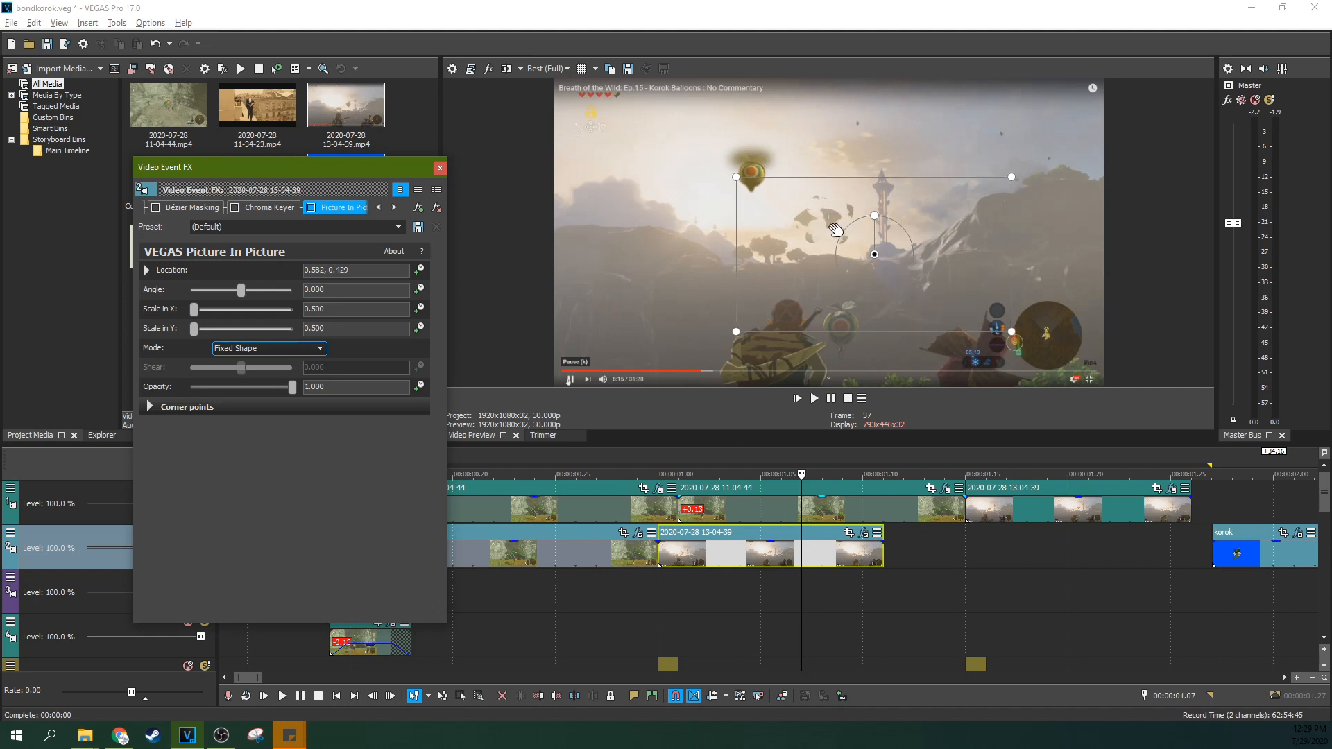
mouse_move(853, 247)
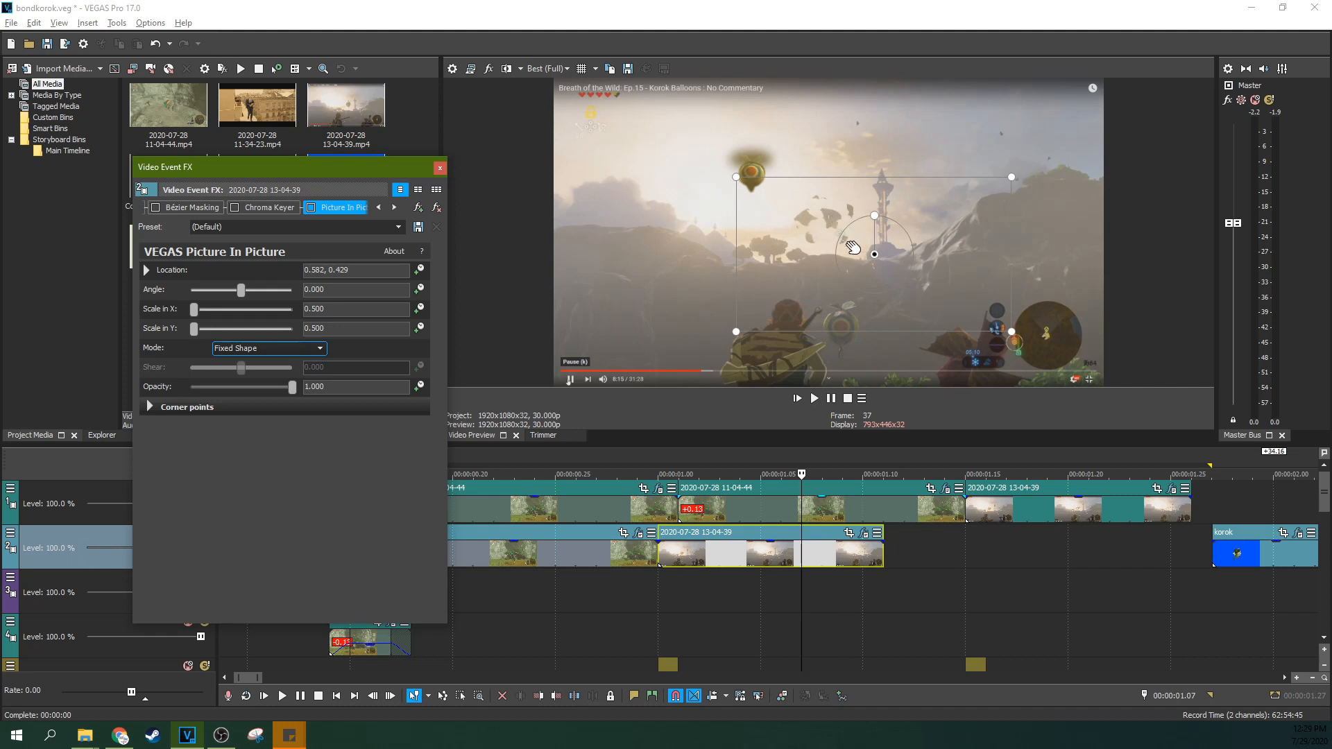
mouse_move(804, 213)
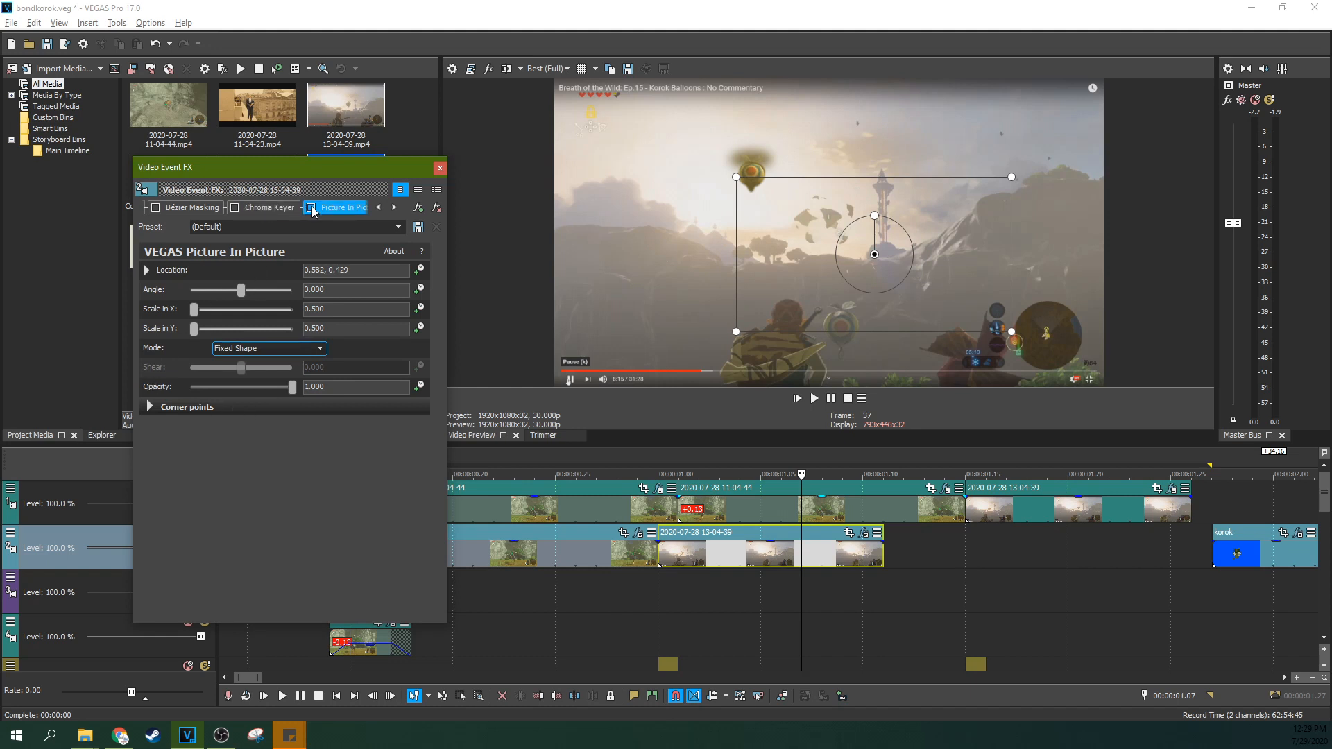
left_click(155, 207)
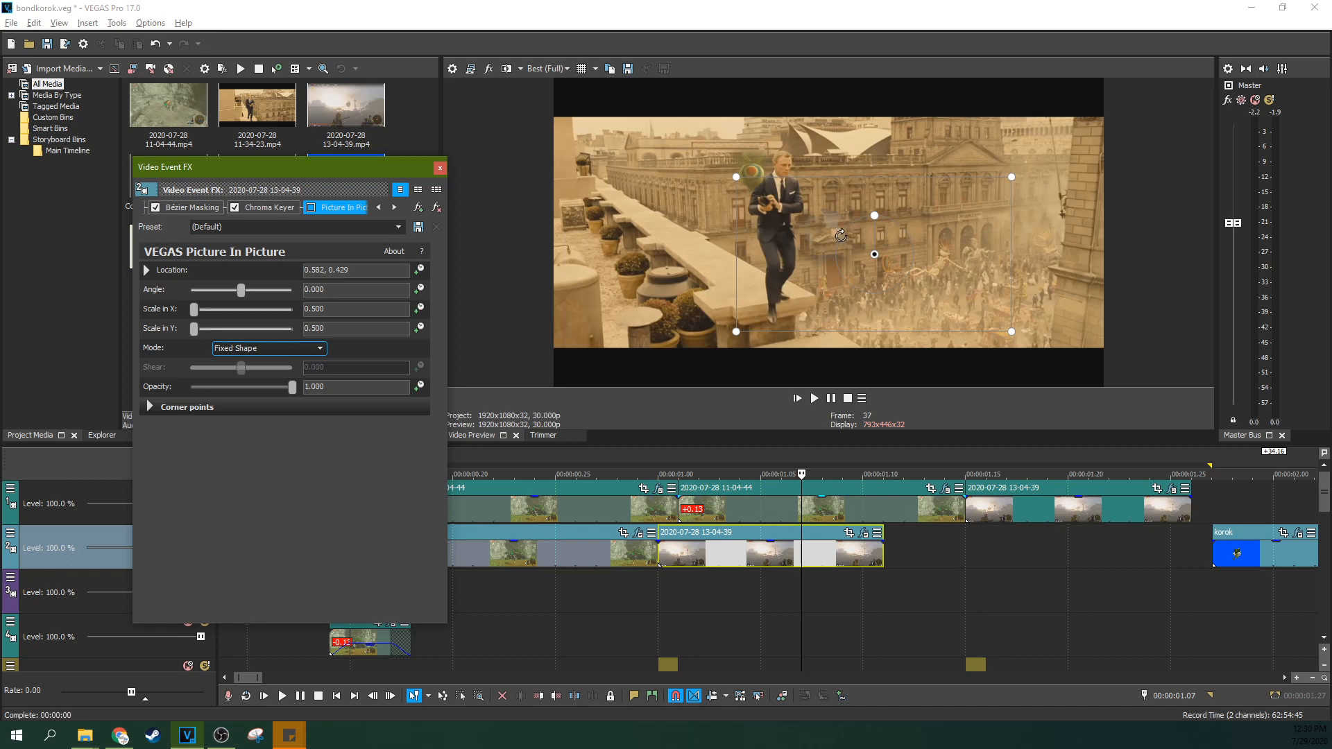
mouse_move(828, 227)
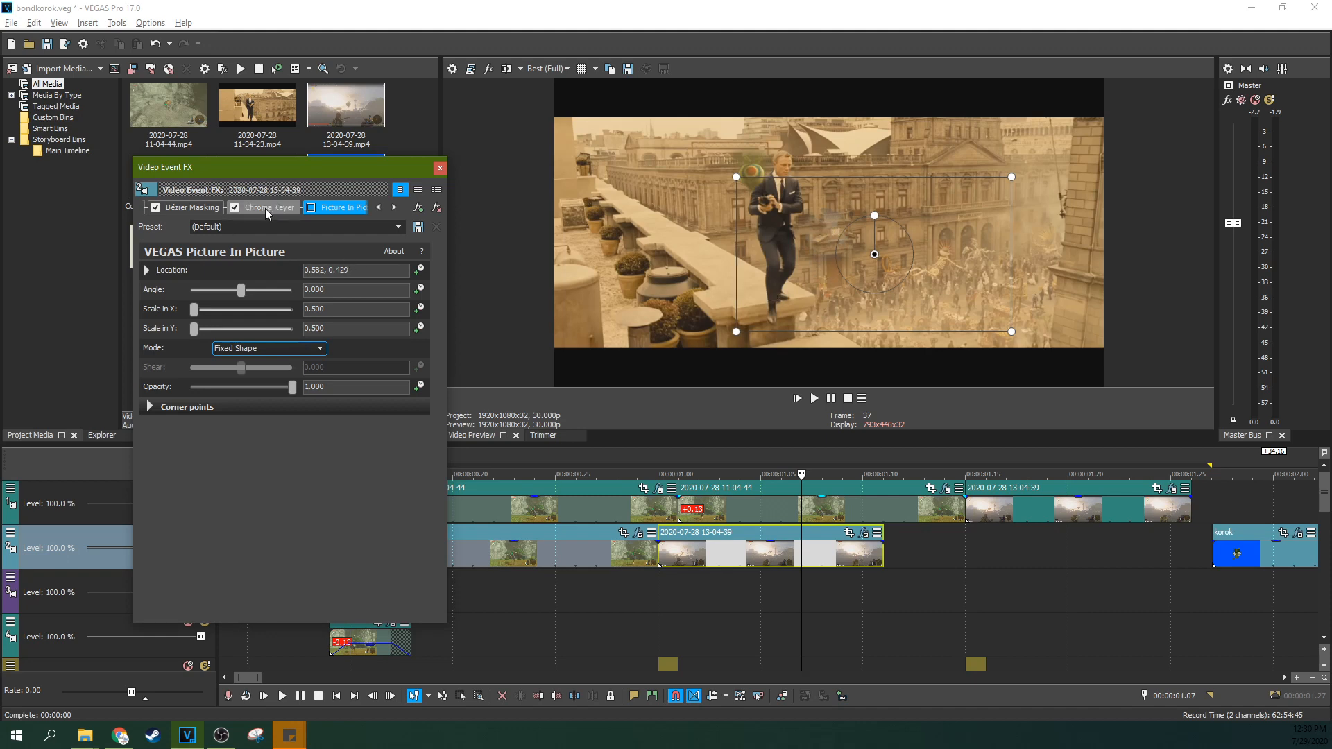
left_click(235, 207)
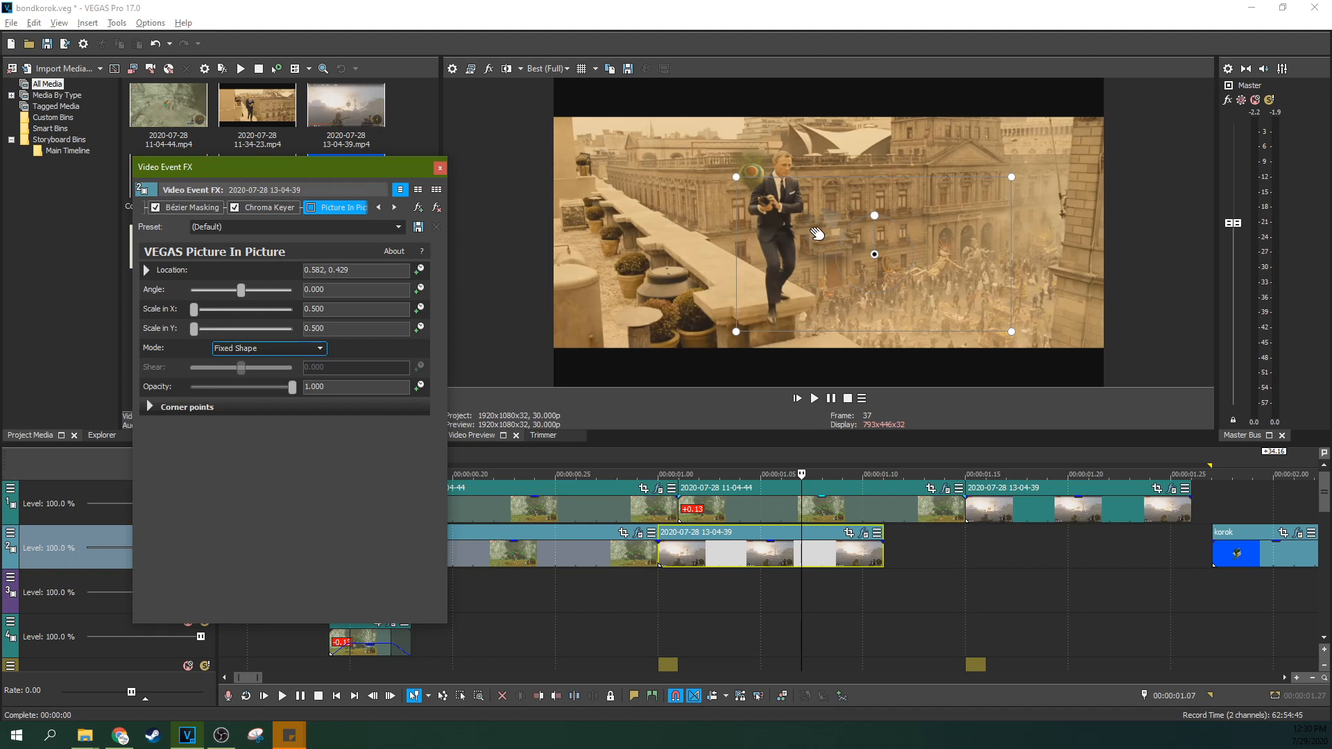
mouse_move(822, 252)
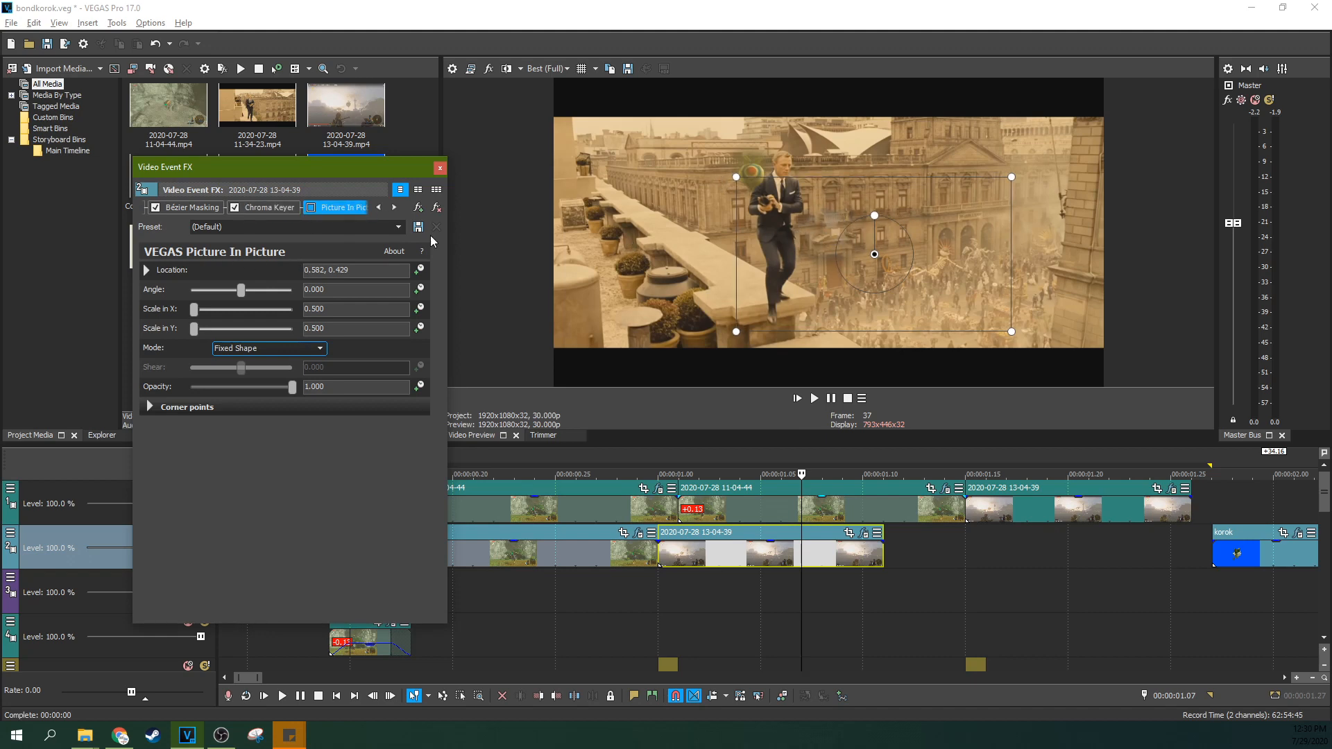
left_click(235, 207)
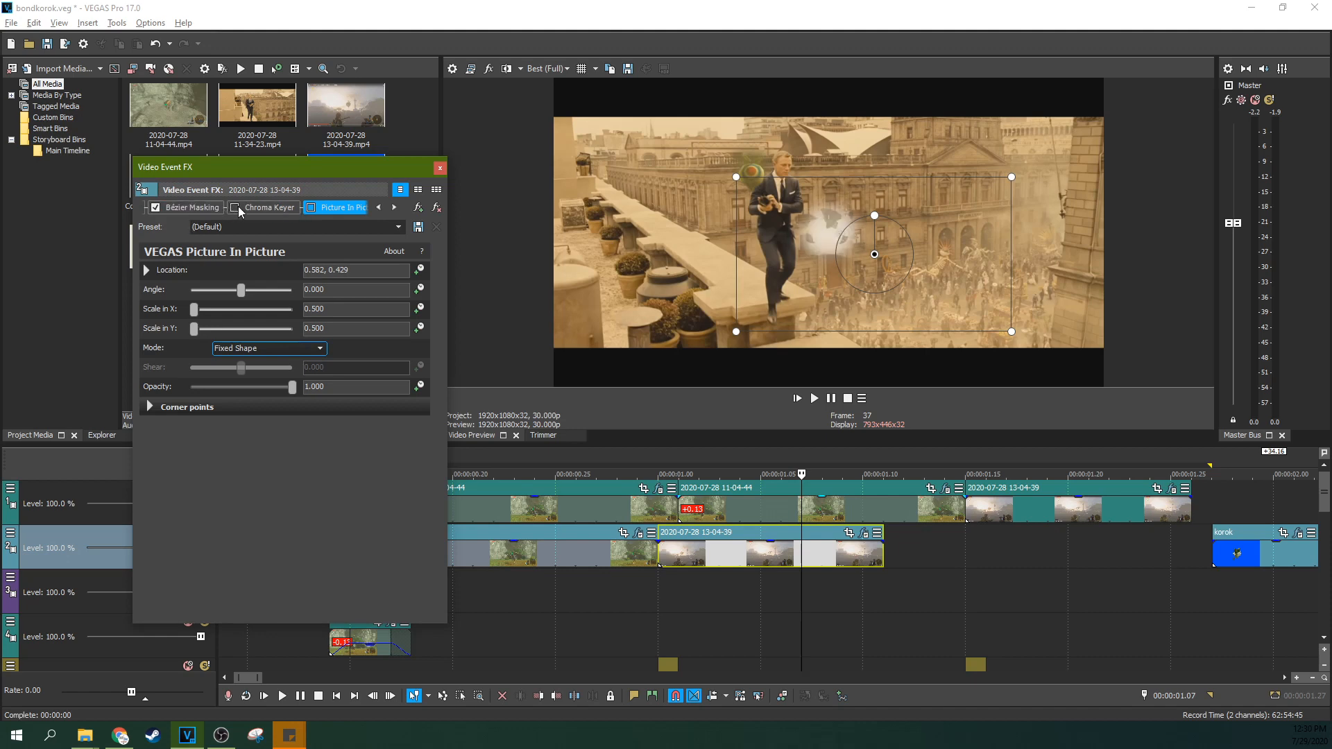
left_click(235, 208)
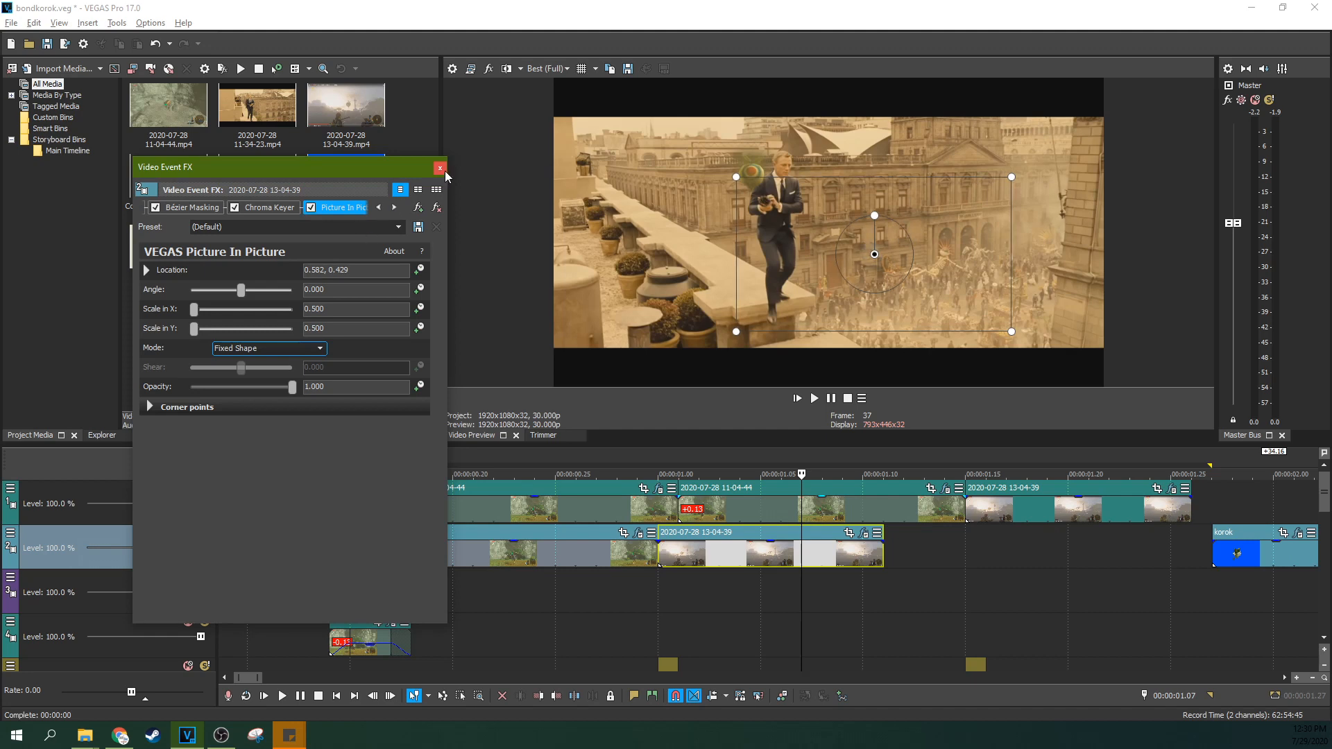
Close the FX window and scrub around the gunshot to check where the white flash events should sit.
left_click(440, 167)
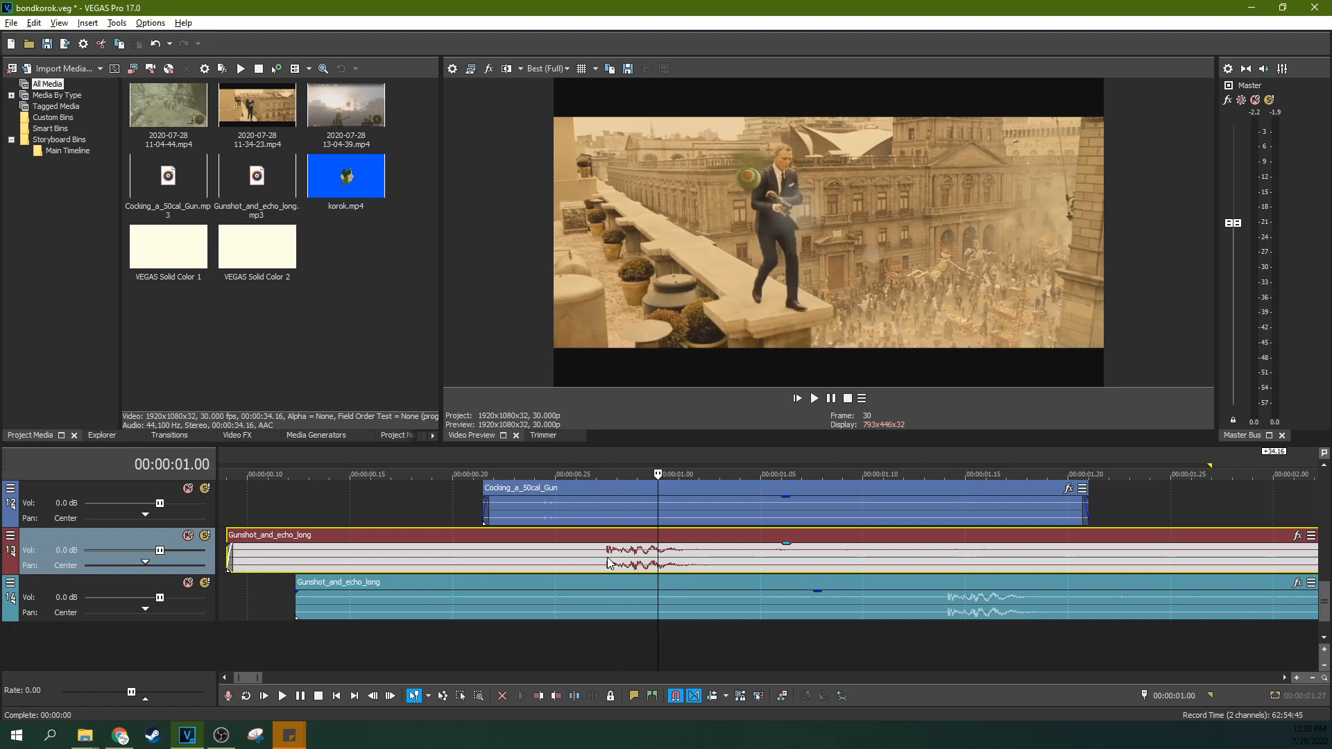
left_click(597, 474)
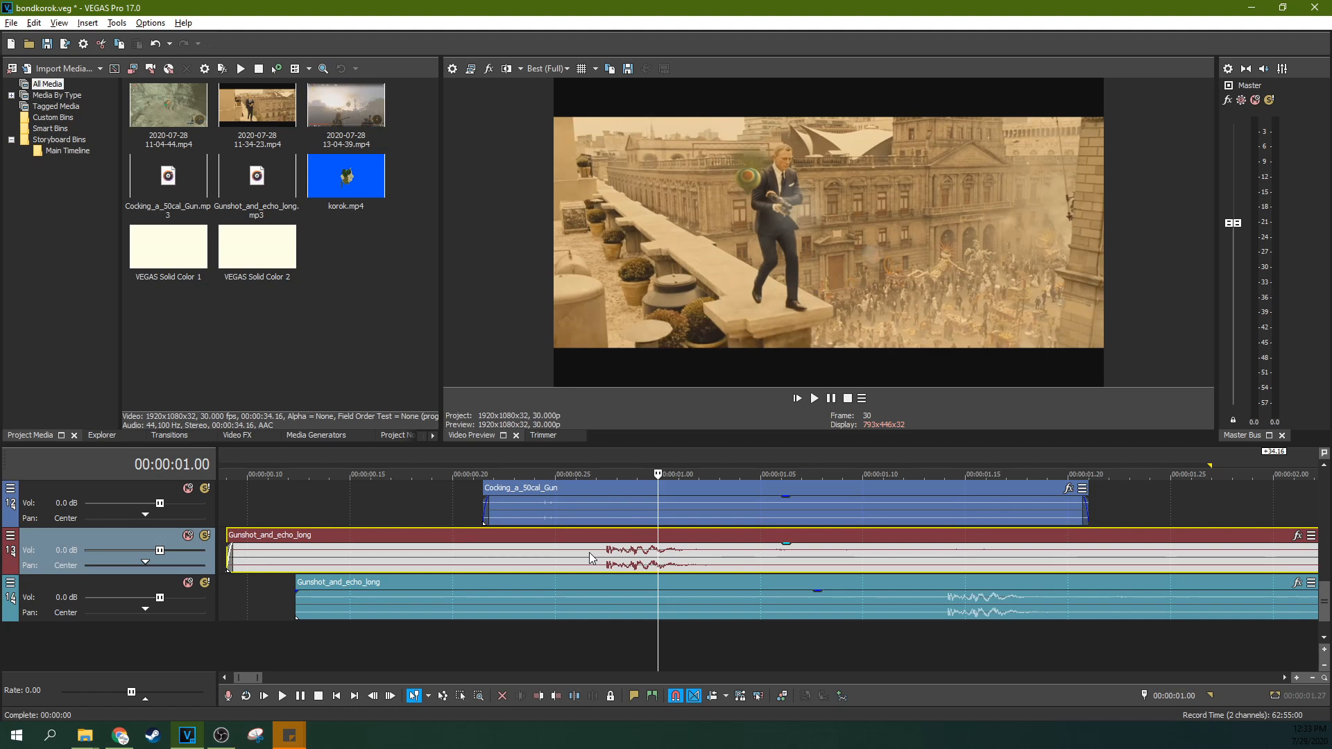
left_click(597, 473)
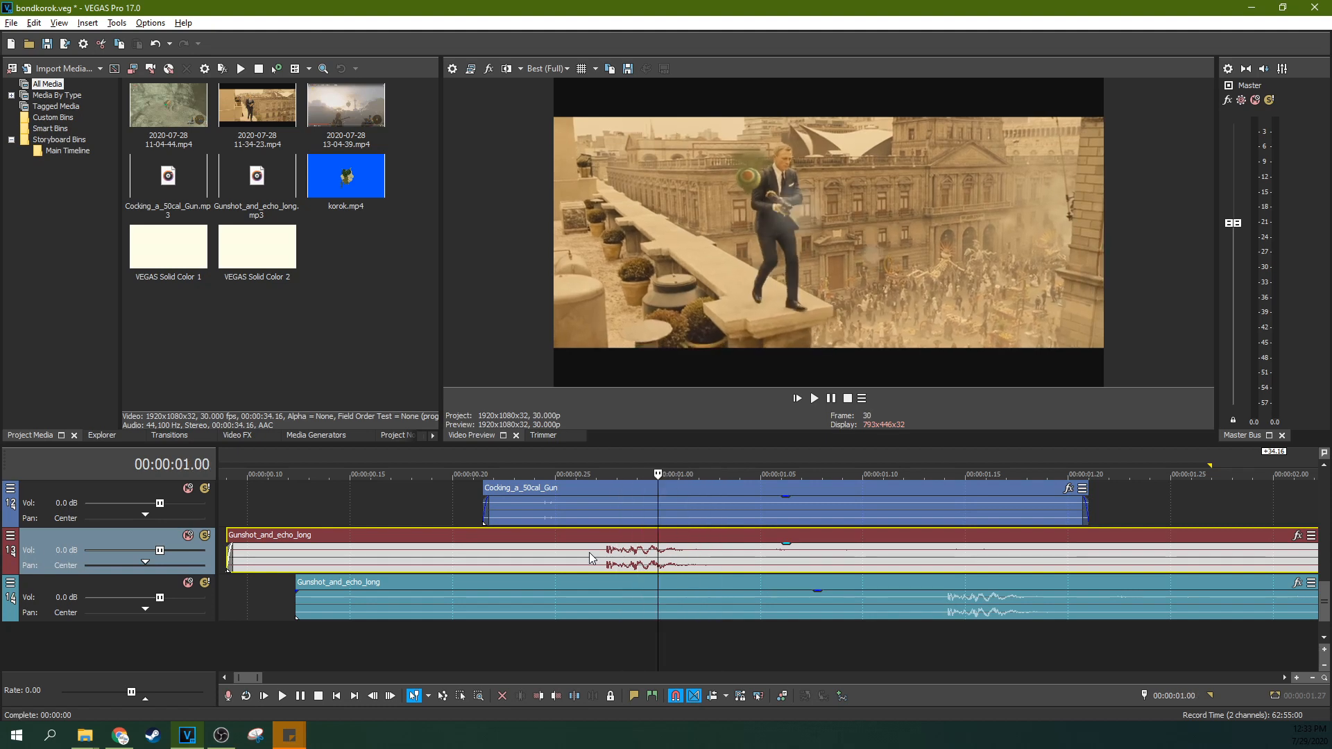
left_click(597, 473)
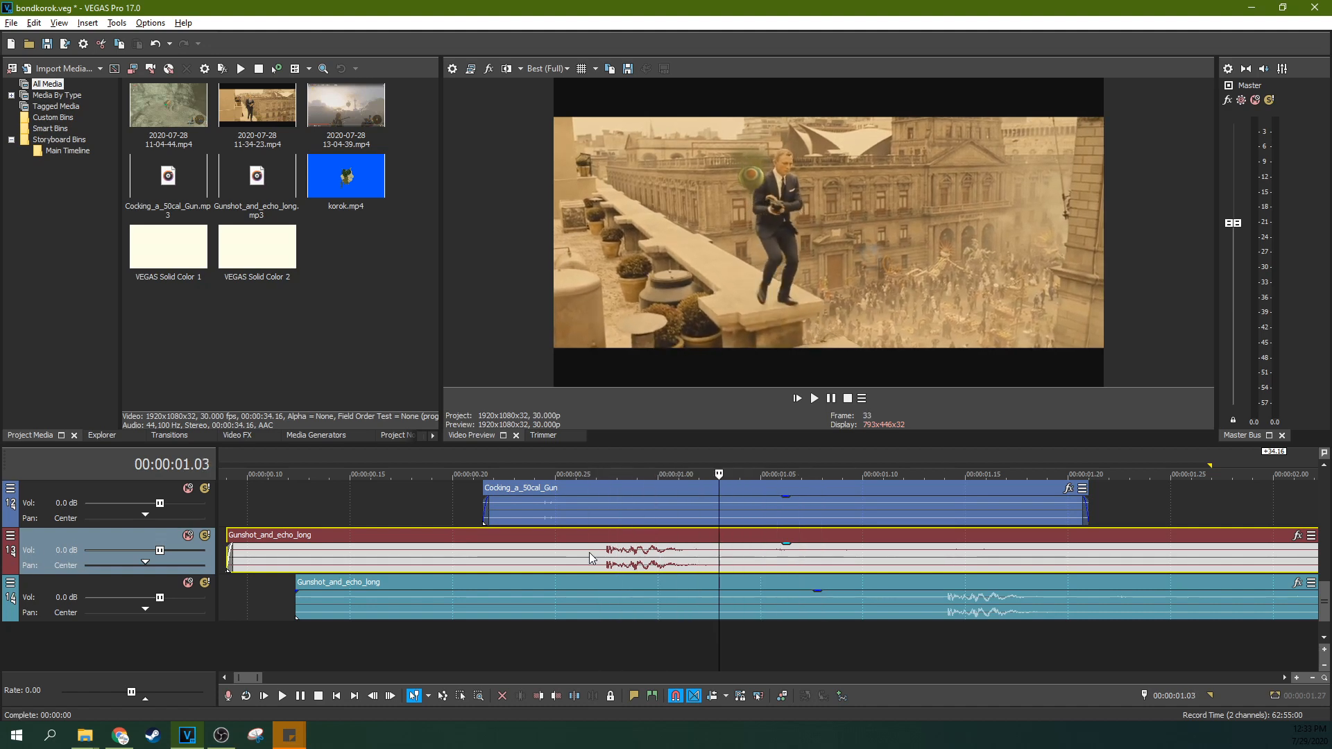
left_click(575, 474)
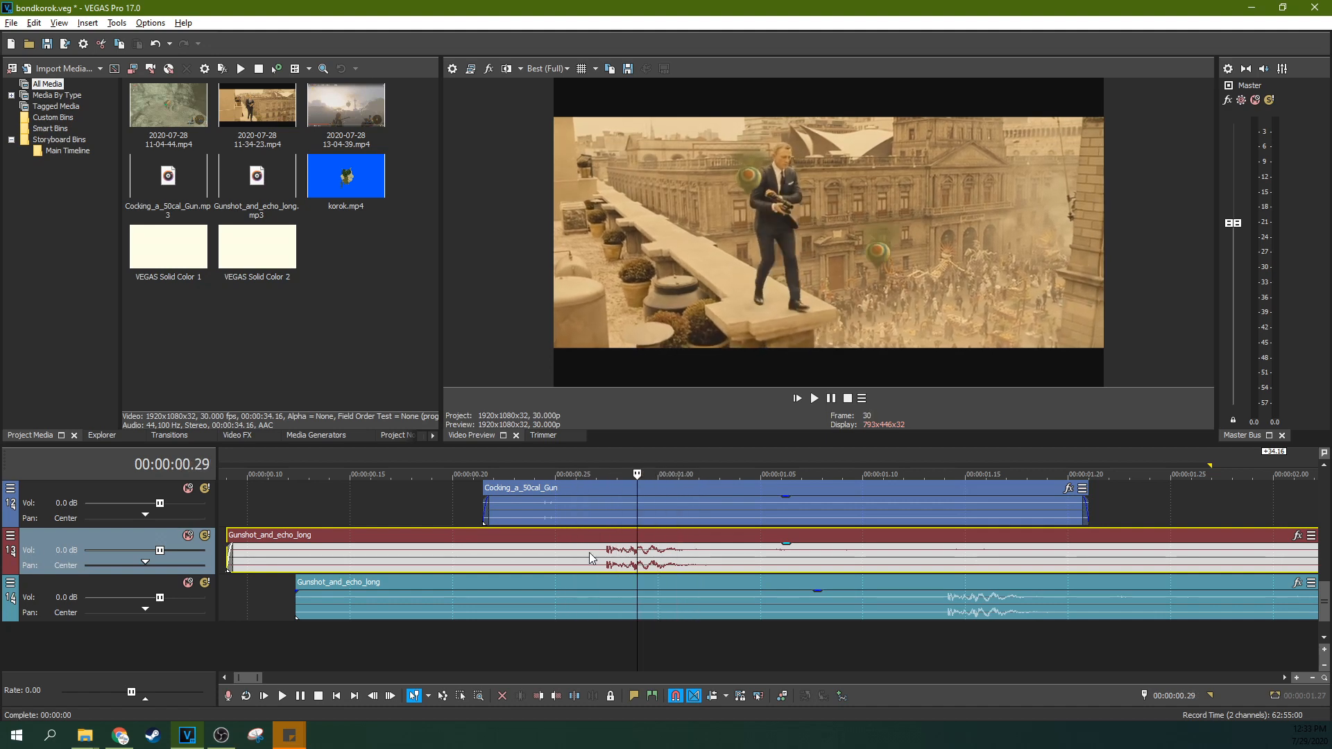
left_click(555, 473)
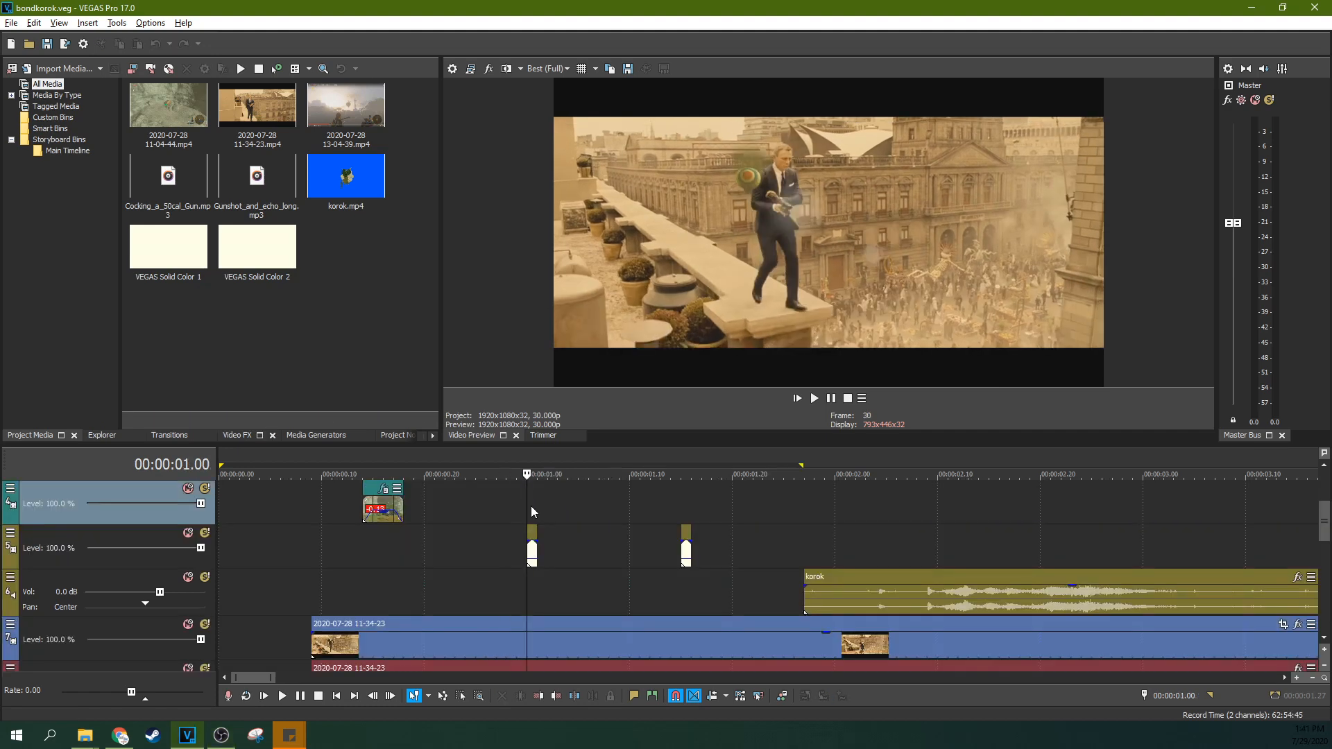
Place the playhead at the one-second mark over the white flash event.
left_click(547, 473)
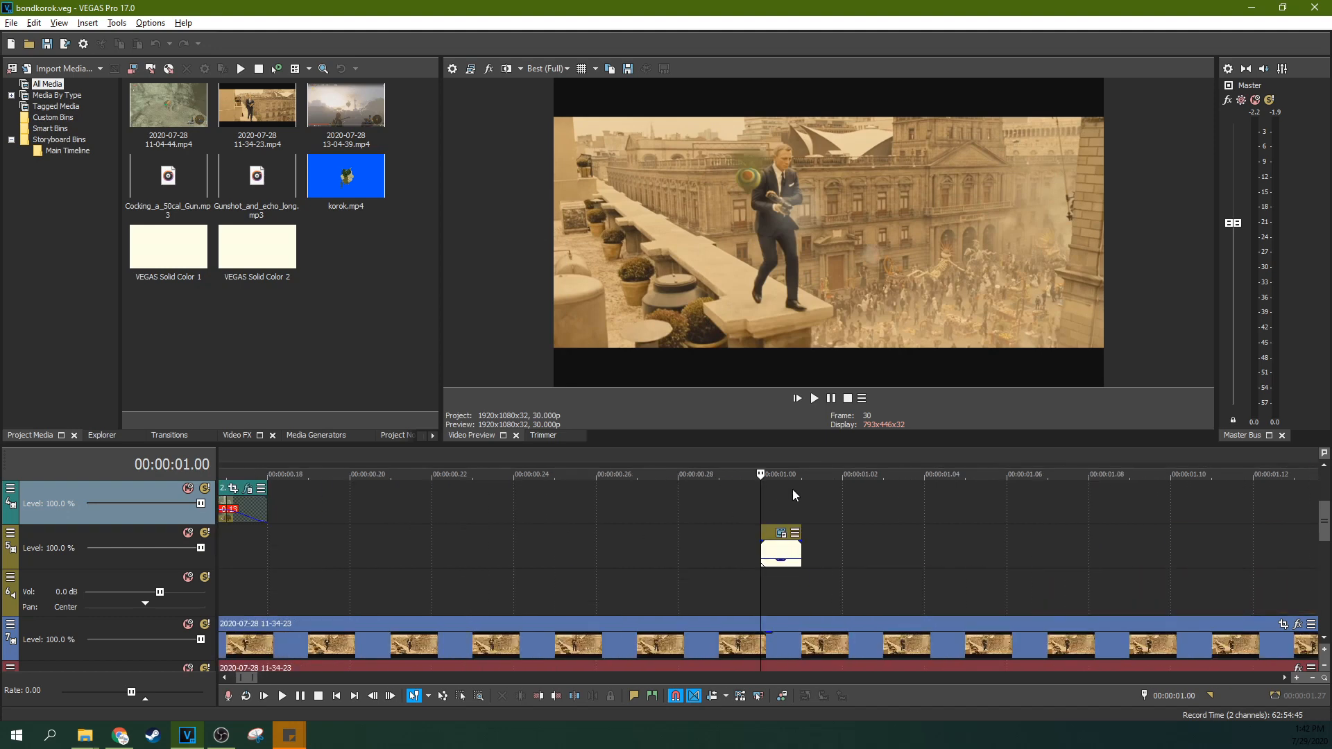
mouse_move(793, 208)
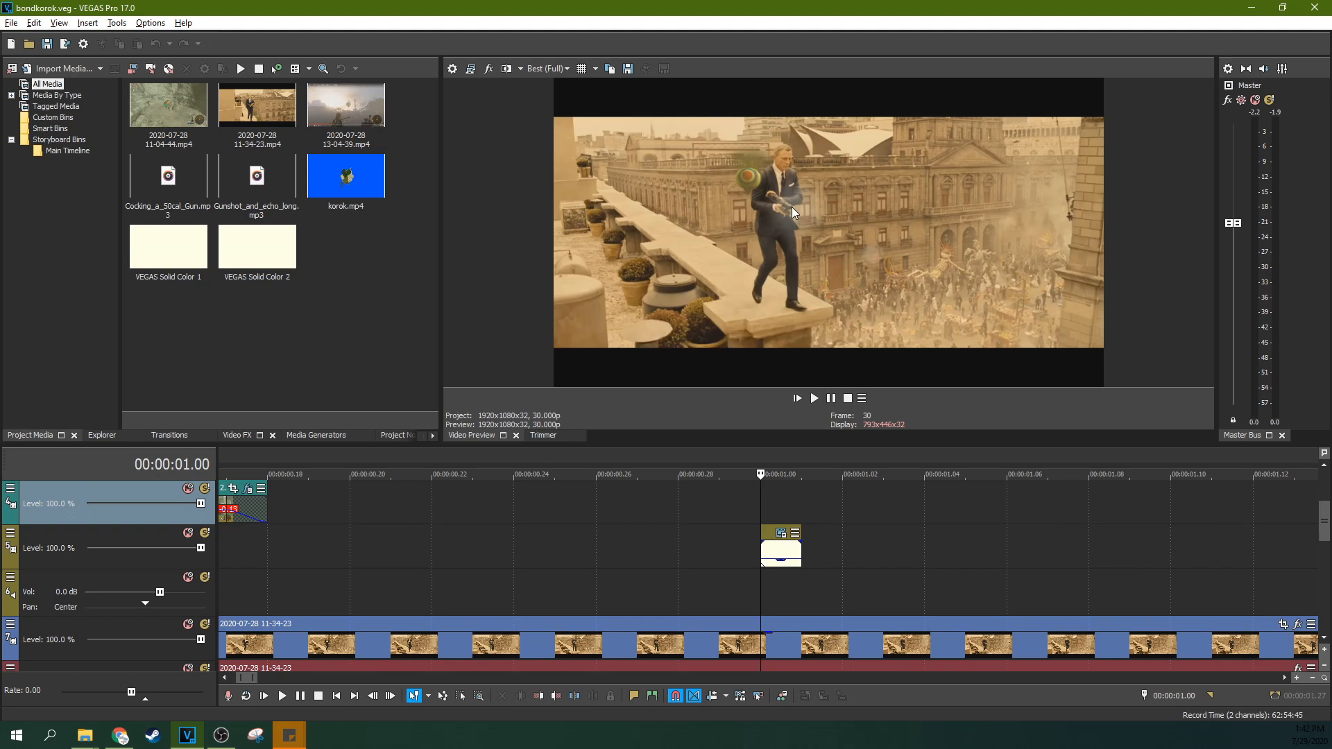
mouse_move(867, 311)
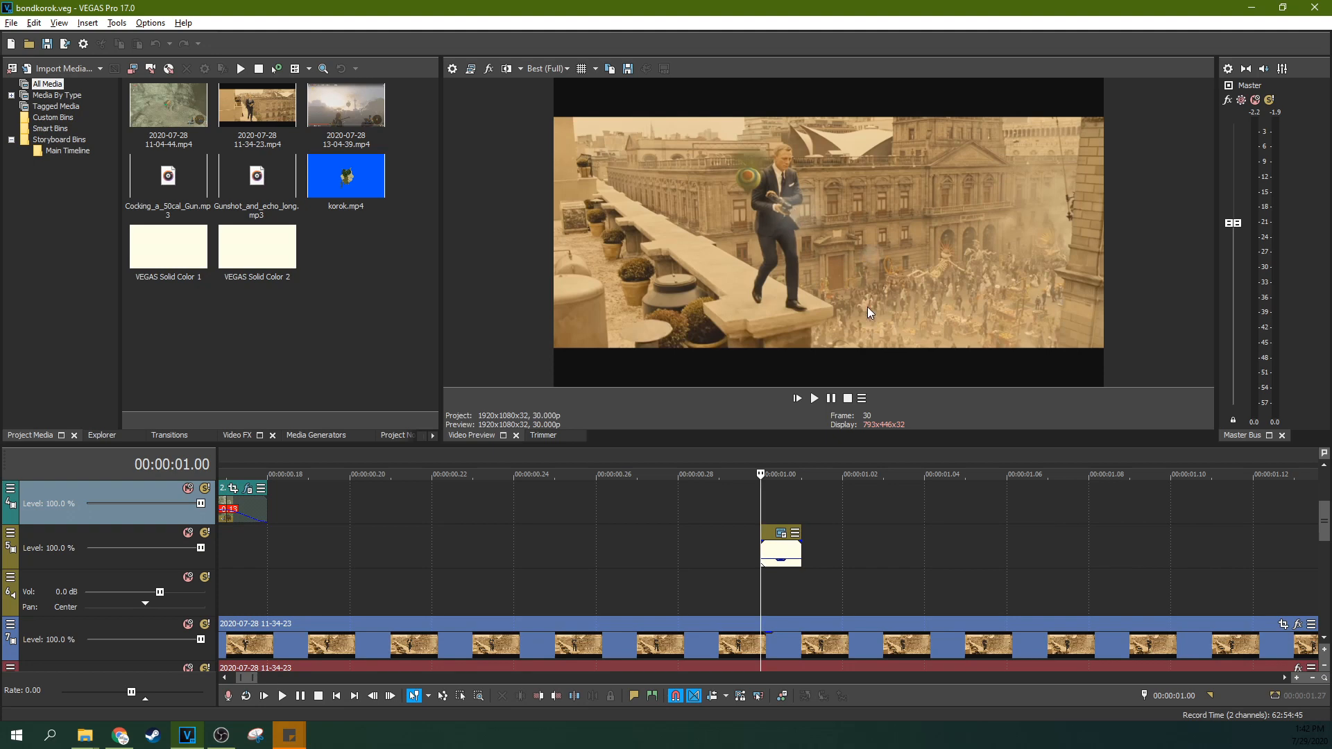
mouse_move(805, 504)
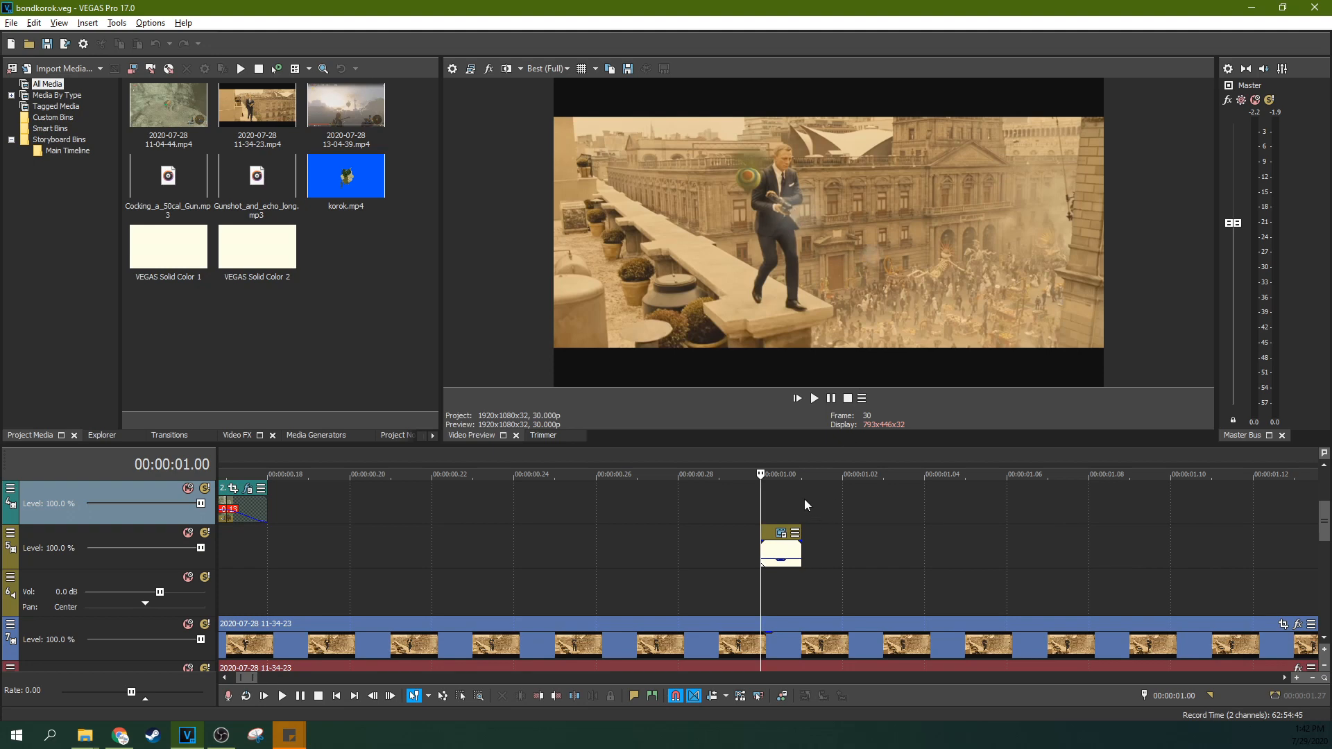
mouse_move(790, 224)
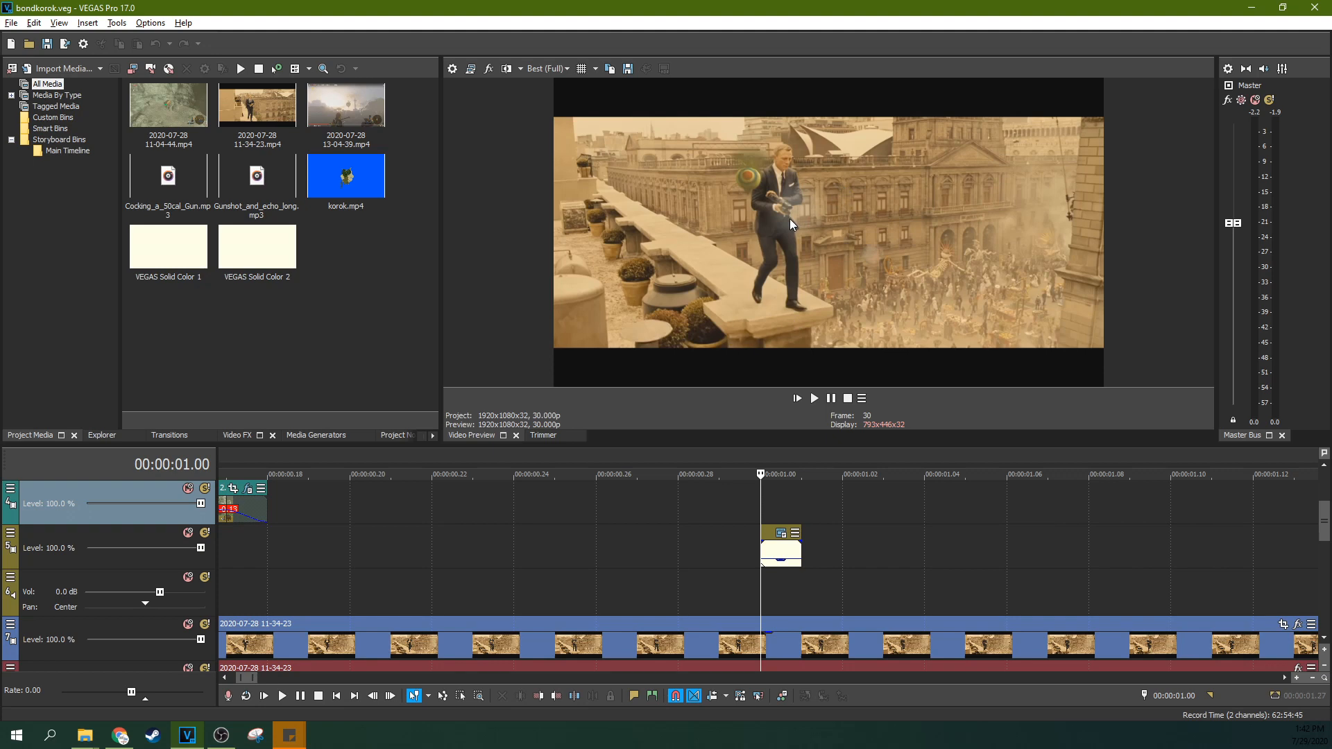
mouse_move(820, 211)
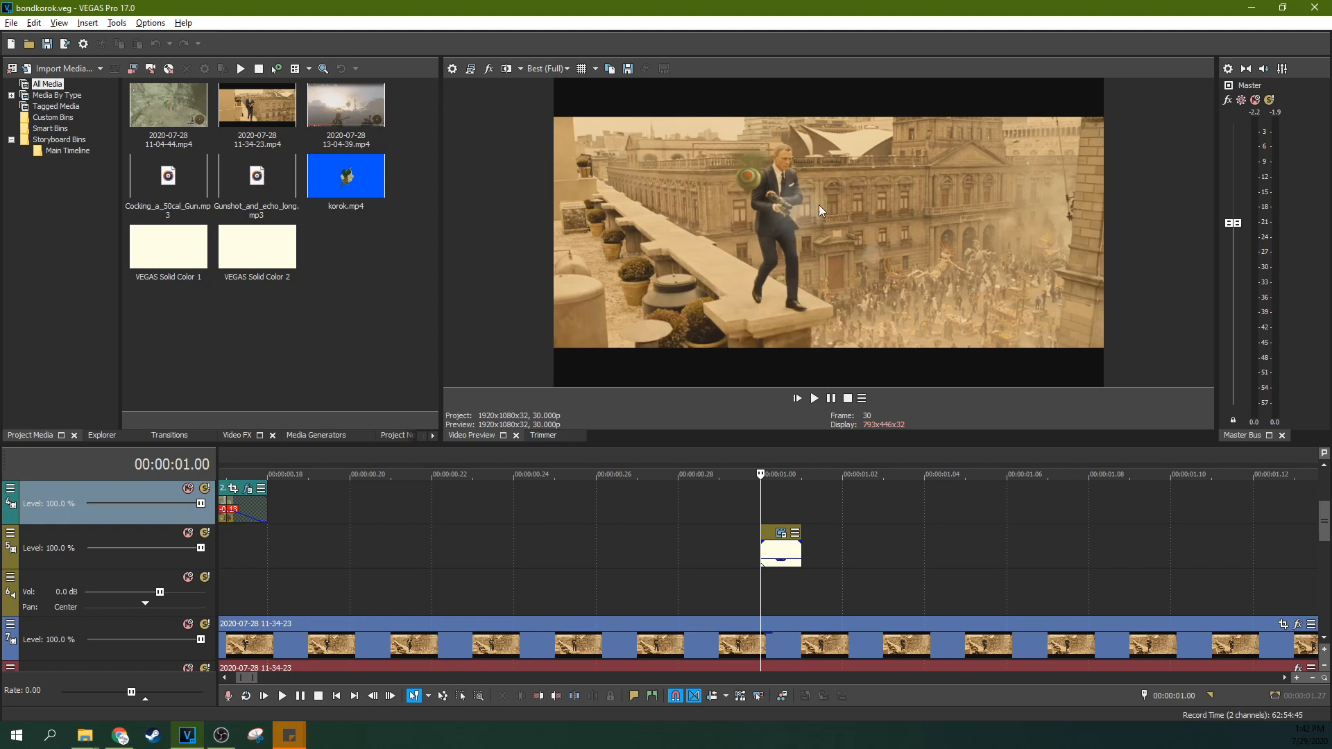
mouse_move(798, 219)
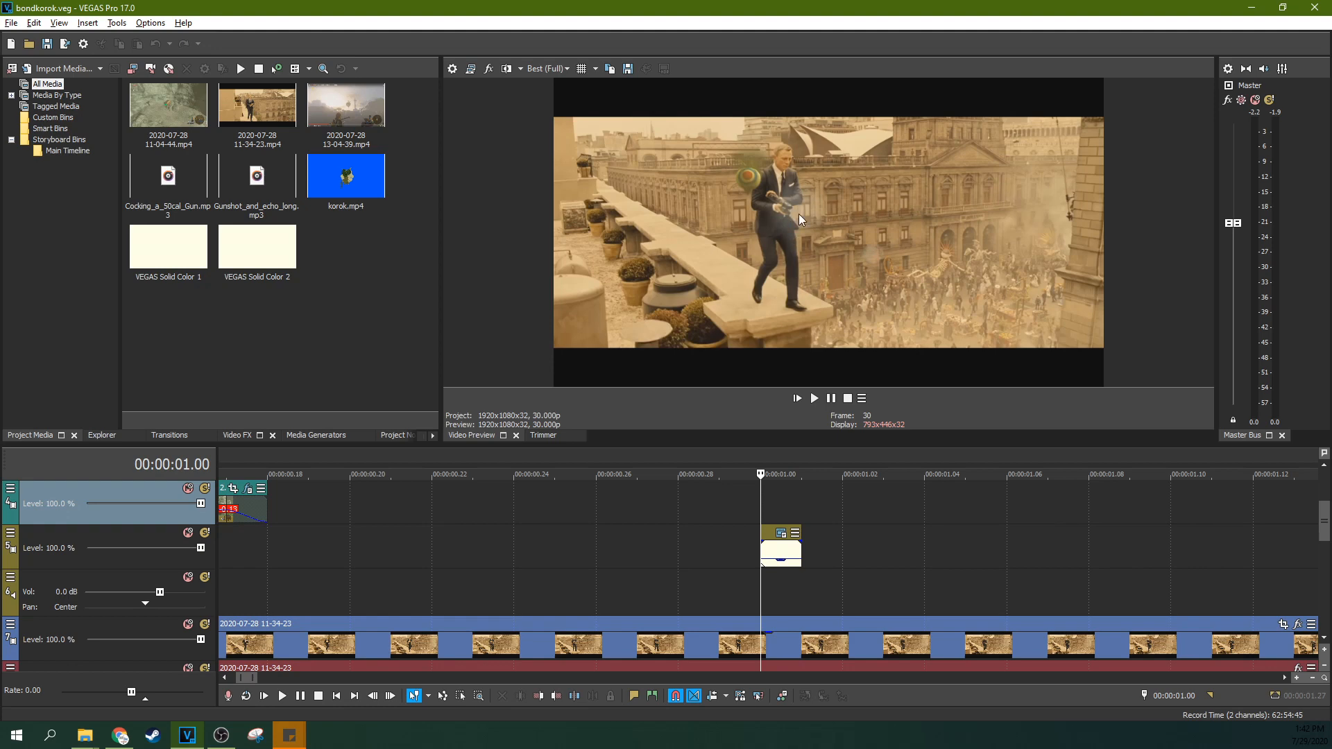
mouse_move(794, 211)
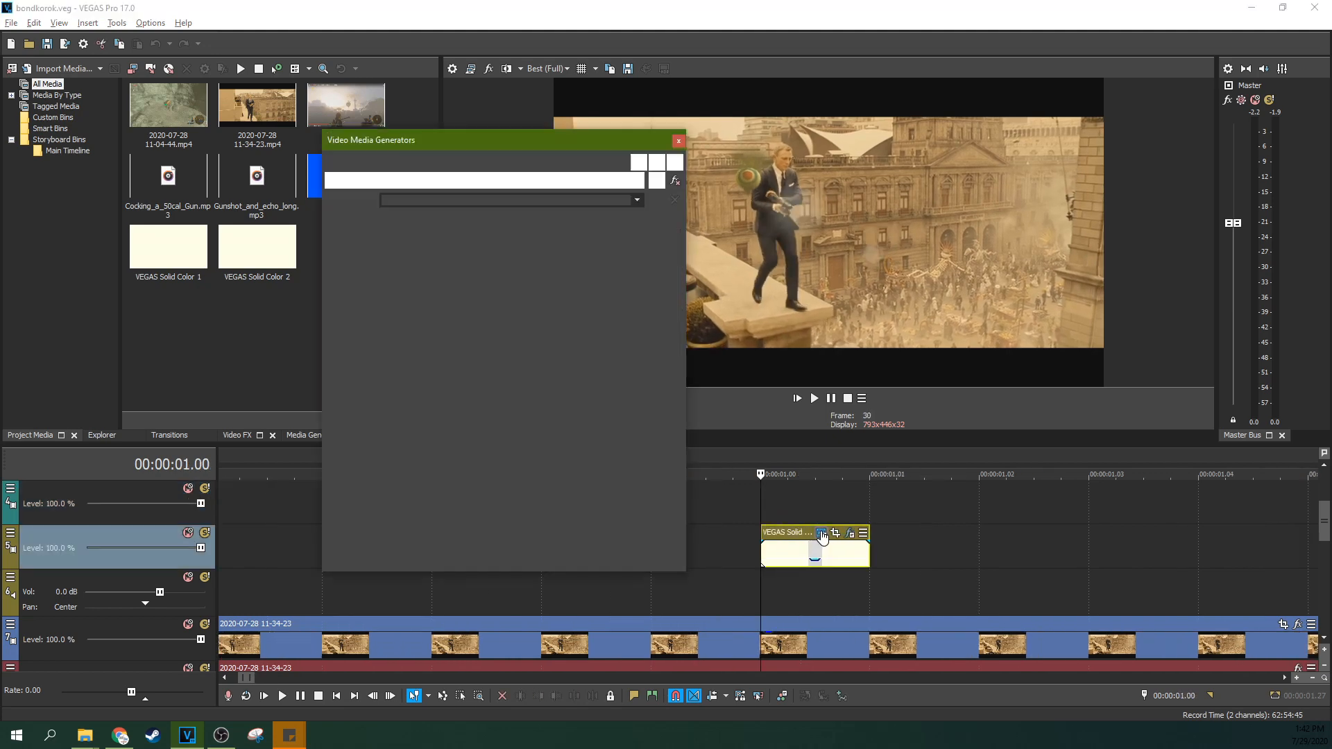
Close the generator window and bring up the flash event's applied effects.
left_click(679, 140)
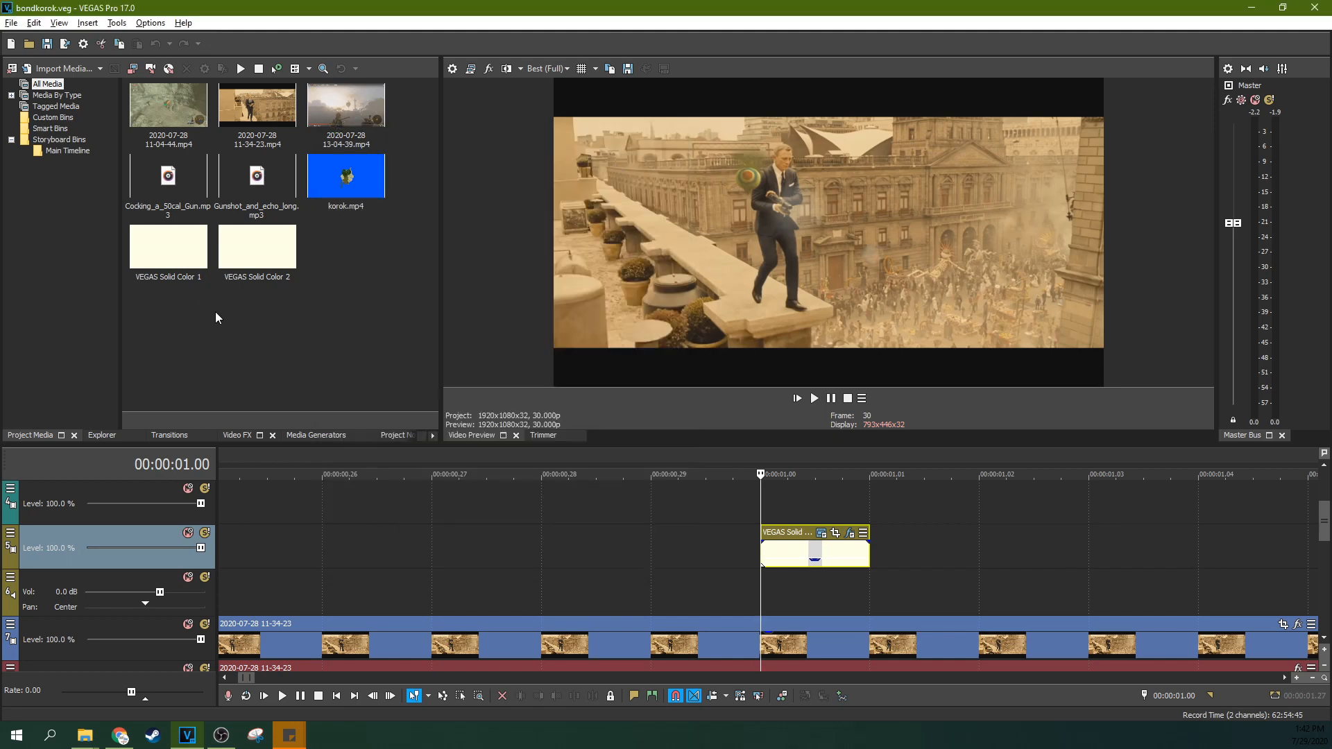
left_click(316, 435)
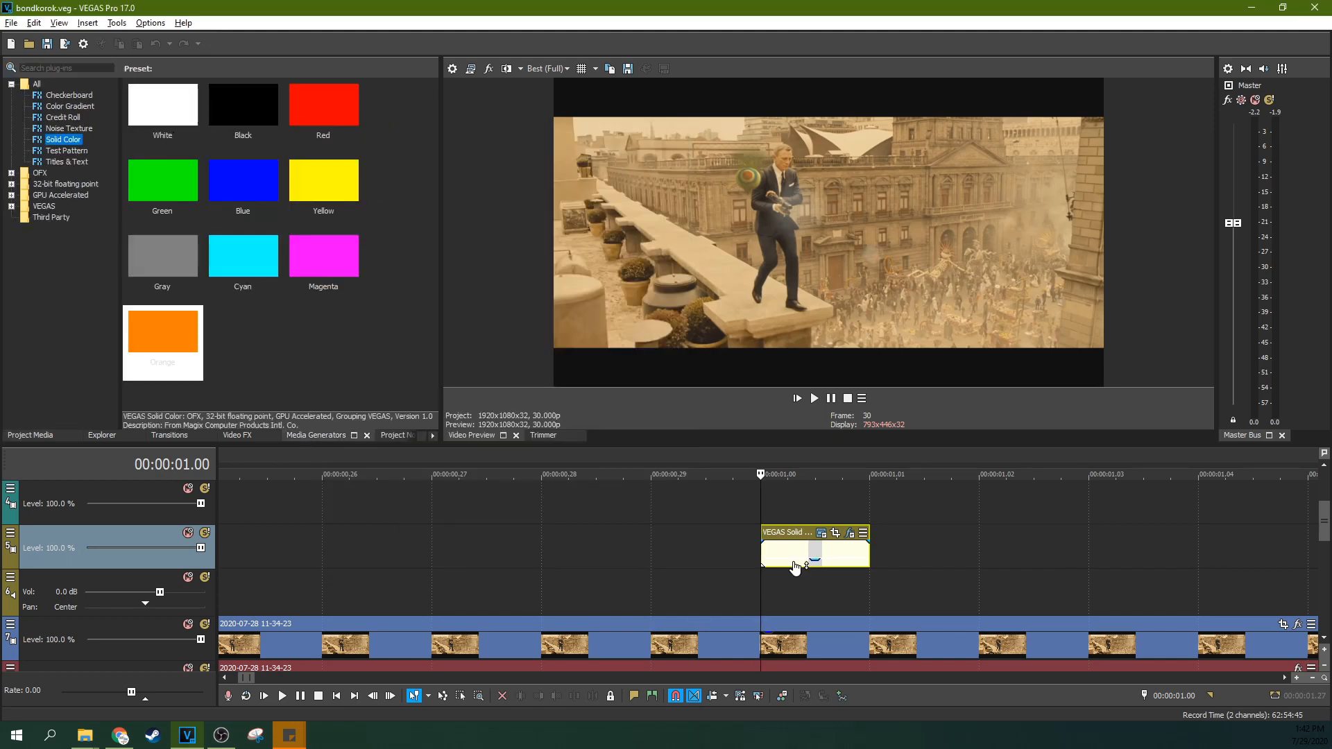
double_click(799, 552)
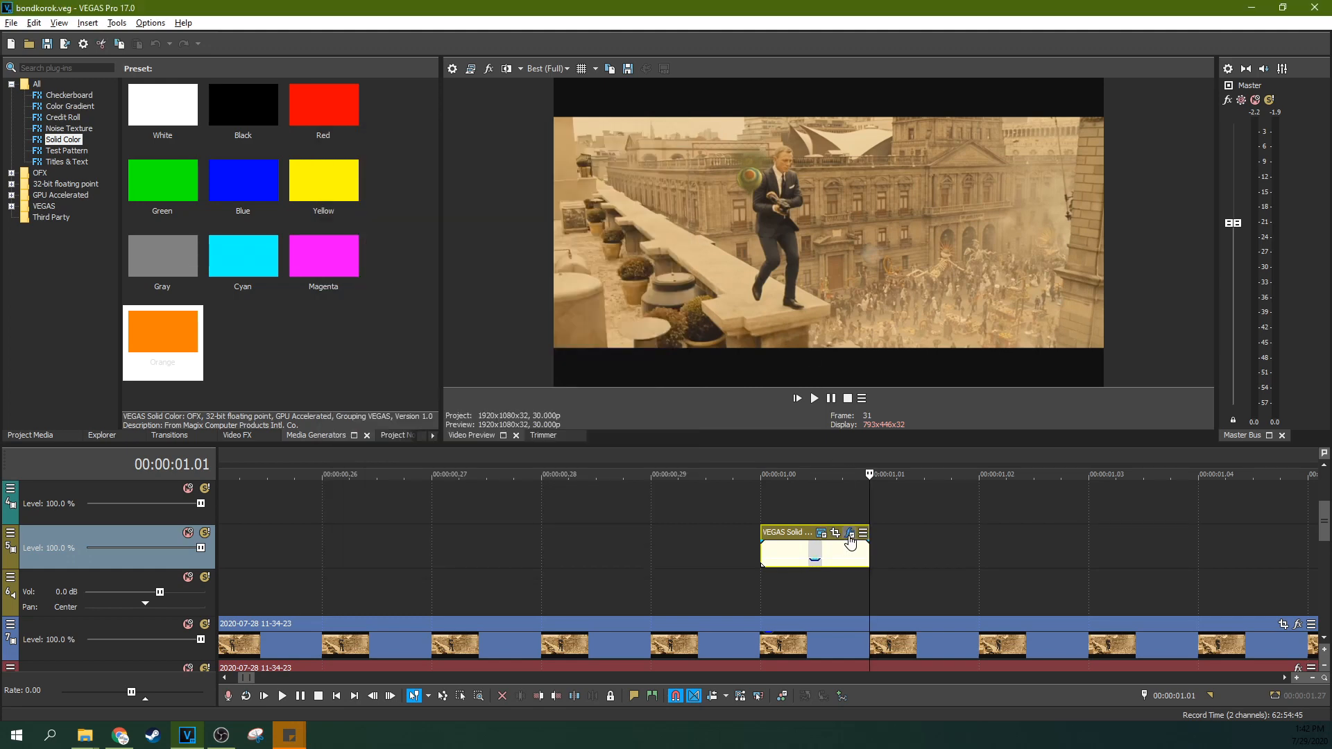
left_click(849, 541)
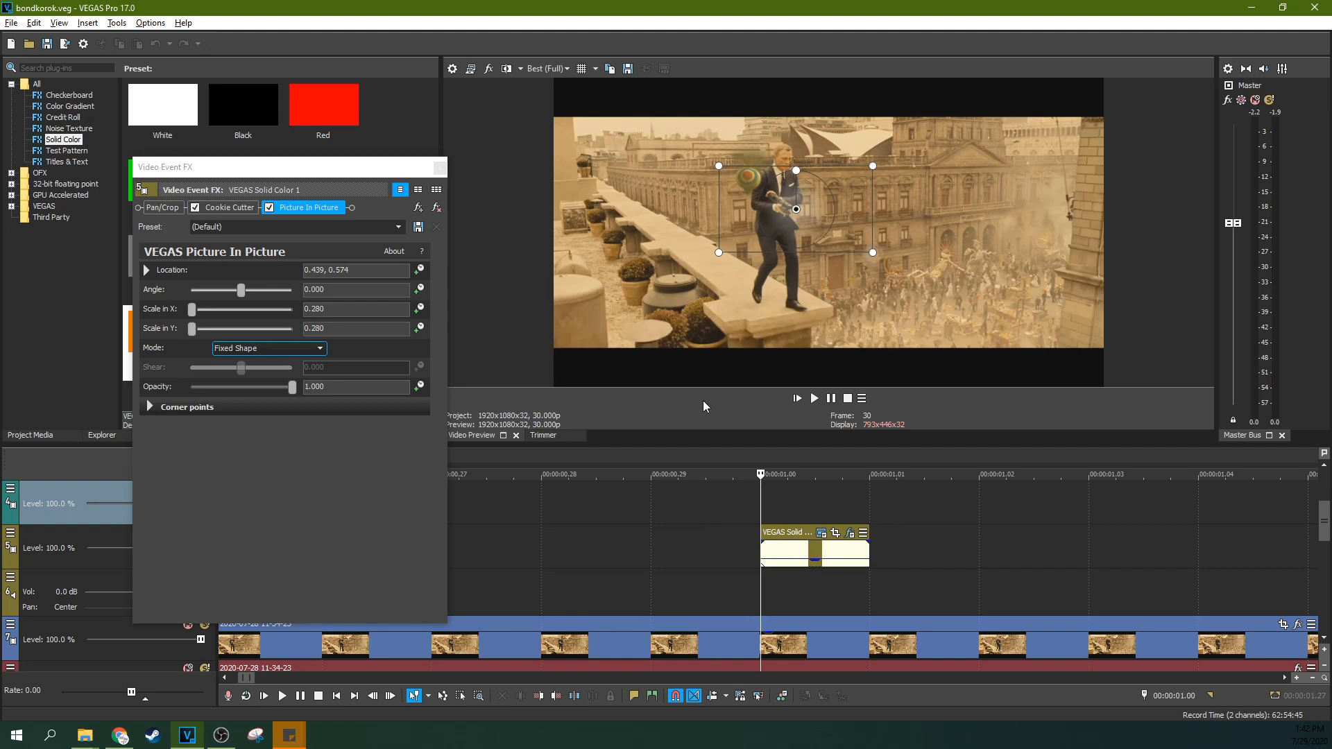
mouse_move(219, 300)
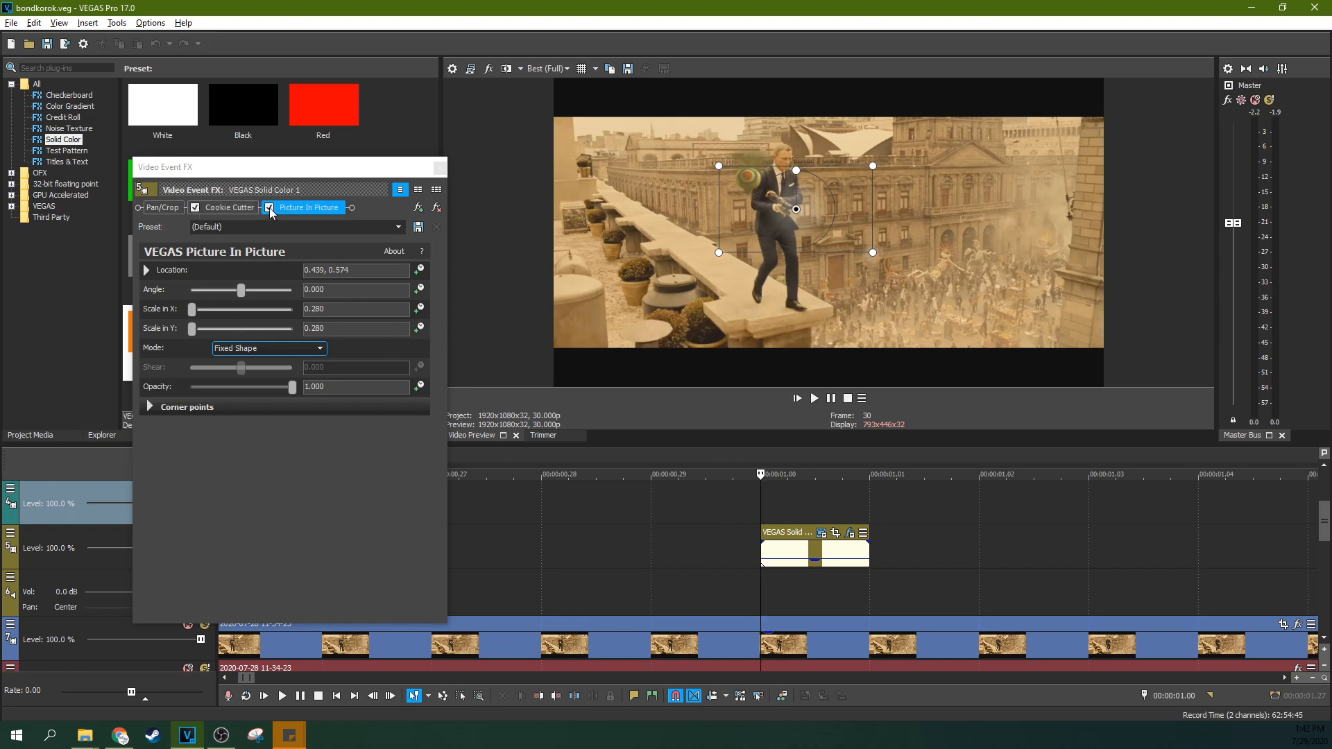
Set Cookie Cutter to a blurred centred circle and move the Picture In Picture flash onto the pistol.
left_click(195, 207)
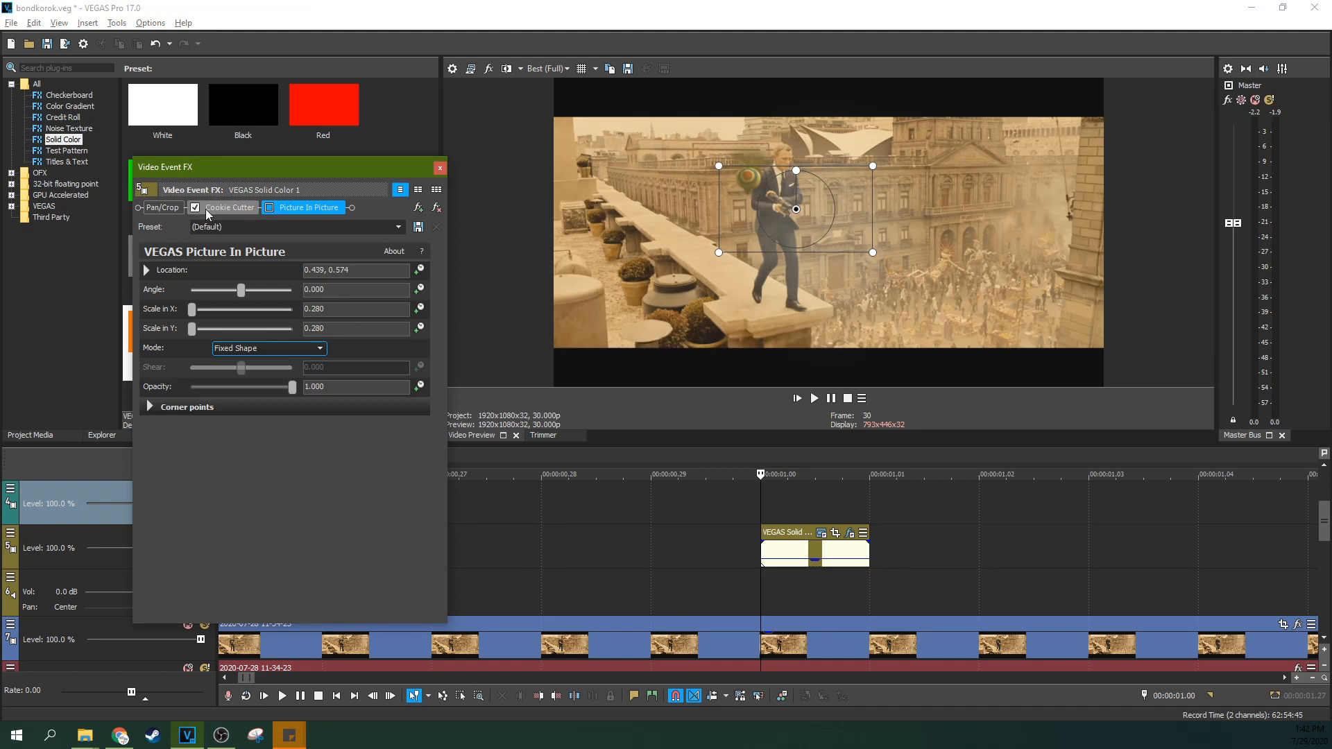
left_click(230, 208)
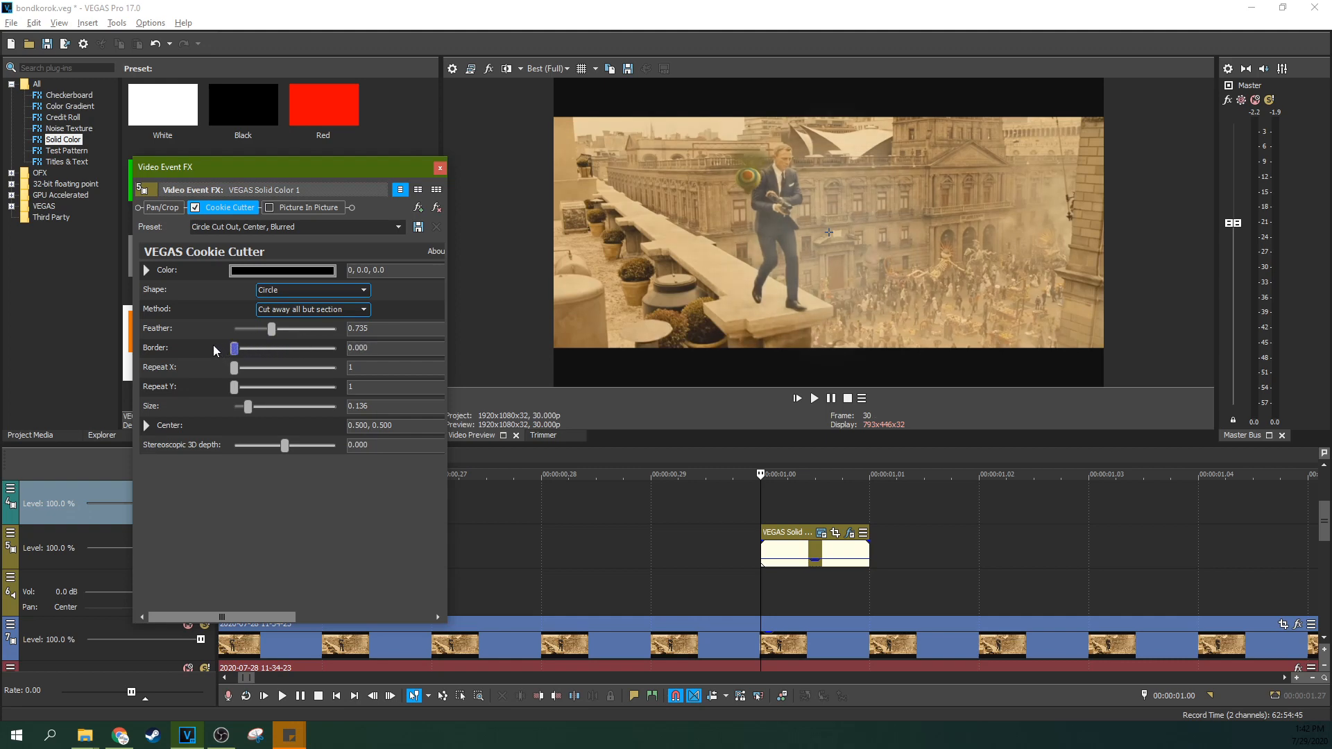
mouse_move(268, 331)
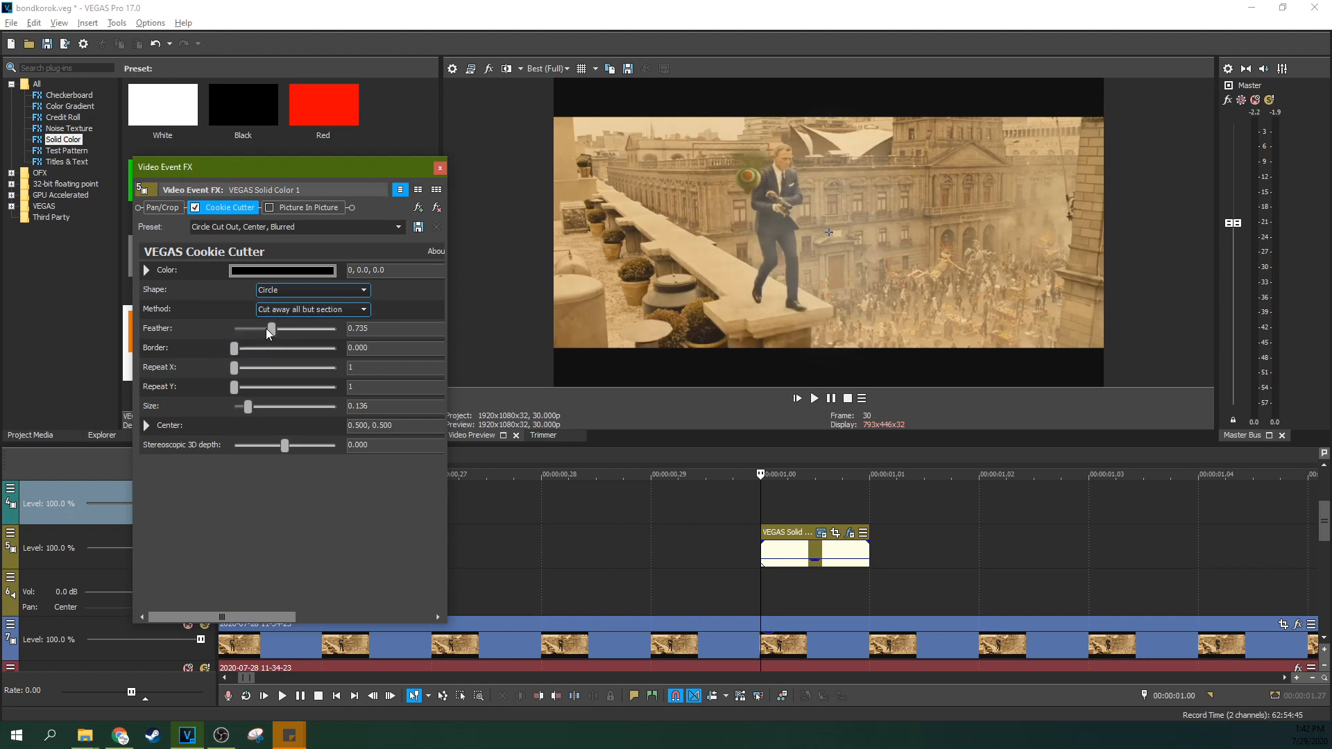
left_click(269, 207)
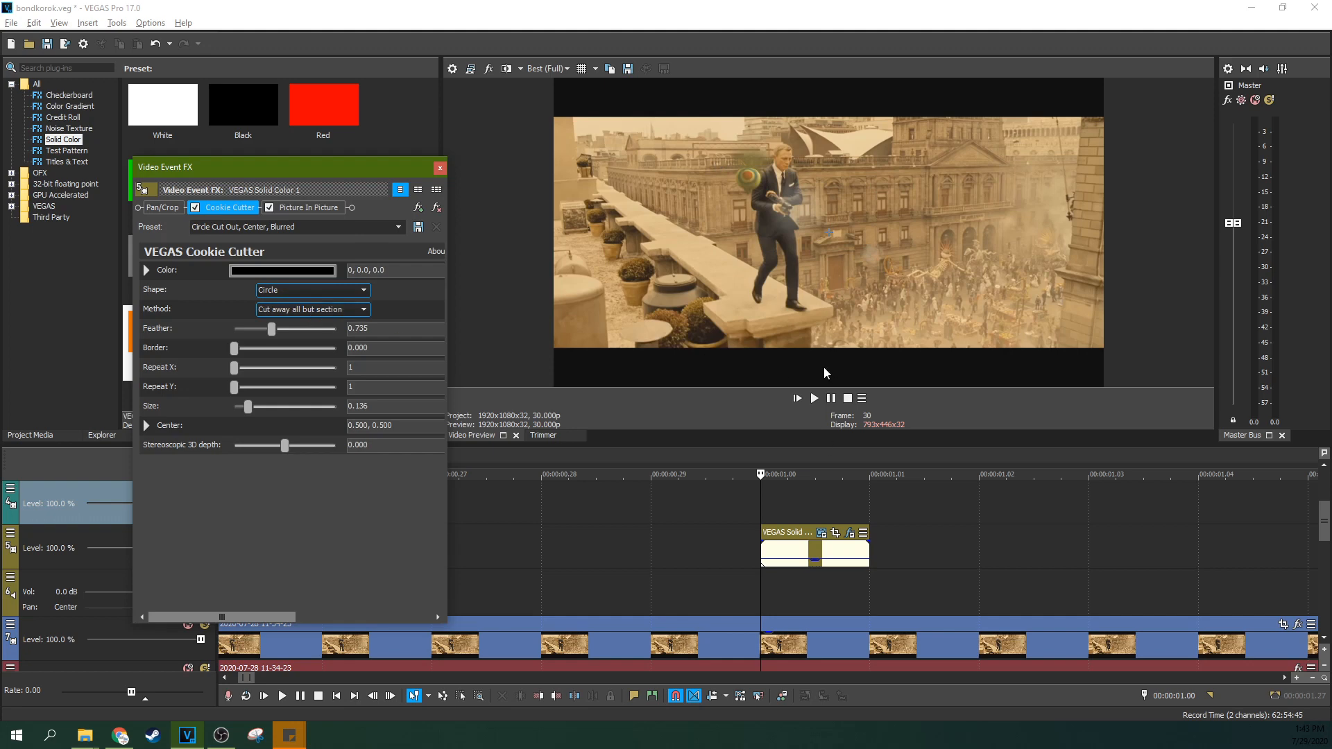
mouse_move(796, 227)
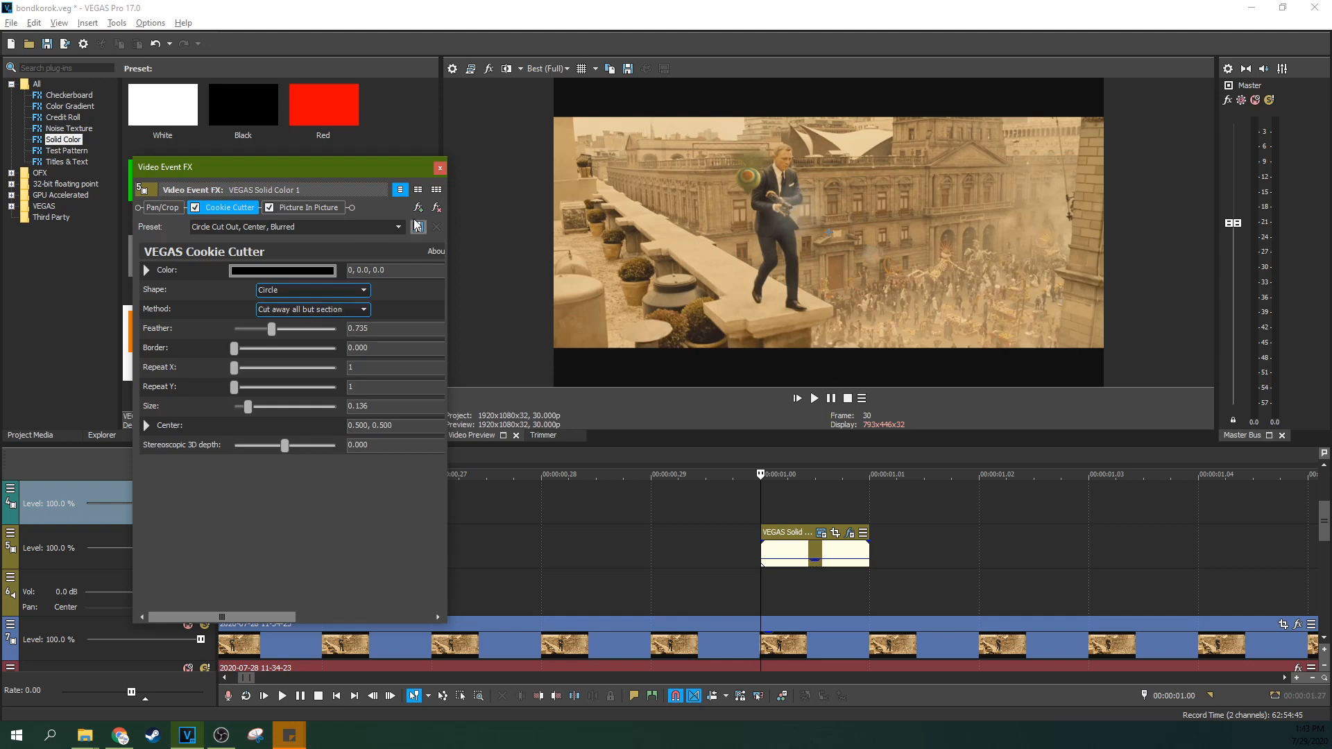
left_click(308, 207)
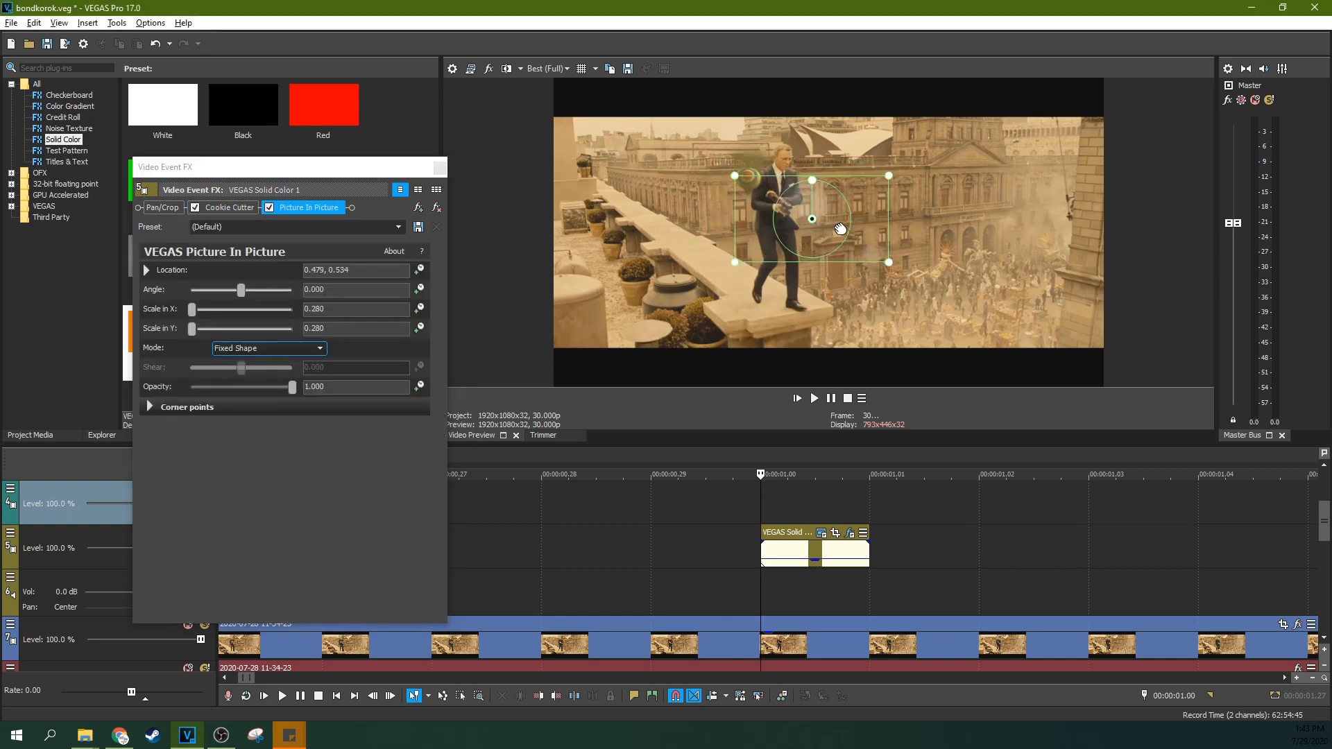
left_click_drag(811, 219, 799, 221)
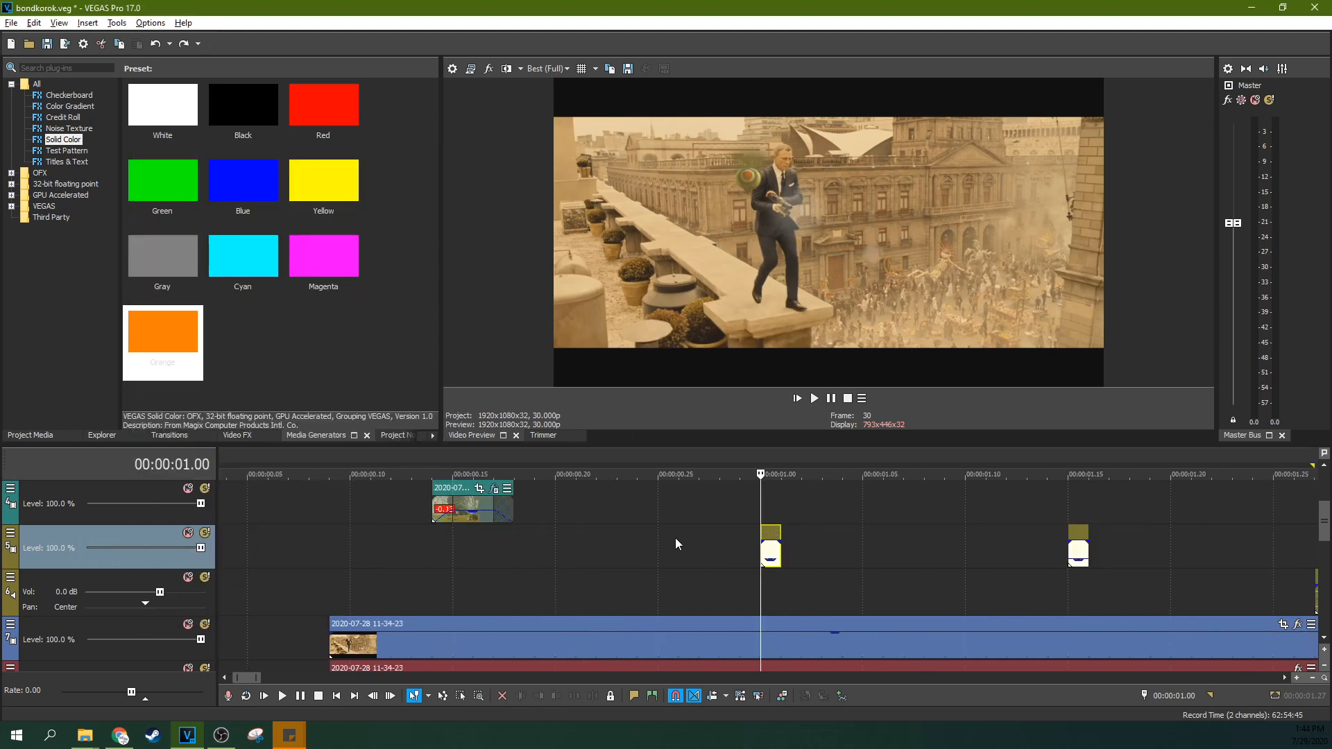
Move the playhead to the second flash event near one-and-a-half seconds to check it.
left_click(1067, 474)
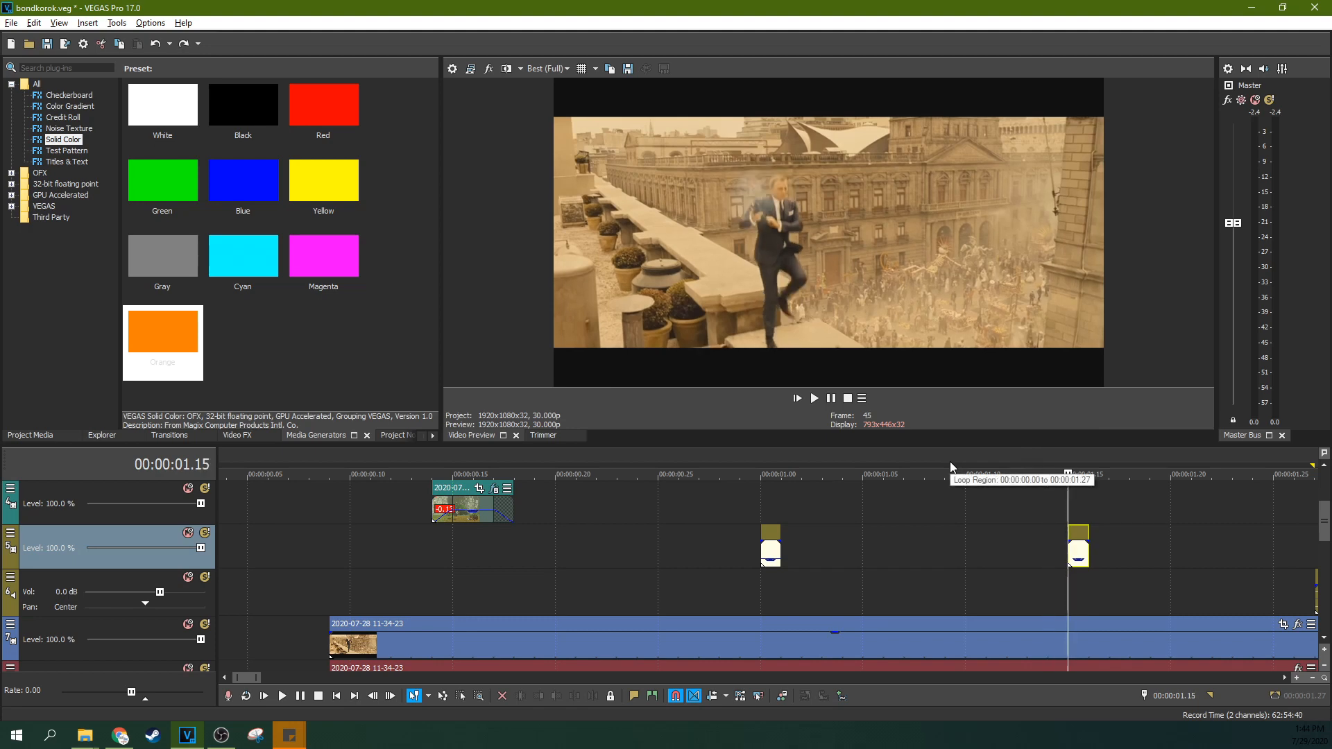
mouse_move(773, 209)
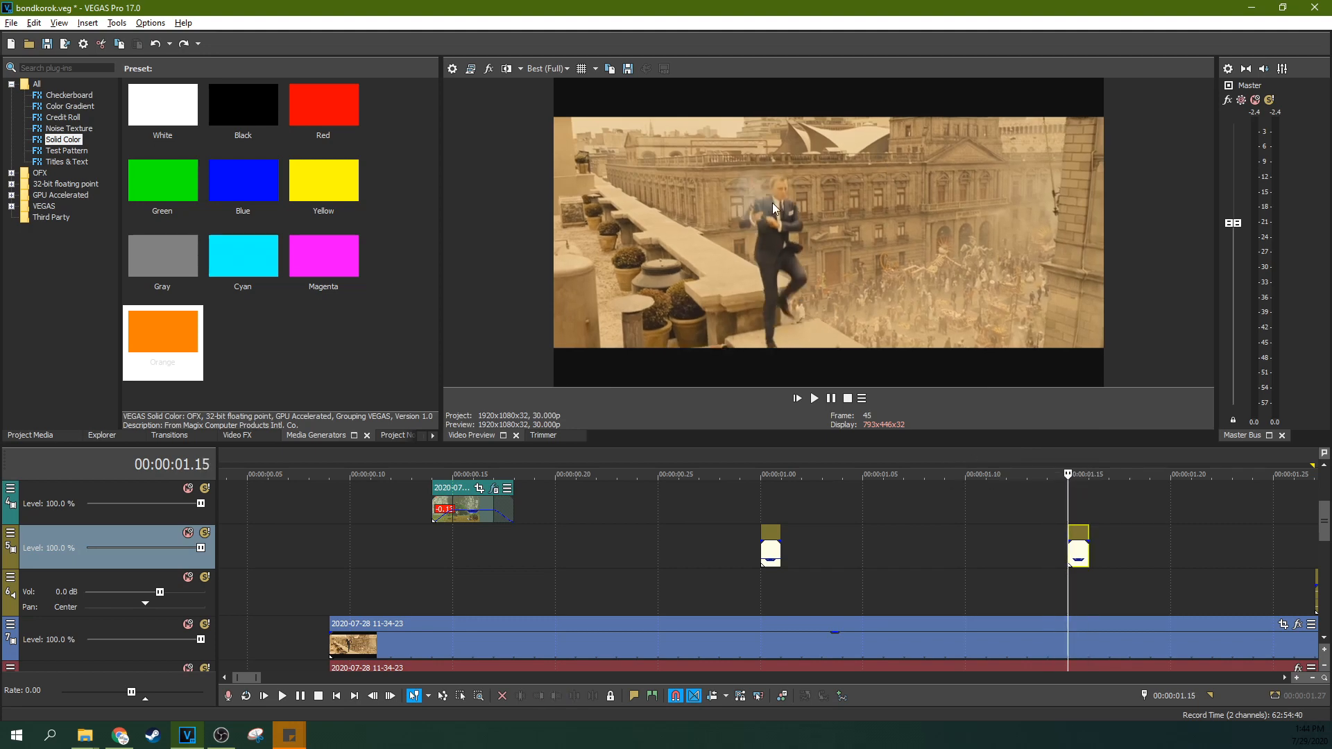
mouse_move(754, 194)
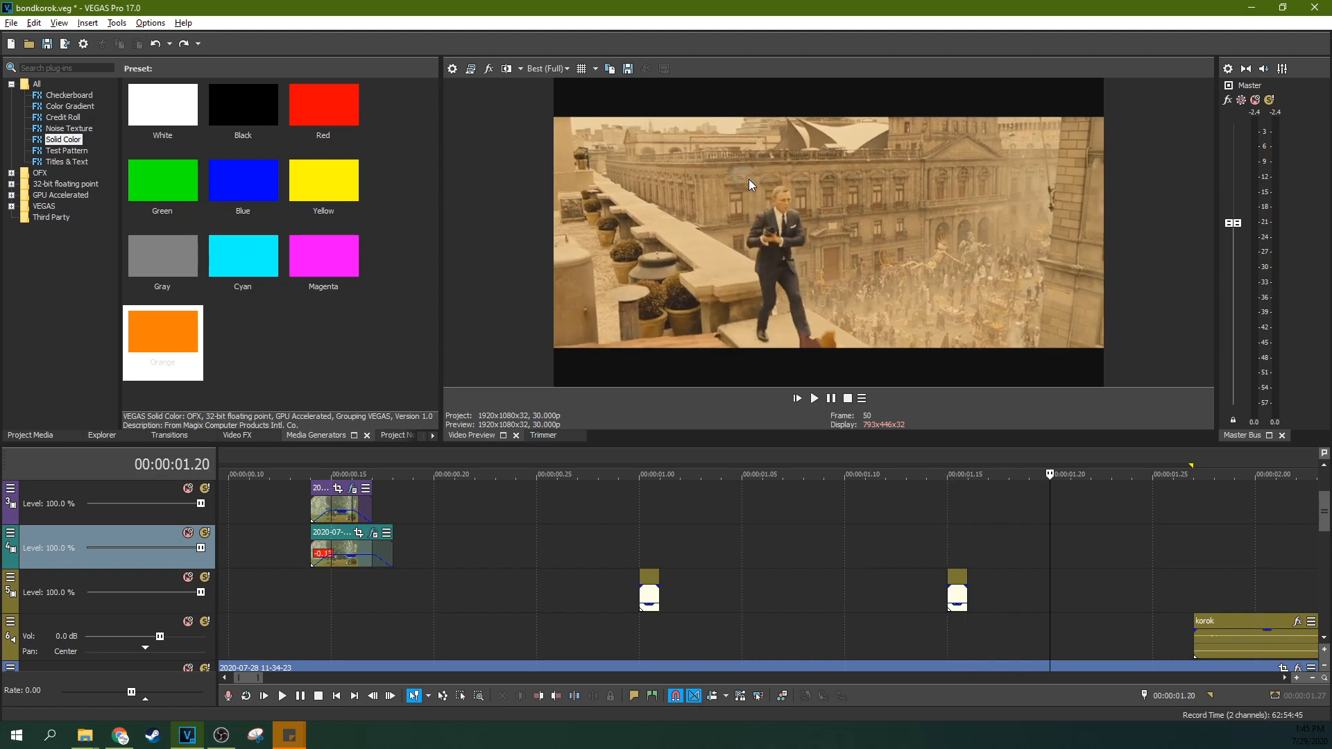
left_click(30, 435)
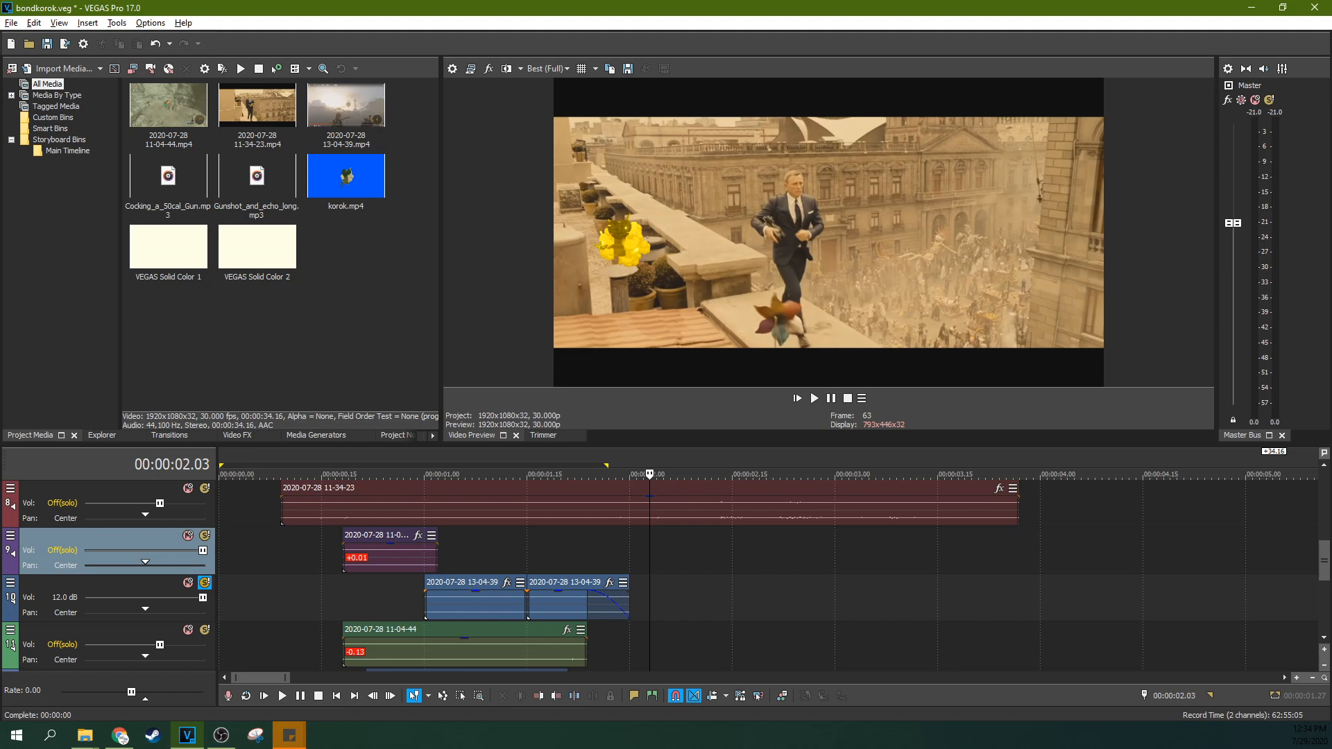
Preview the keyed Korok on the rooftop ledge and un-solo the audio tracks at 0 dB and 12 dB.
left_click(812, 397)
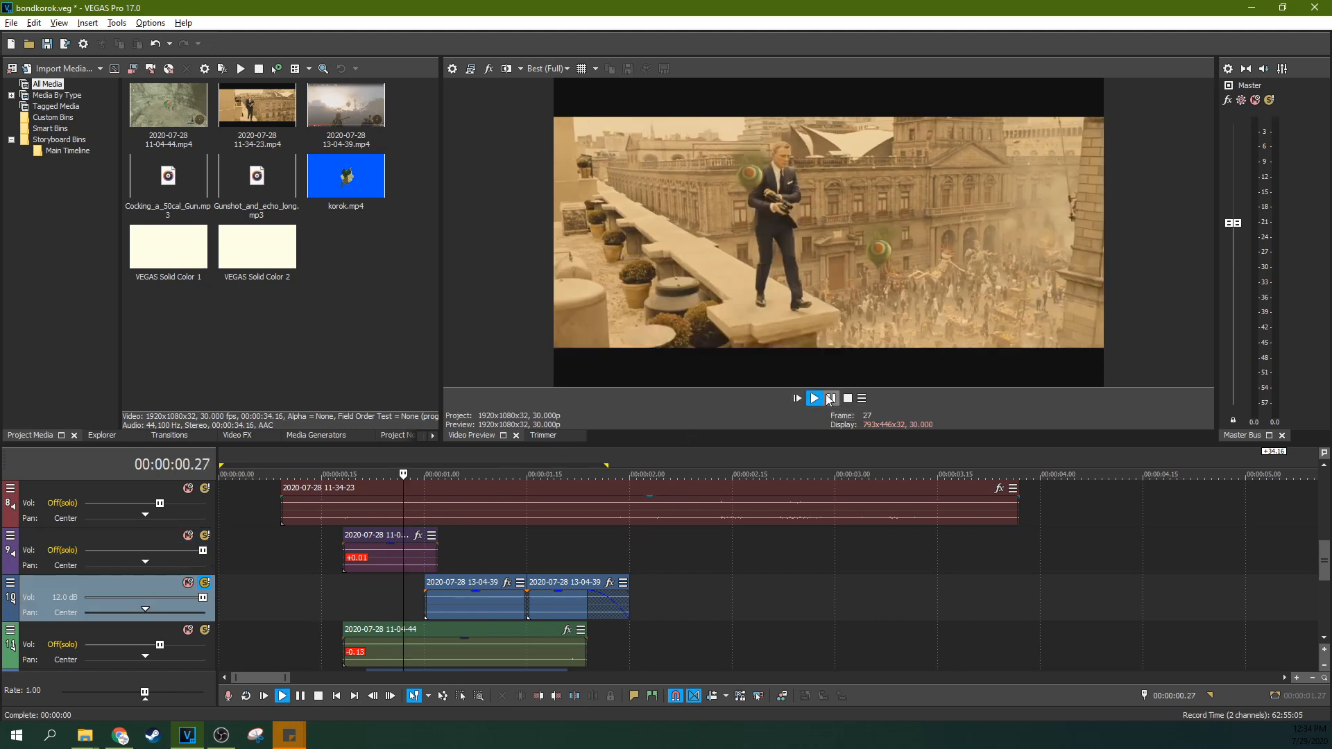
left_click(810, 398)
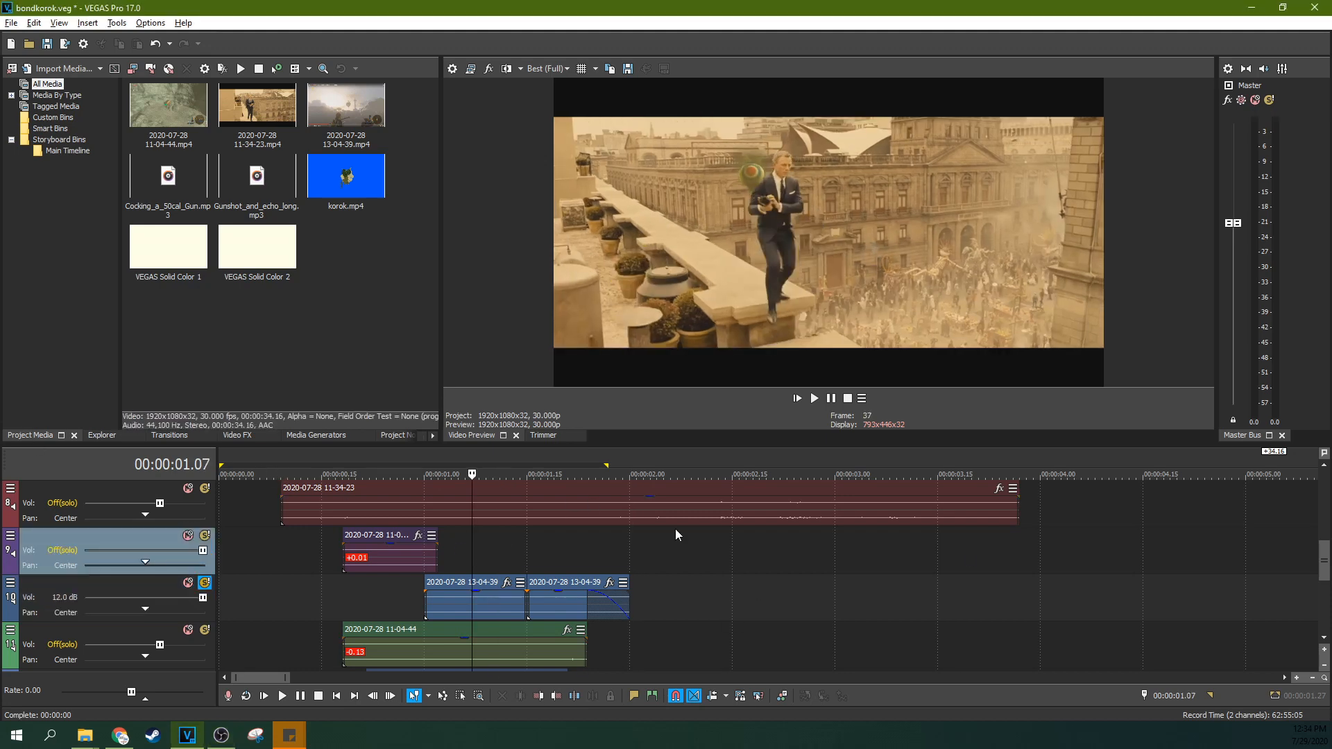
mouse_move(581, 534)
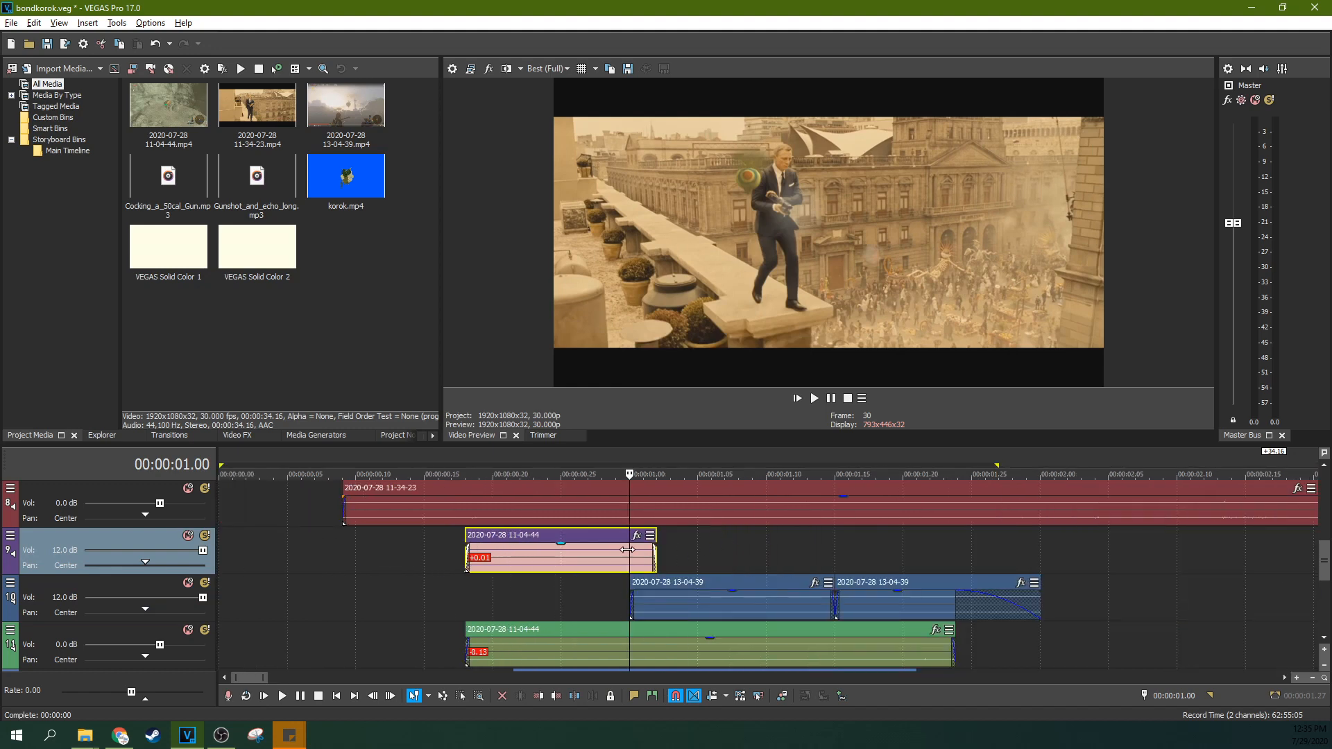
left_click(506, 474)
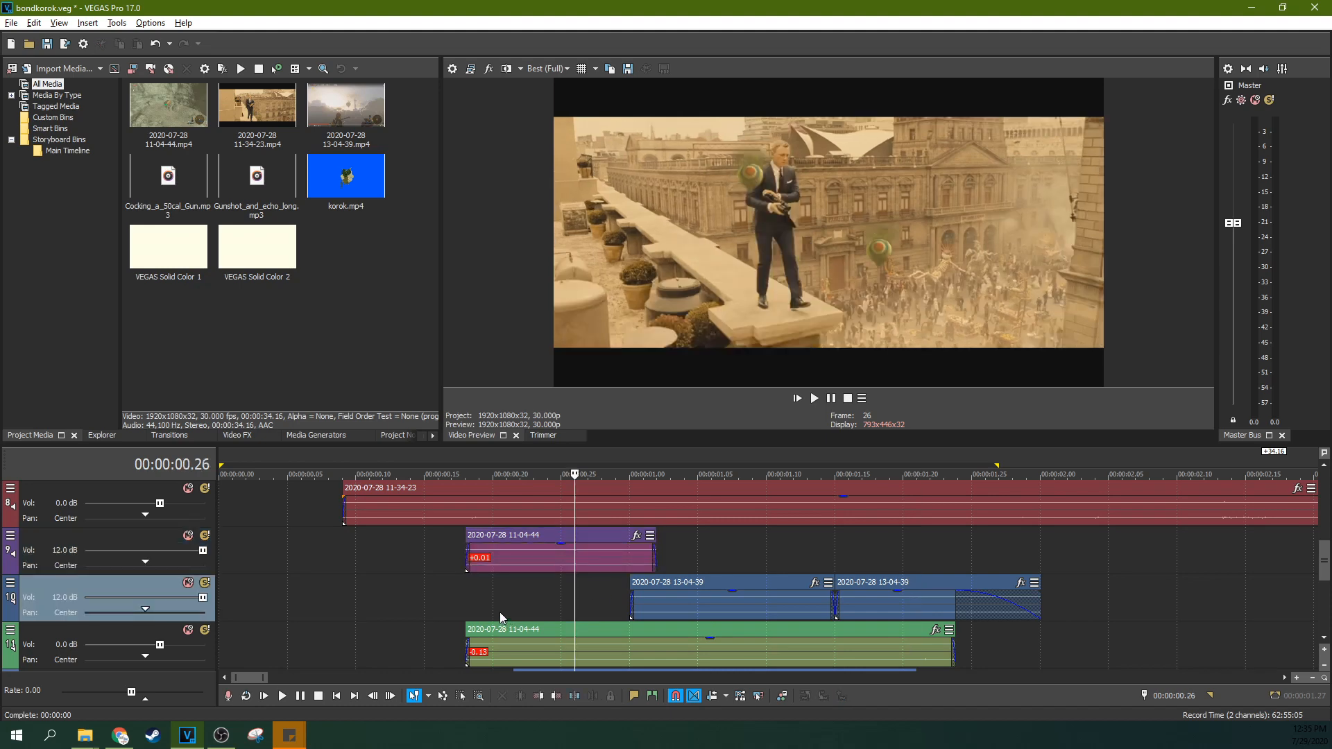
left_click(478, 474)
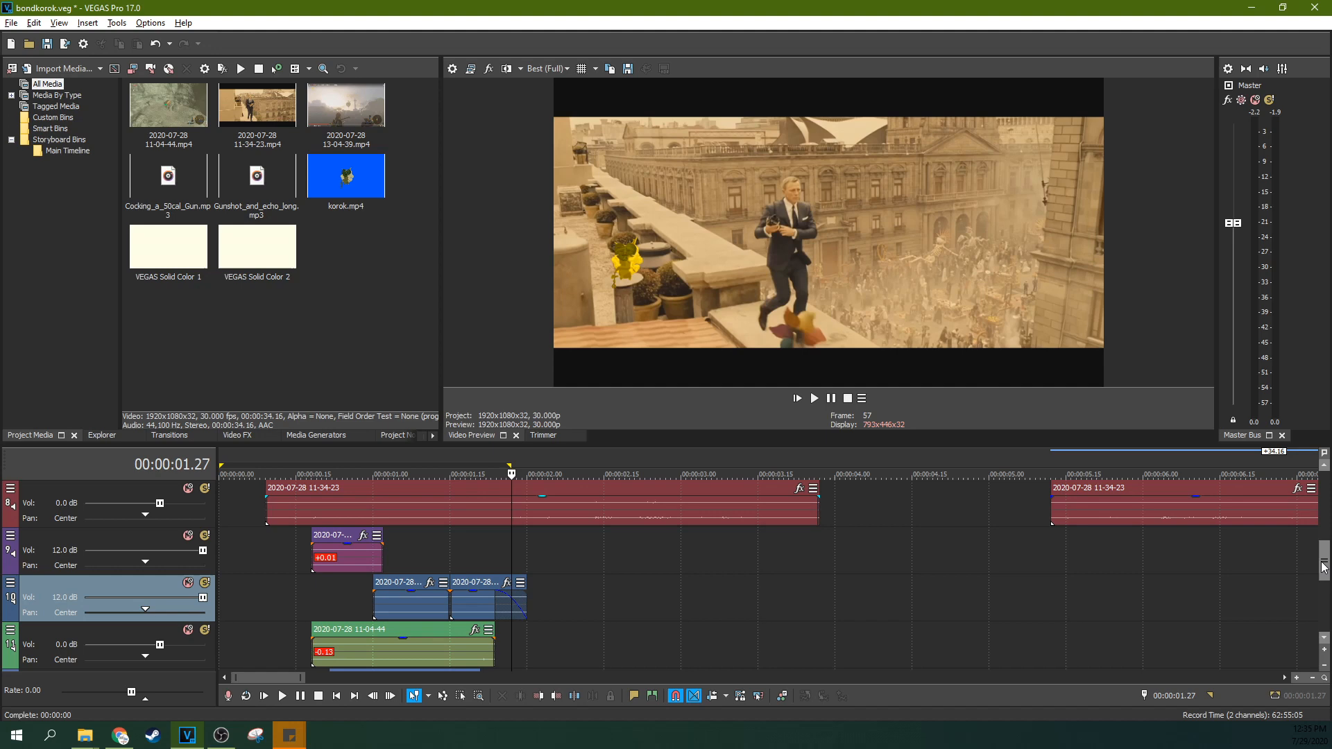
Bring up the Korok clip's effects and disable Chroma Keyer, Color Grading and Picture In Picture to see the raw clip.
scroll("down", 3)
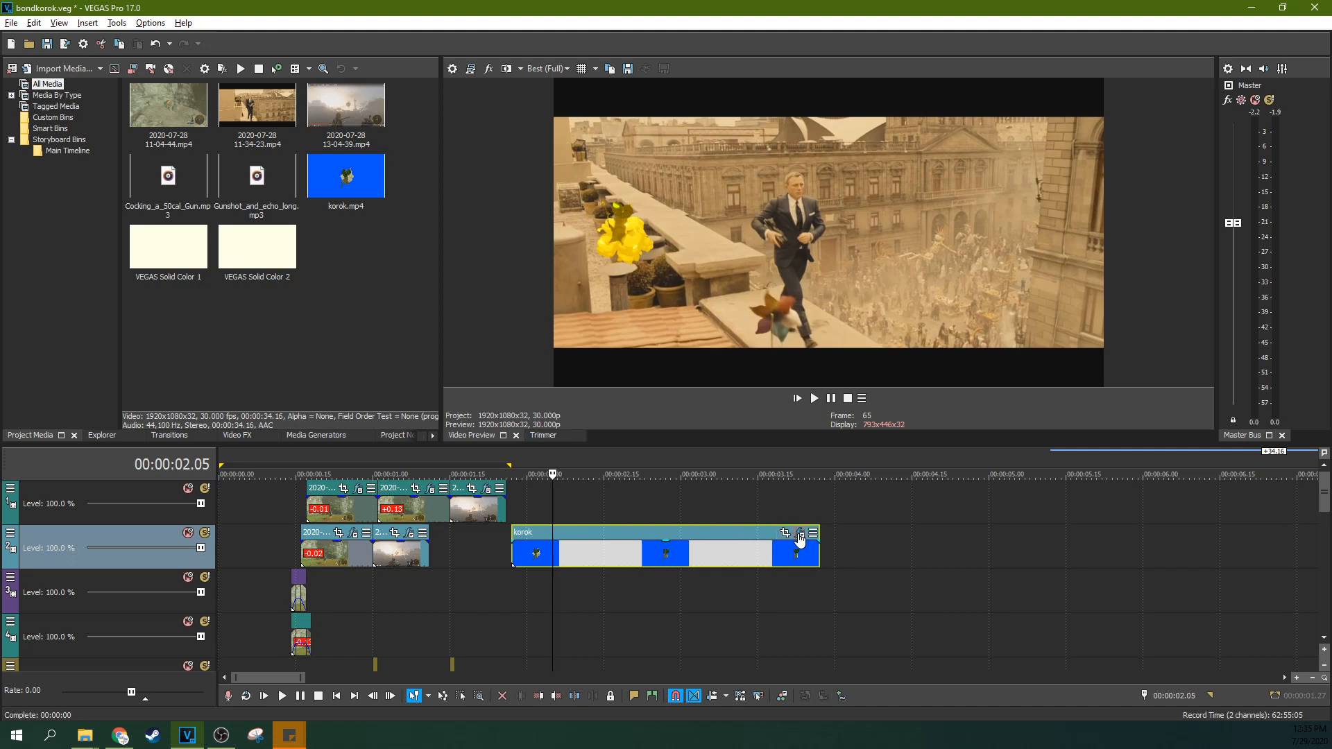
left_click(798, 532)
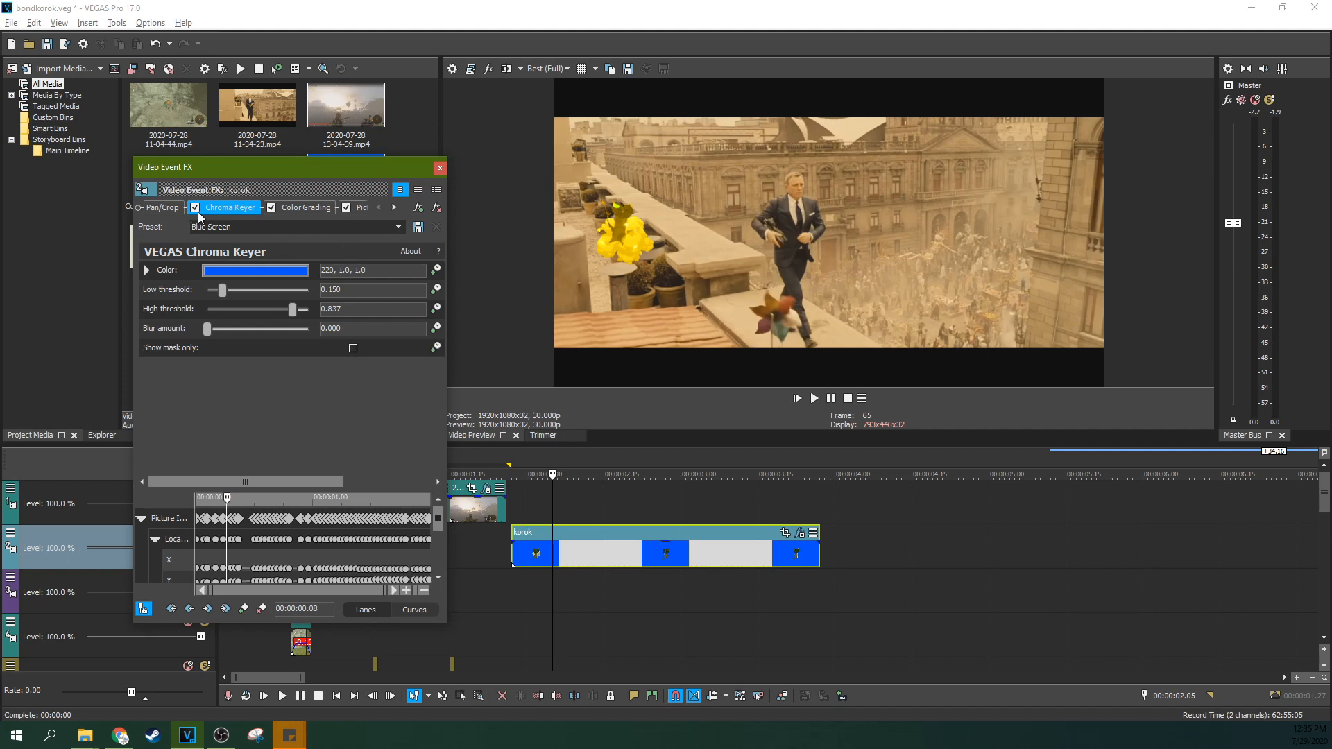
left_click(197, 207)
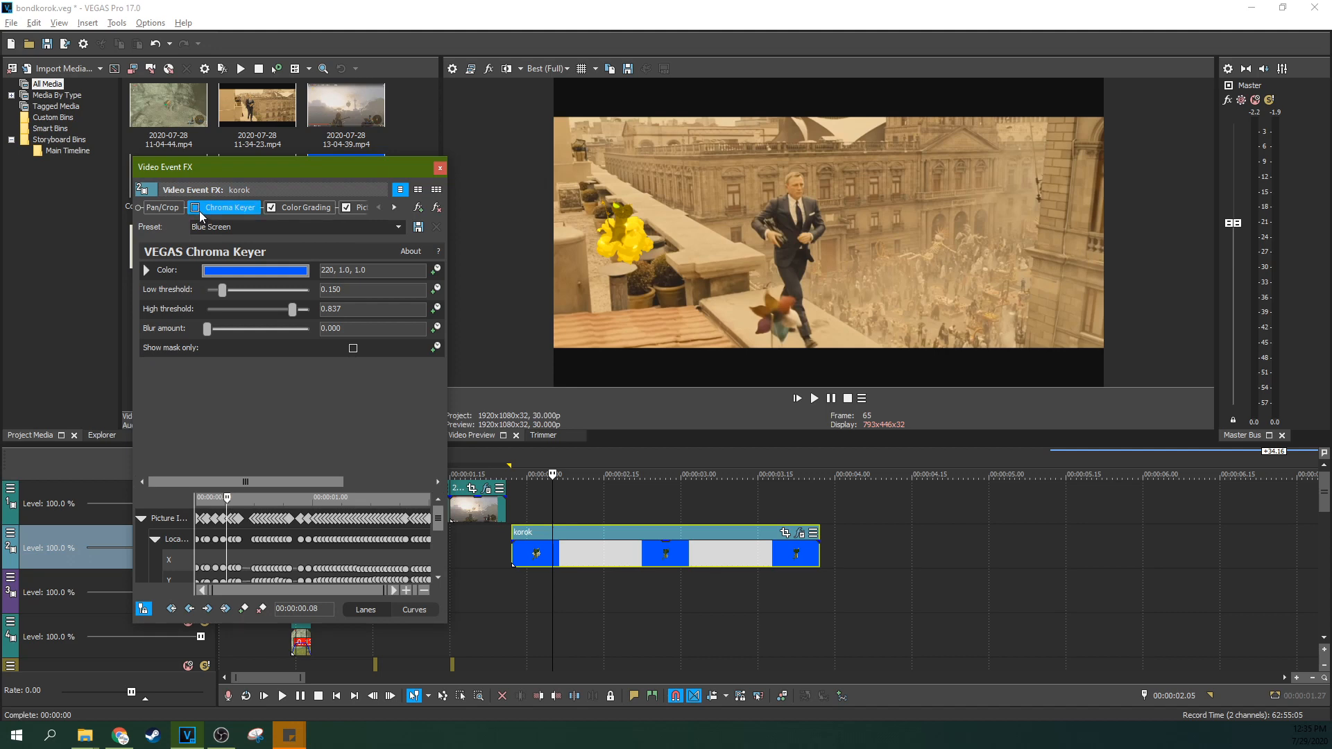
left_click(346, 207)
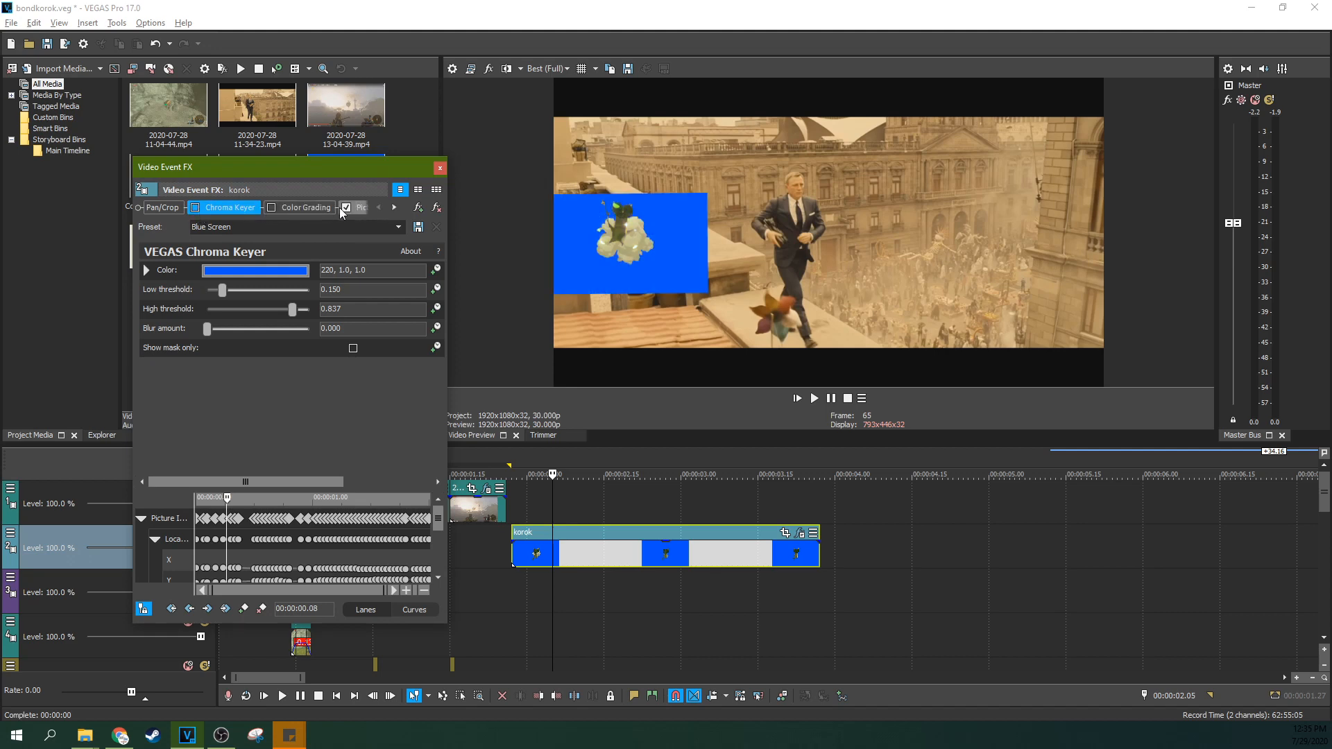
left_click(345, 208)
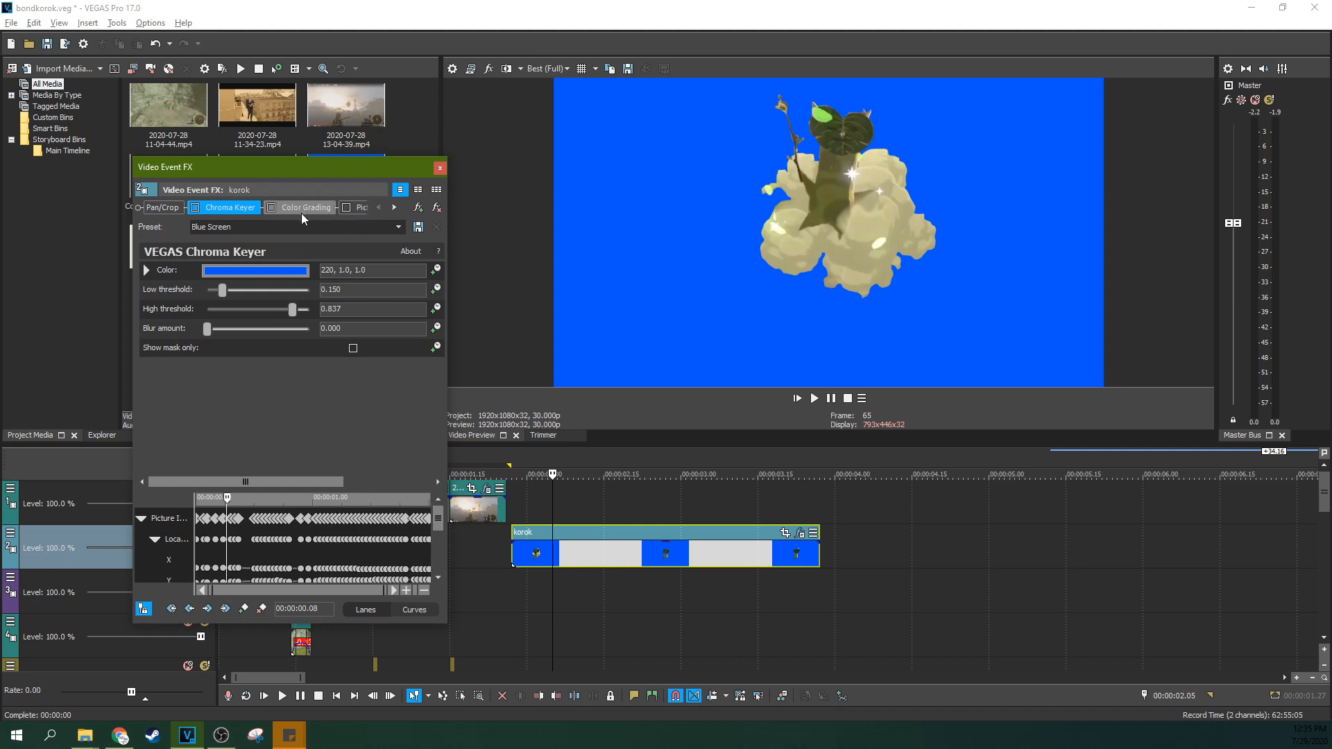
Re-enable the keying and Picture In Picture and show the Picture In Picture settings.
left_click(196, 207)
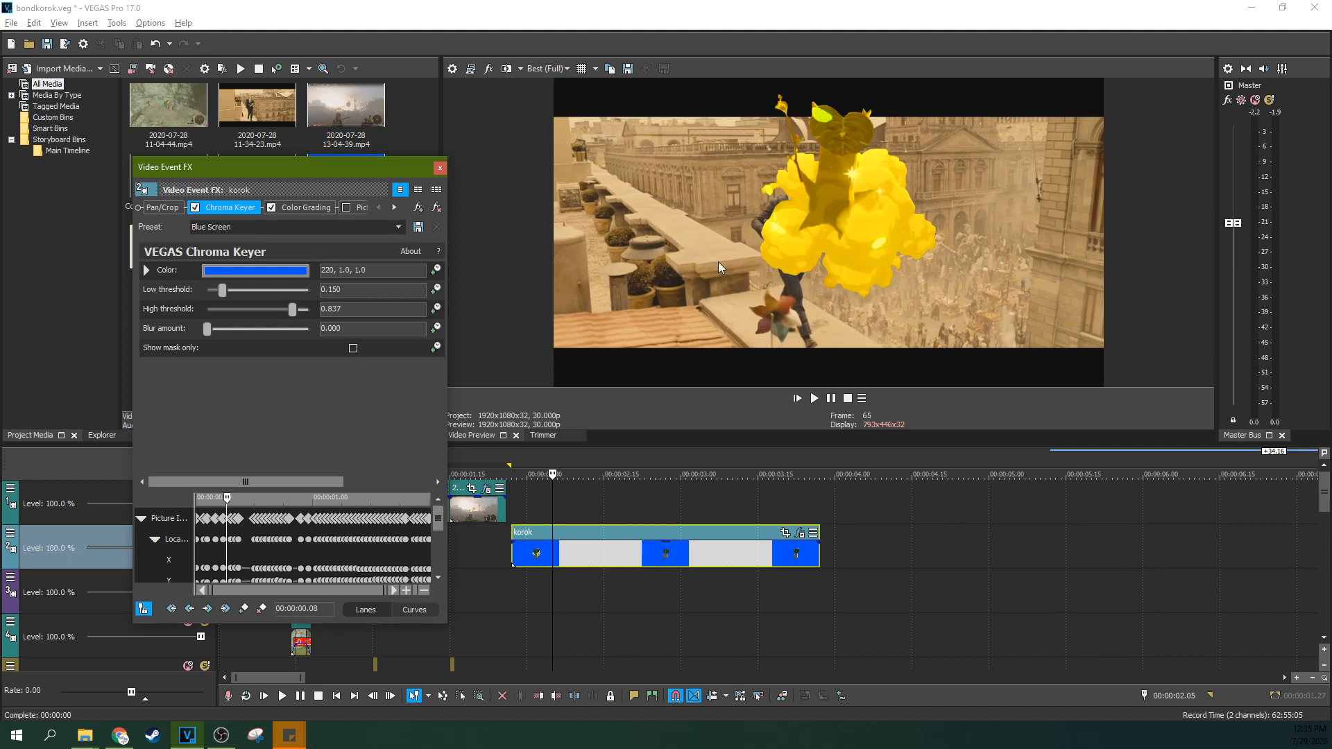
mouse_move(889, 265)
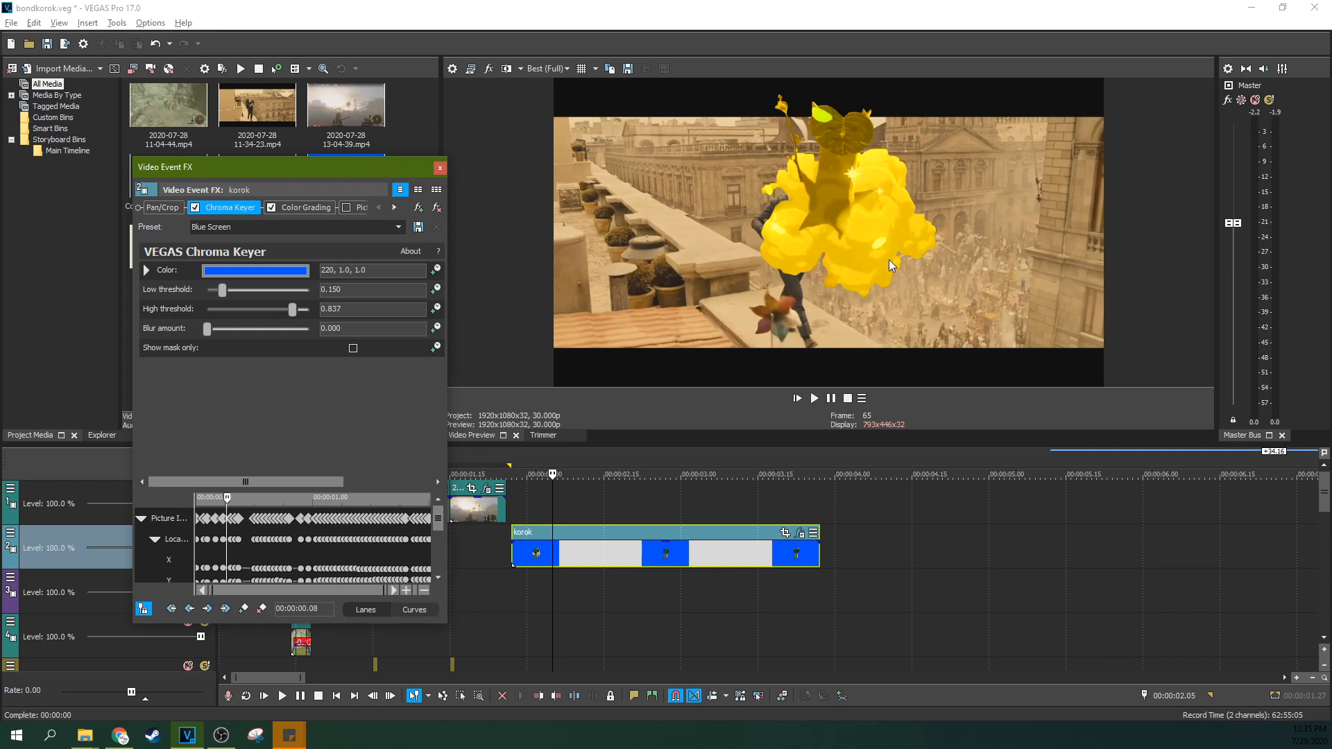
mouse_move(833, 202)
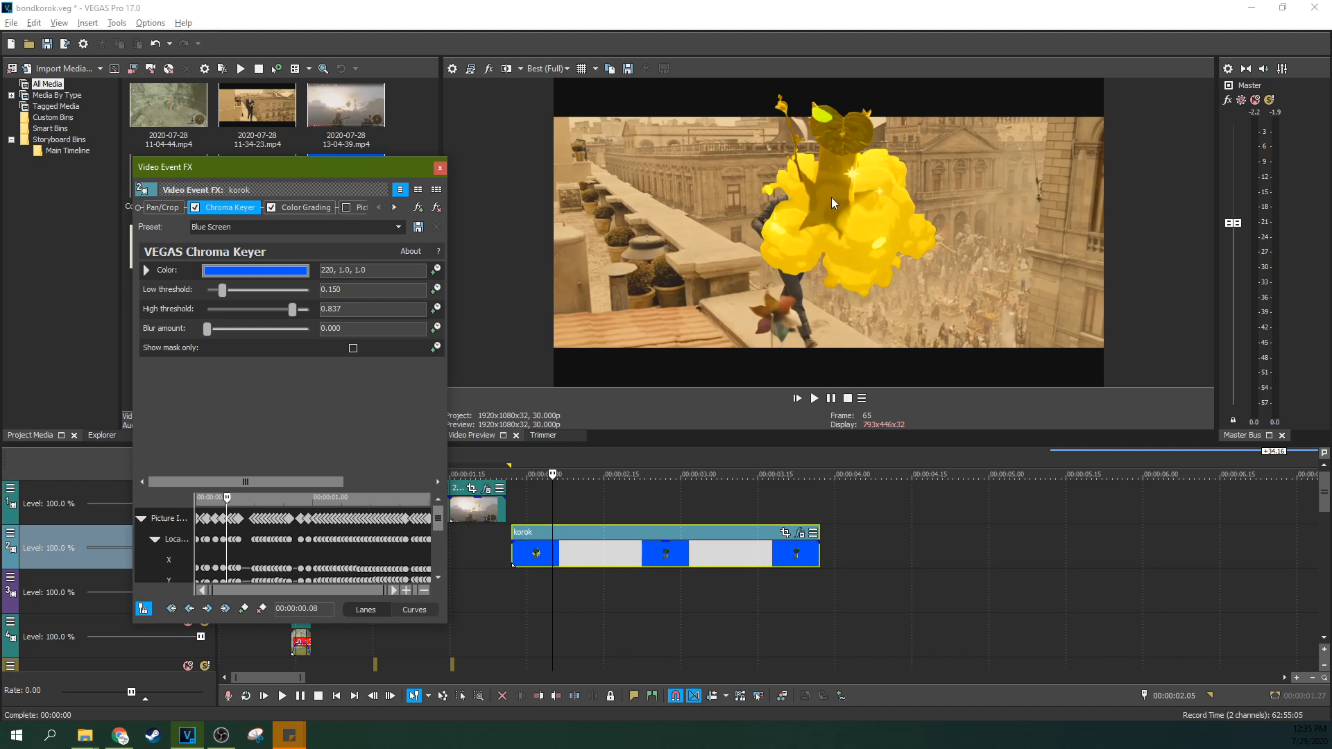
mouse_move(866, 185)
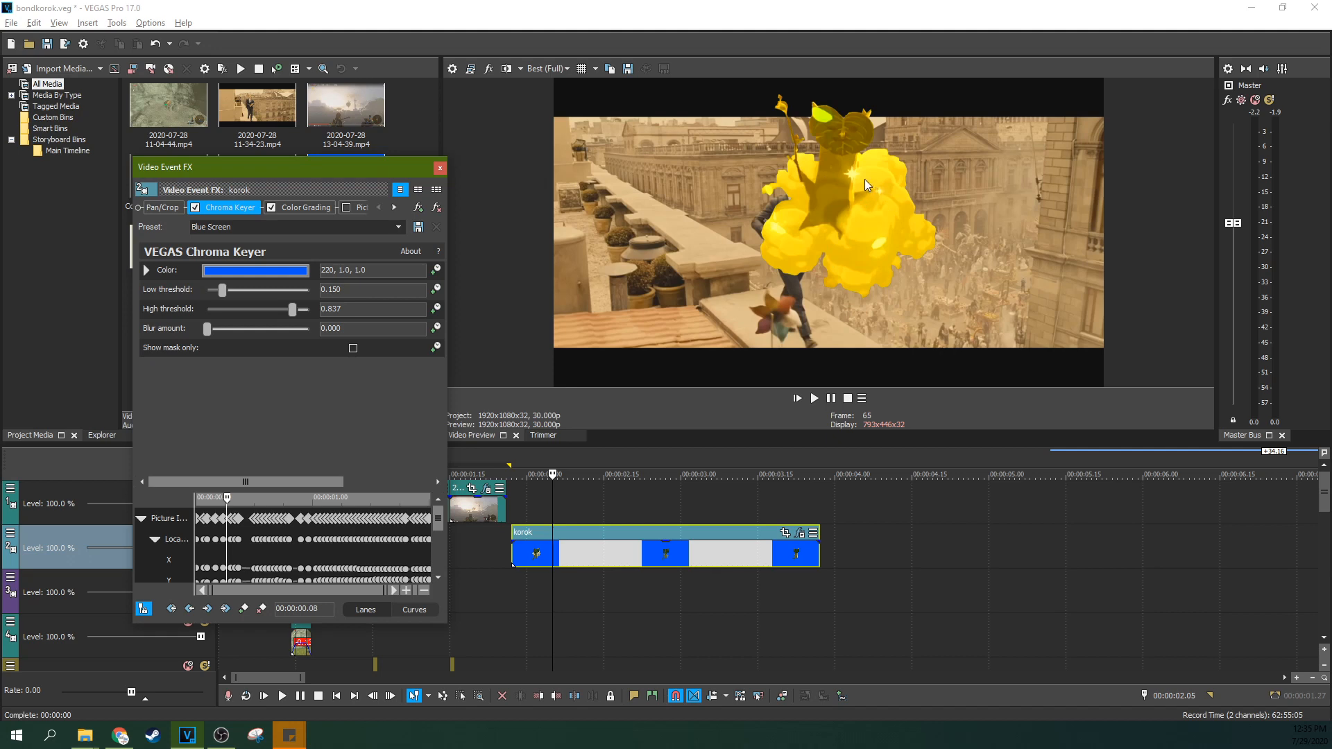
mouse_move(879, 205)
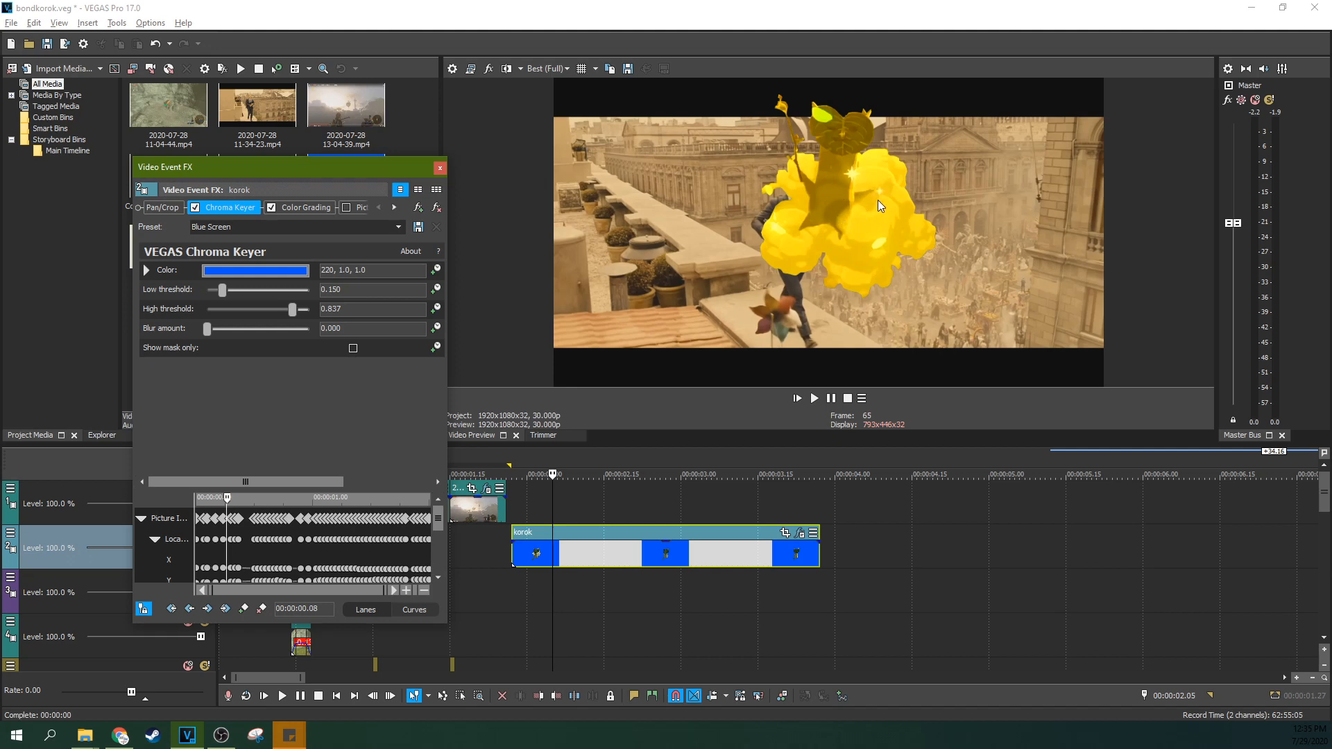
mouse_move(825, 242)
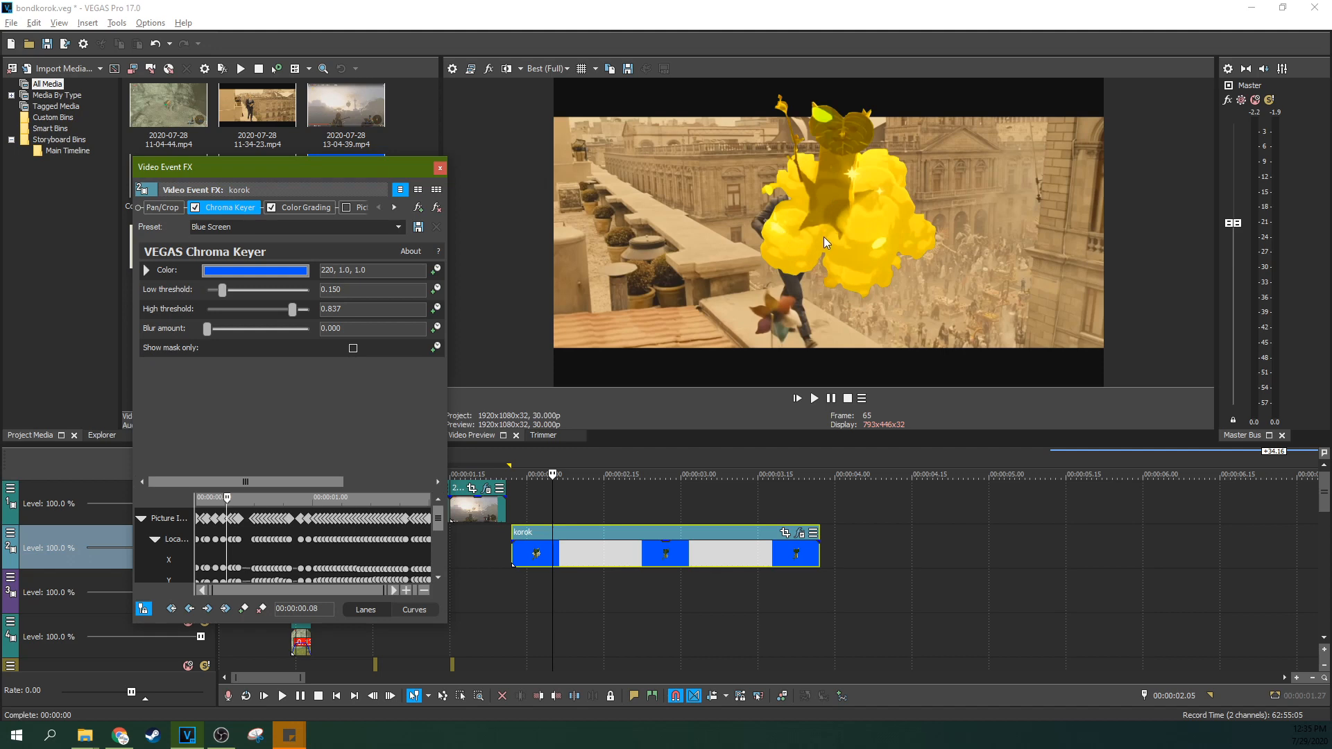
mouse_move(764, 261)
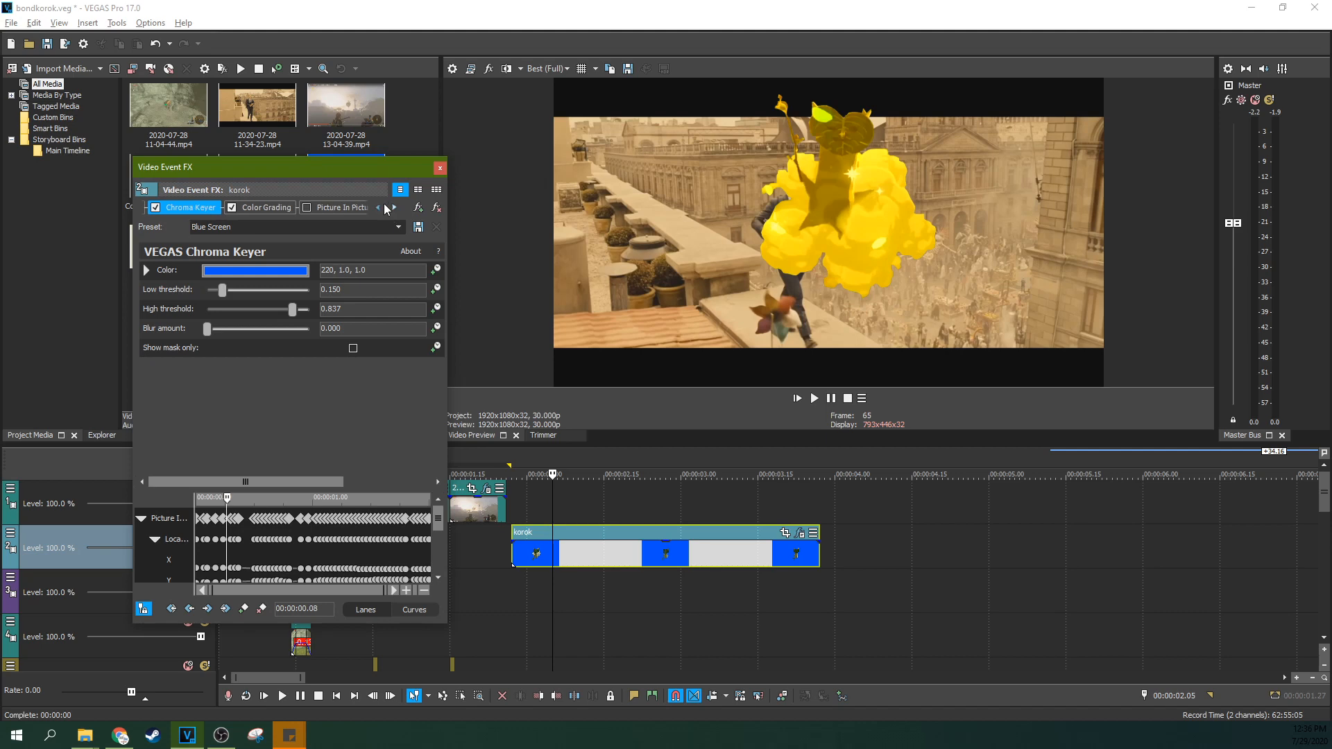
left_click(306, 207)
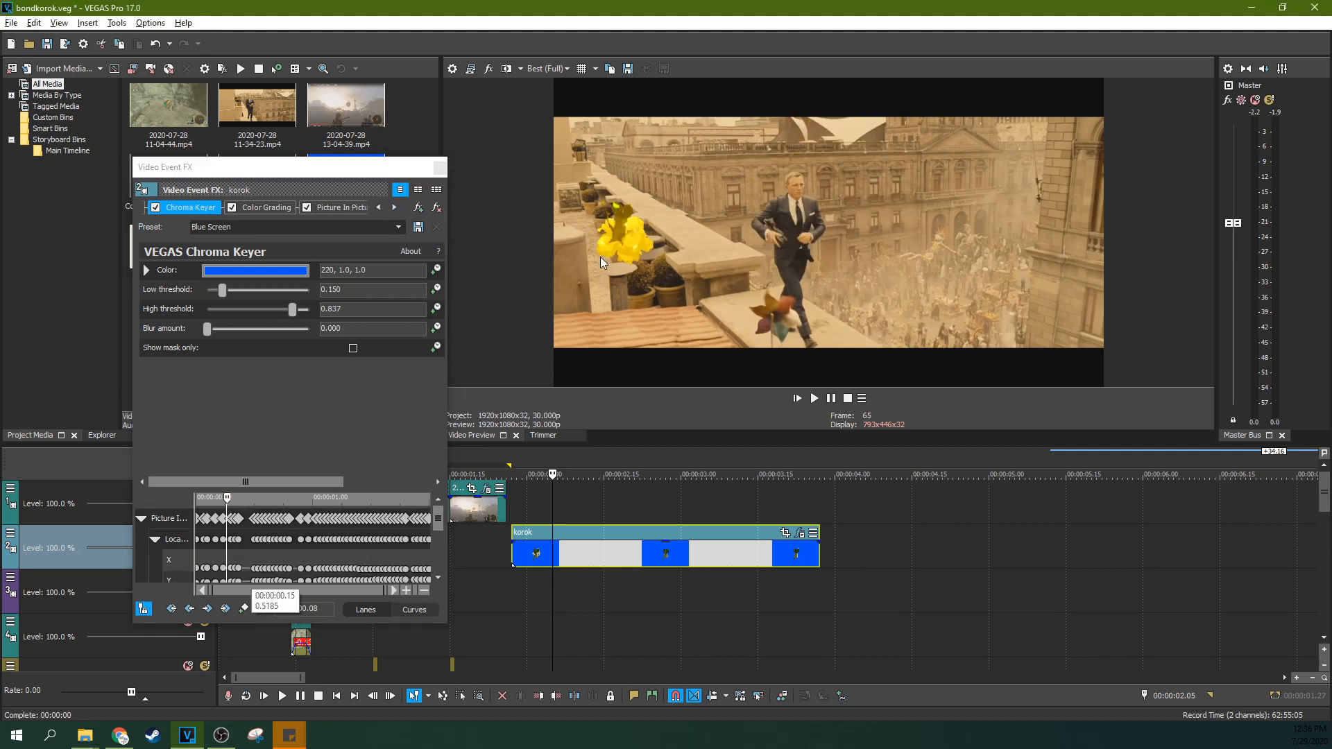
left_click(340, 206)
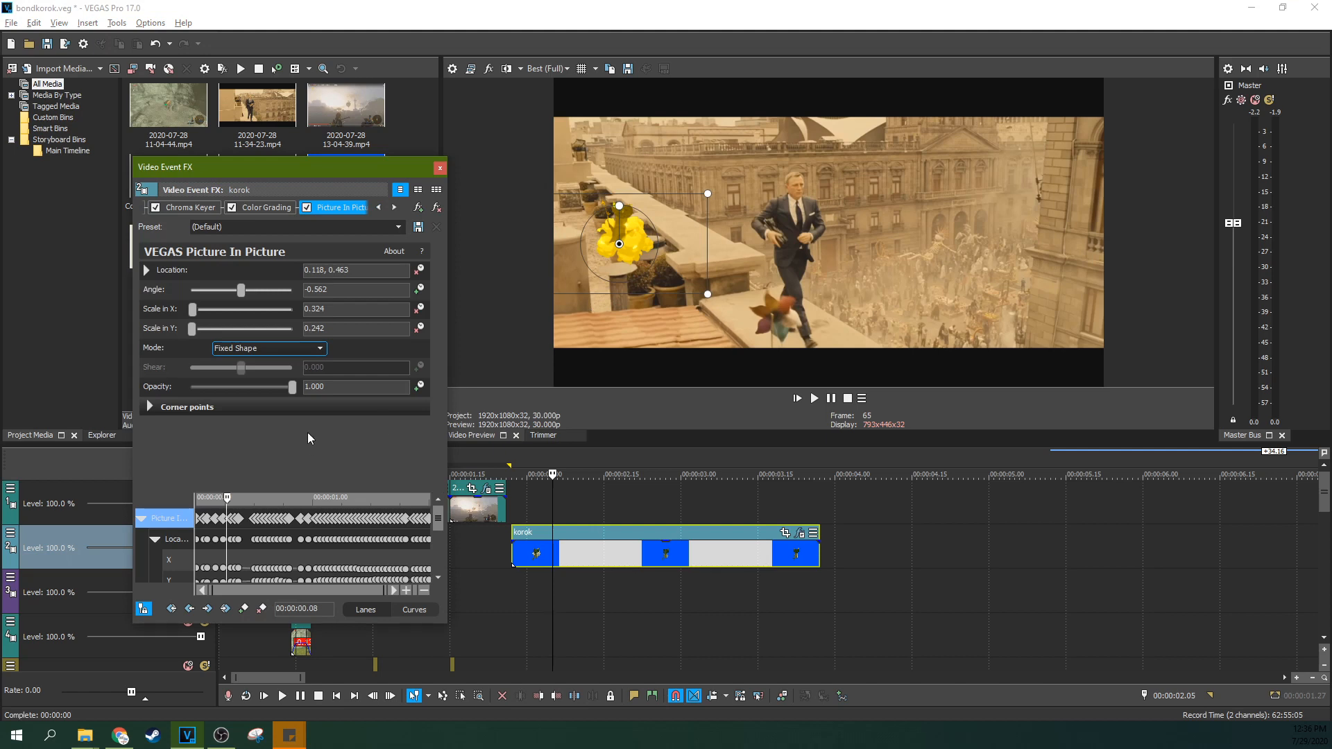
Keyframe the Korok's Location and Scale at several frames to stay pinned to the ledge, then close Video Event FX.
left_click(813, 397)
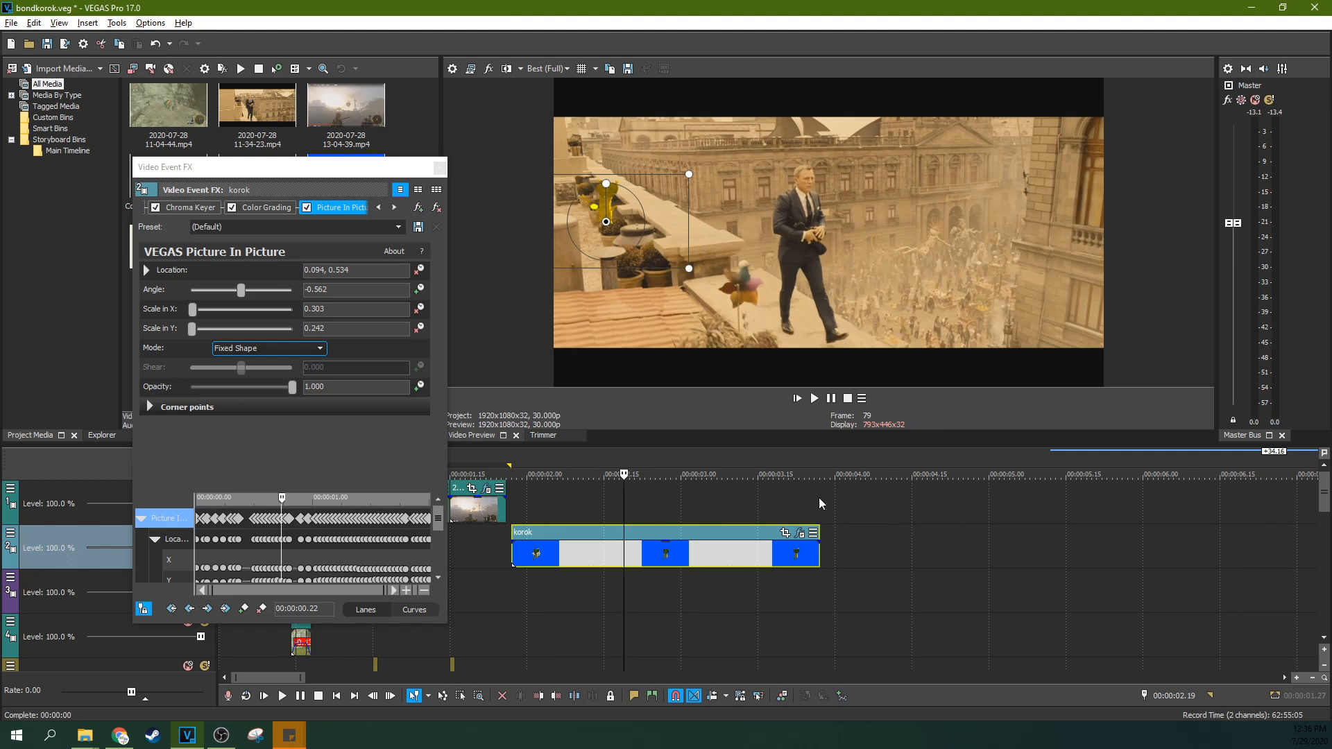
left_click(782, 474)
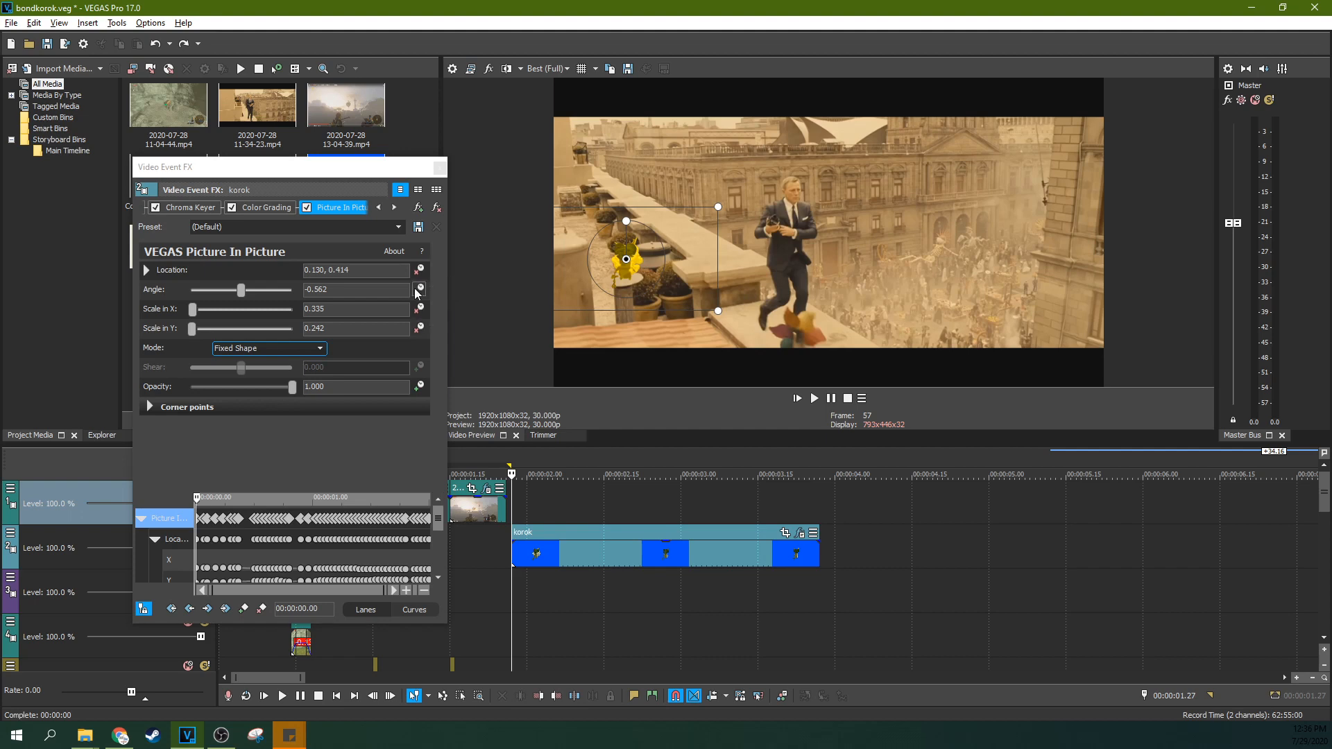
mouse_move(419, 269)
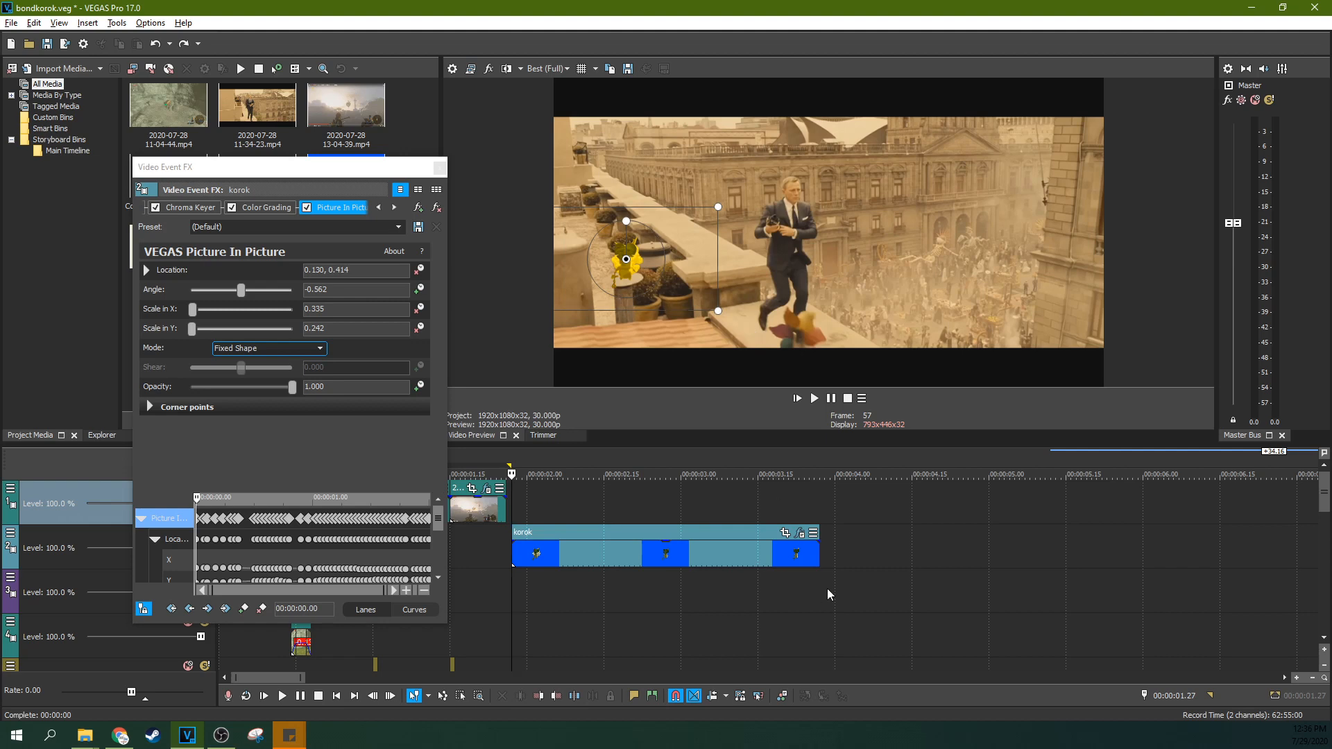
left_click(812, 473)
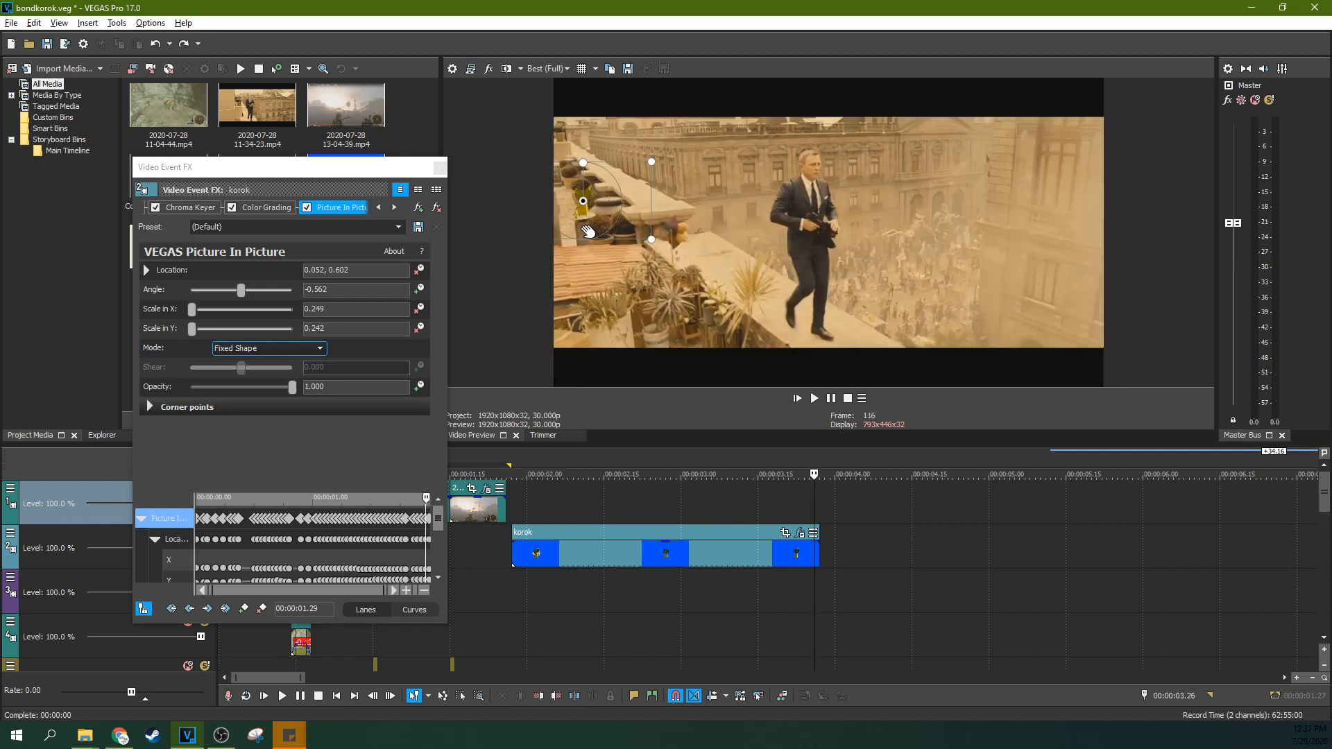
mouse_move(601, 291)
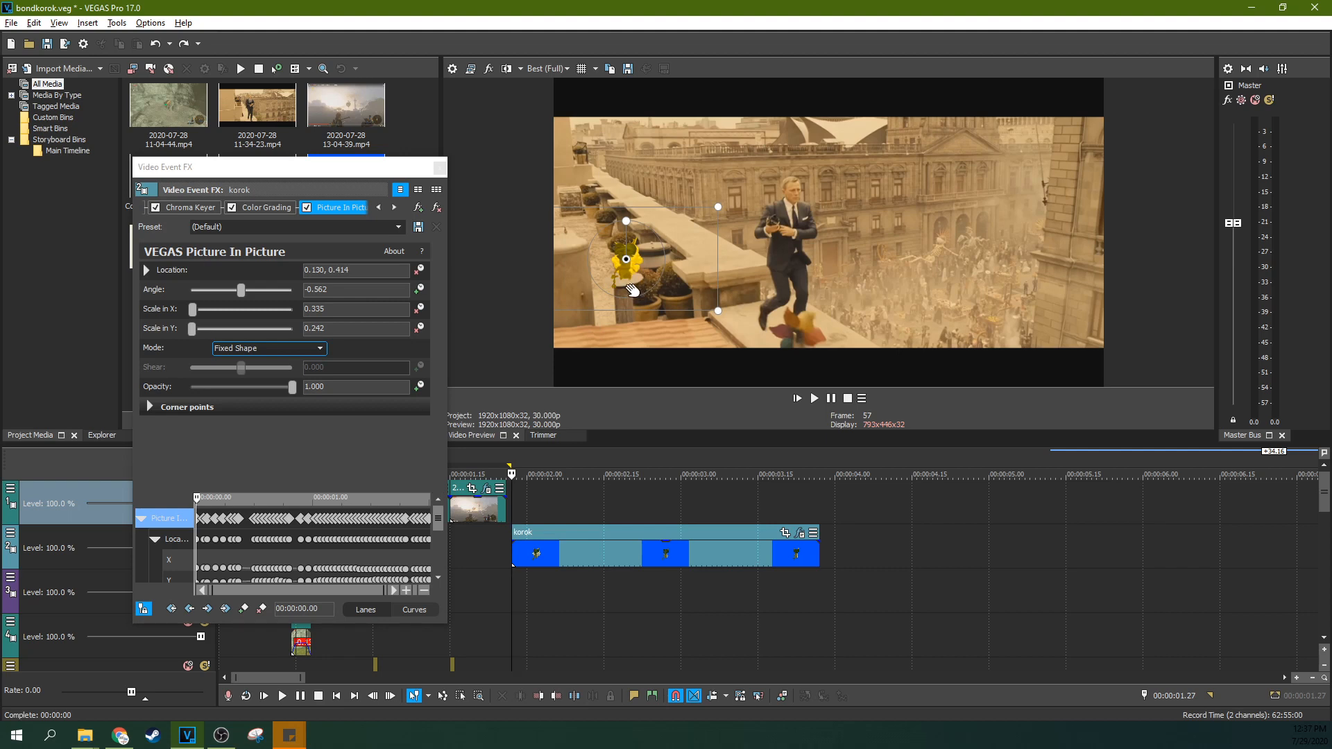
mouse_move(636, 289)
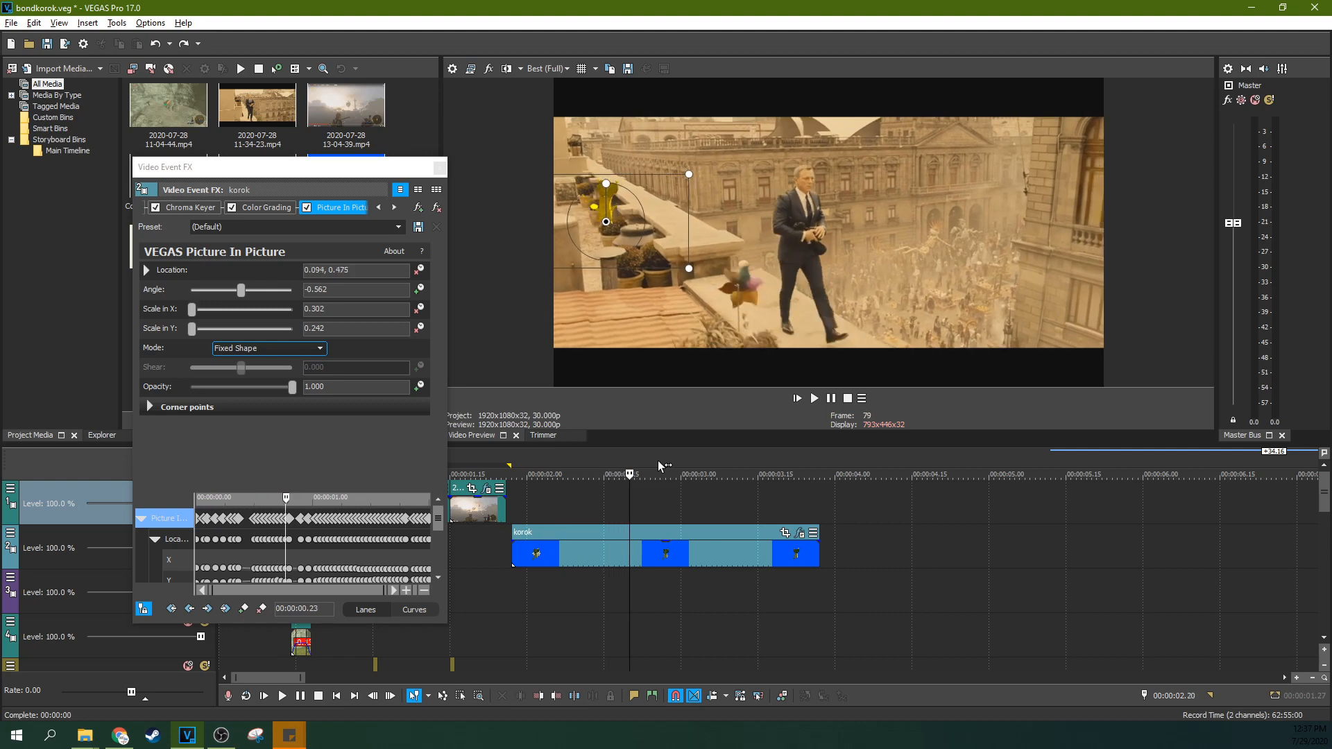
left_click(665, 474)
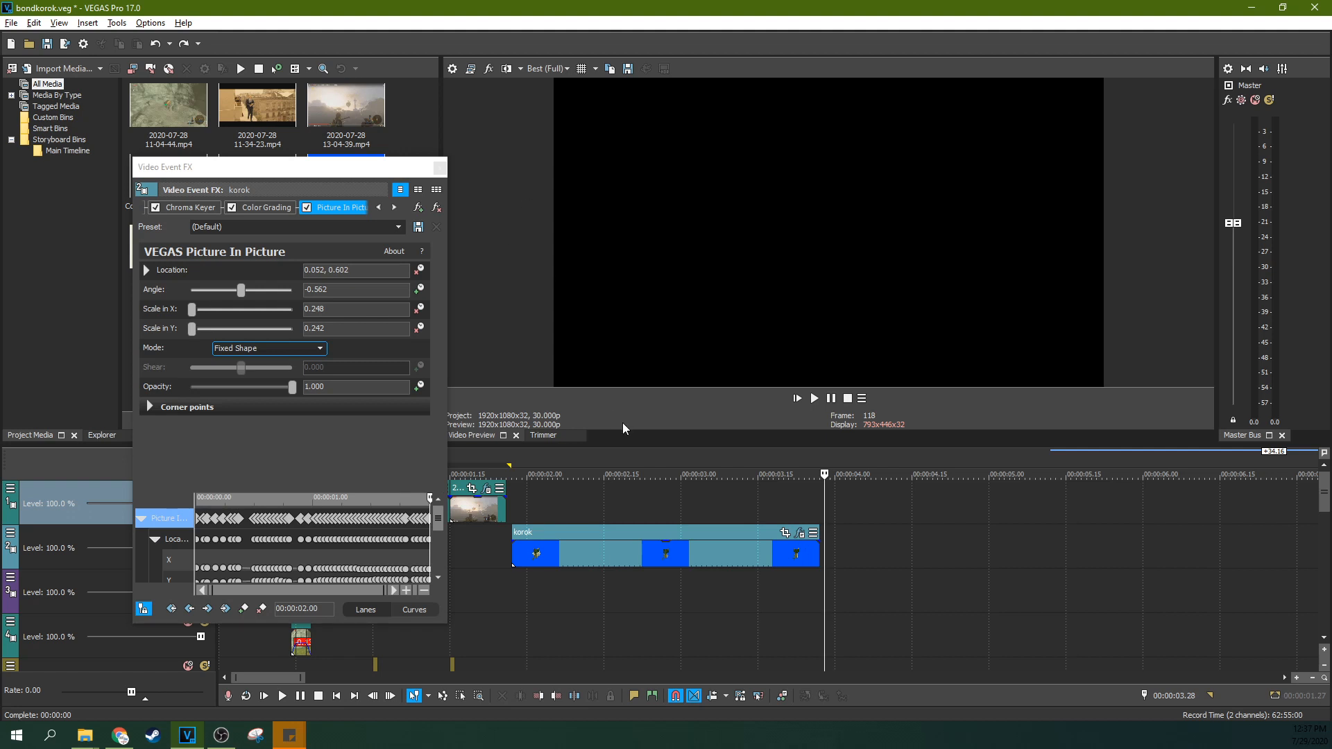
left_click(563, 474)
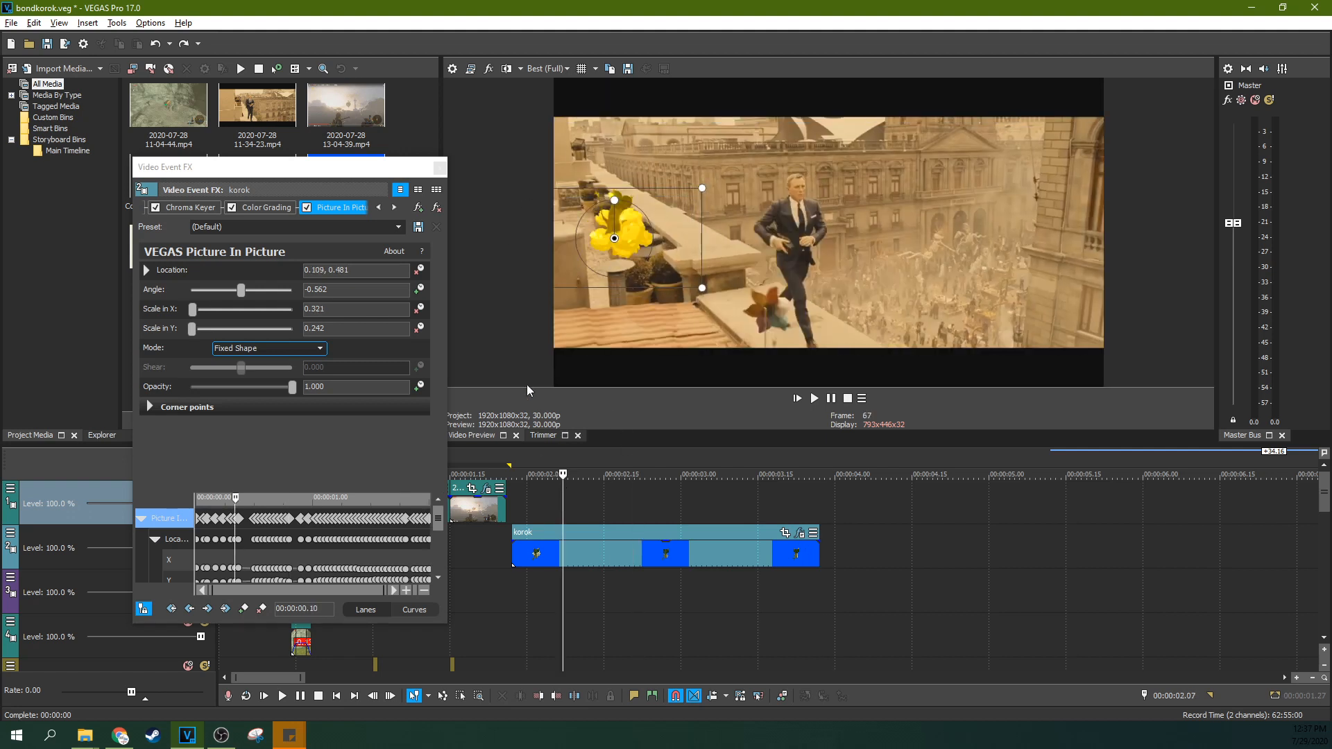
left_click(436, 227)
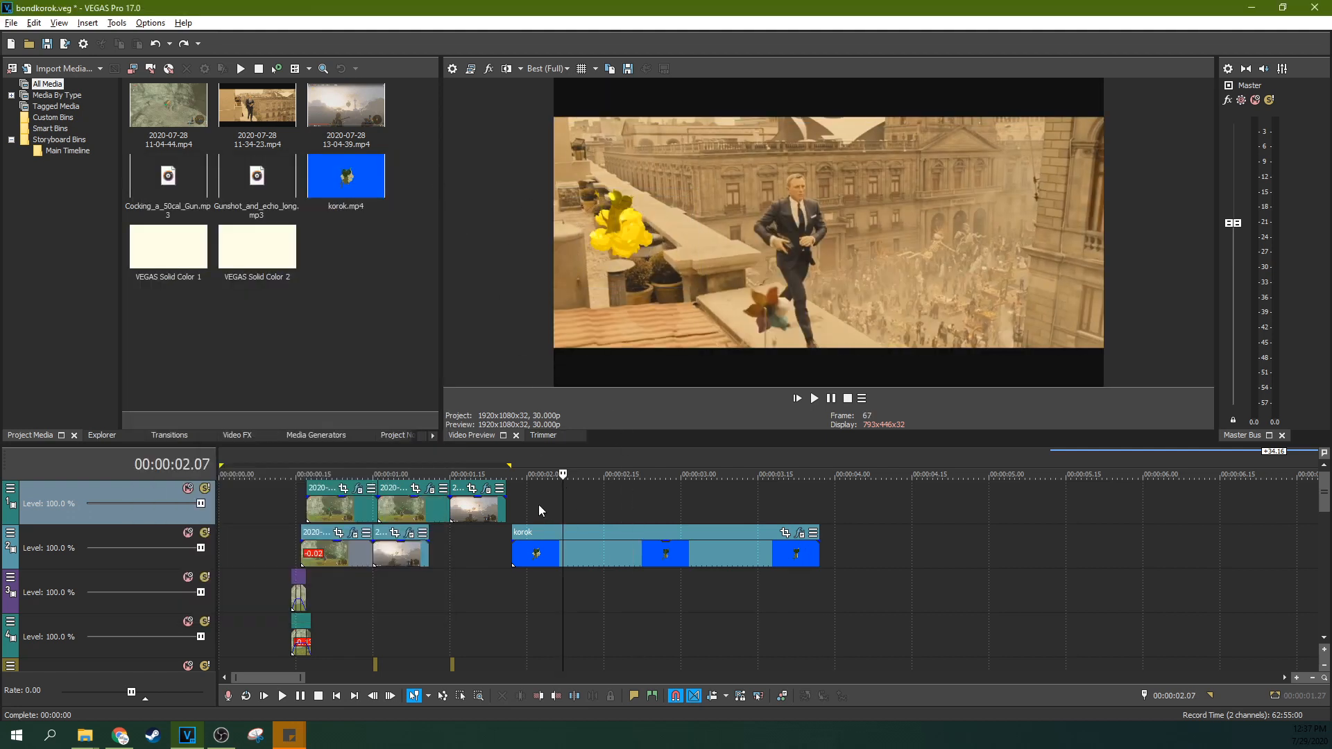
left_click(716, 473)
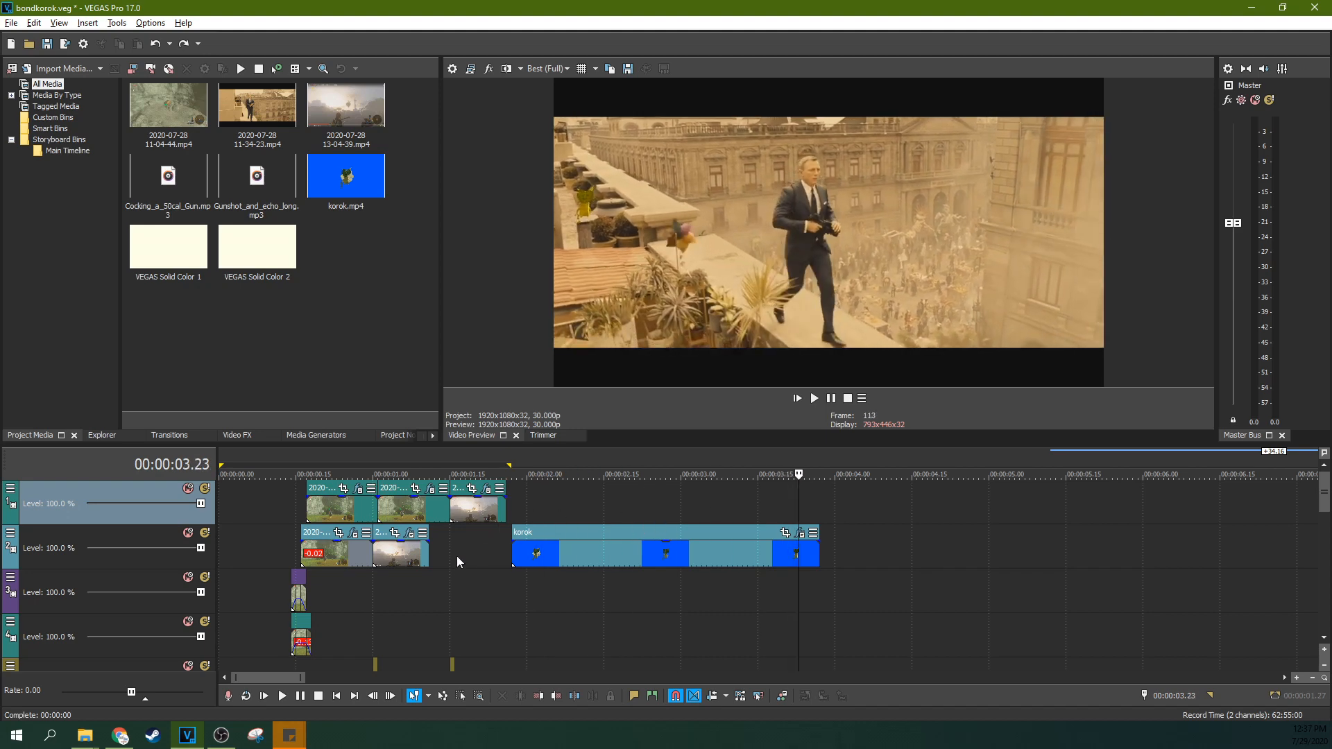
left_click(453, 474)
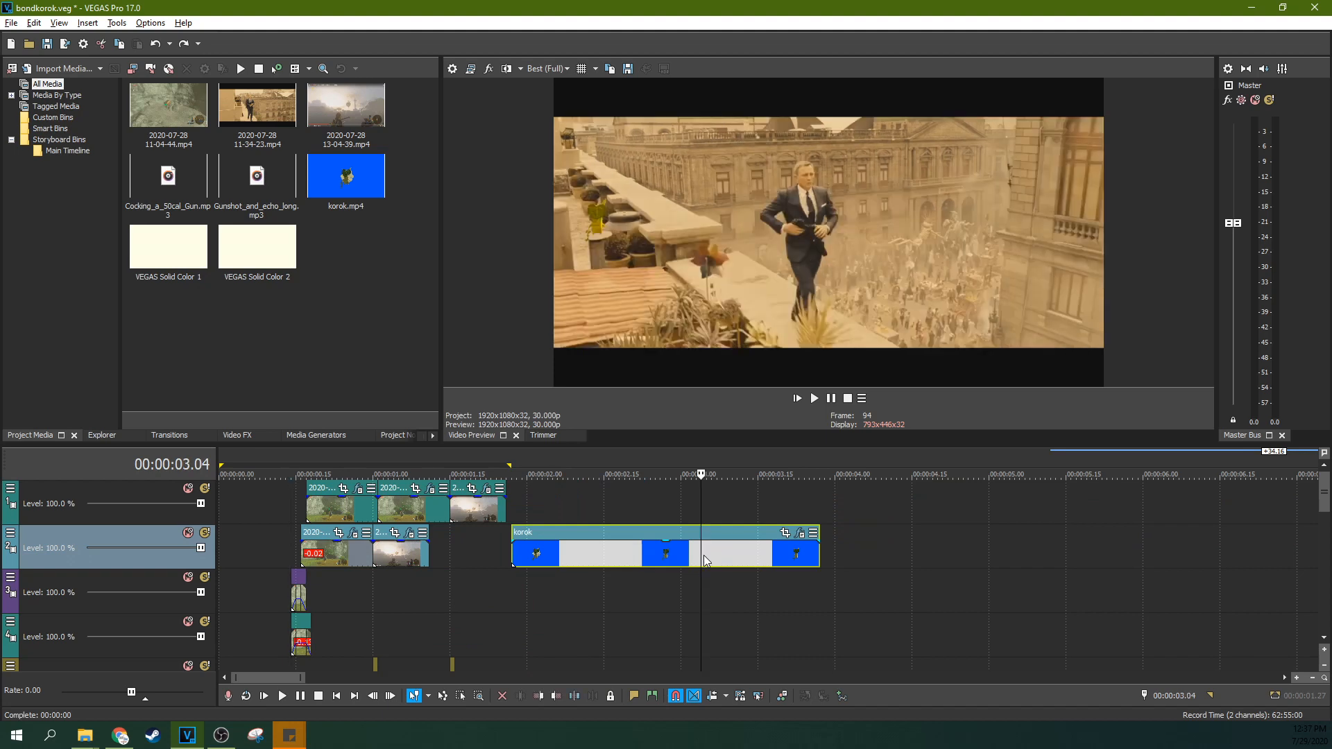
mouse_move(666, 526)
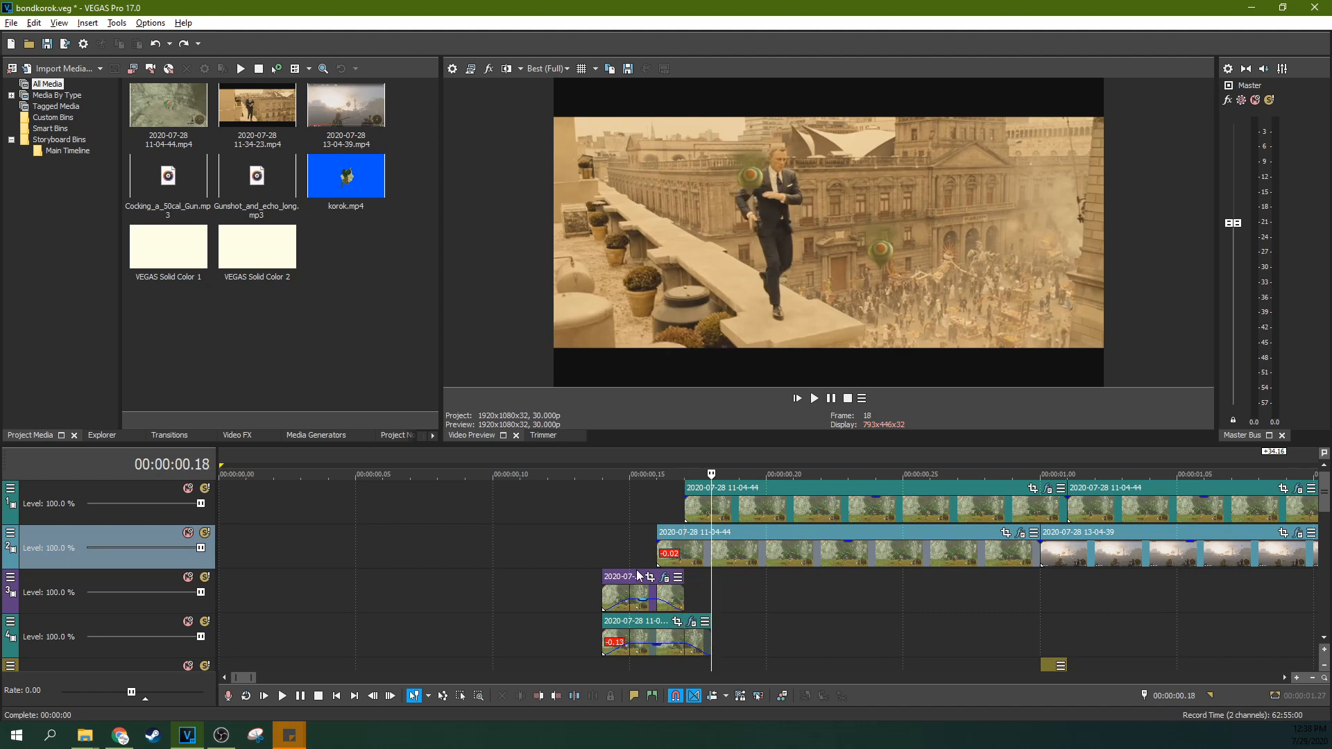
left_click(629, 473)
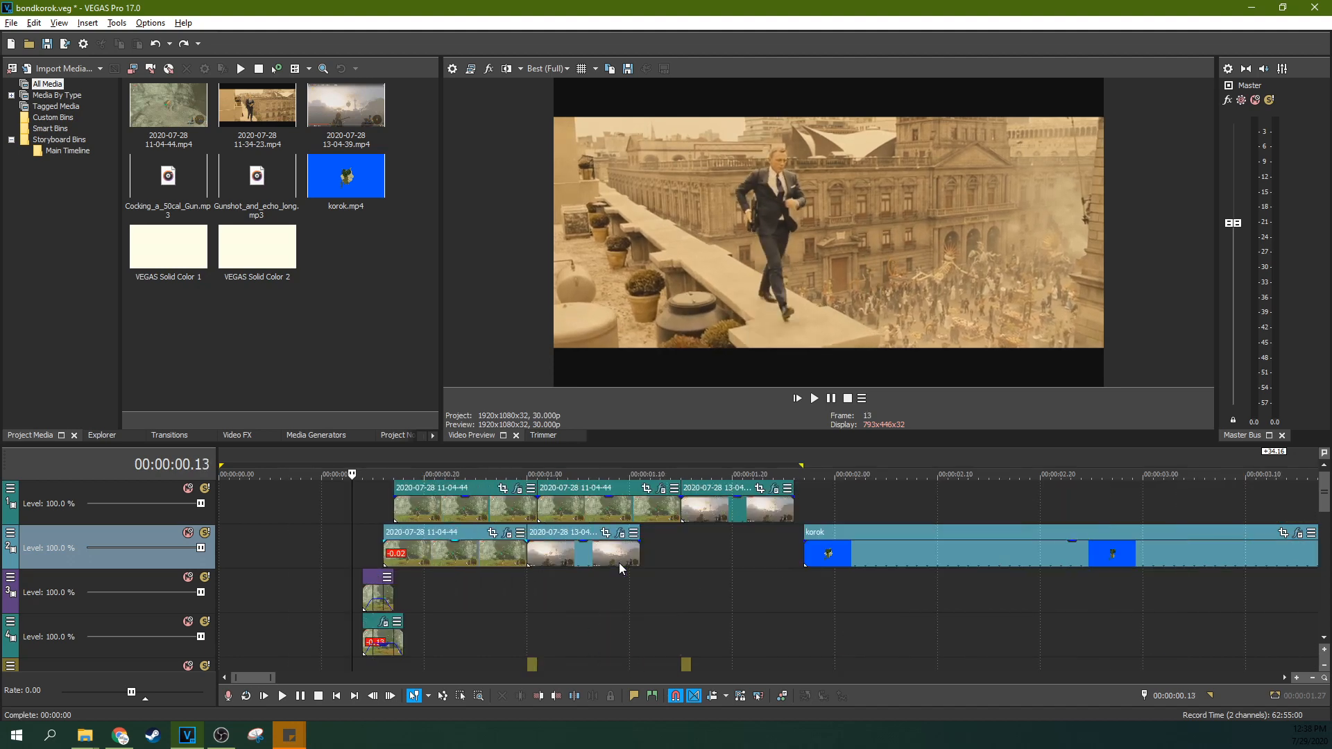
left_click(412, 487)
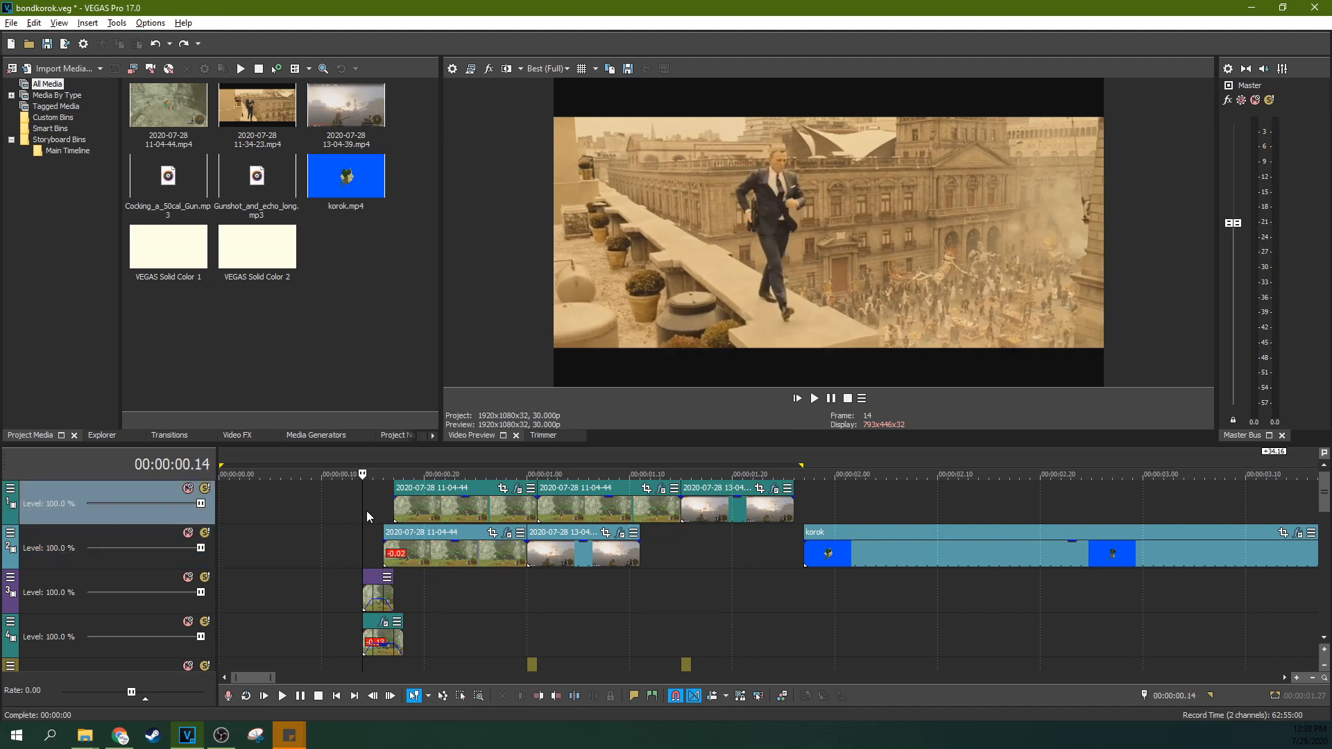
left_click(812, 398)
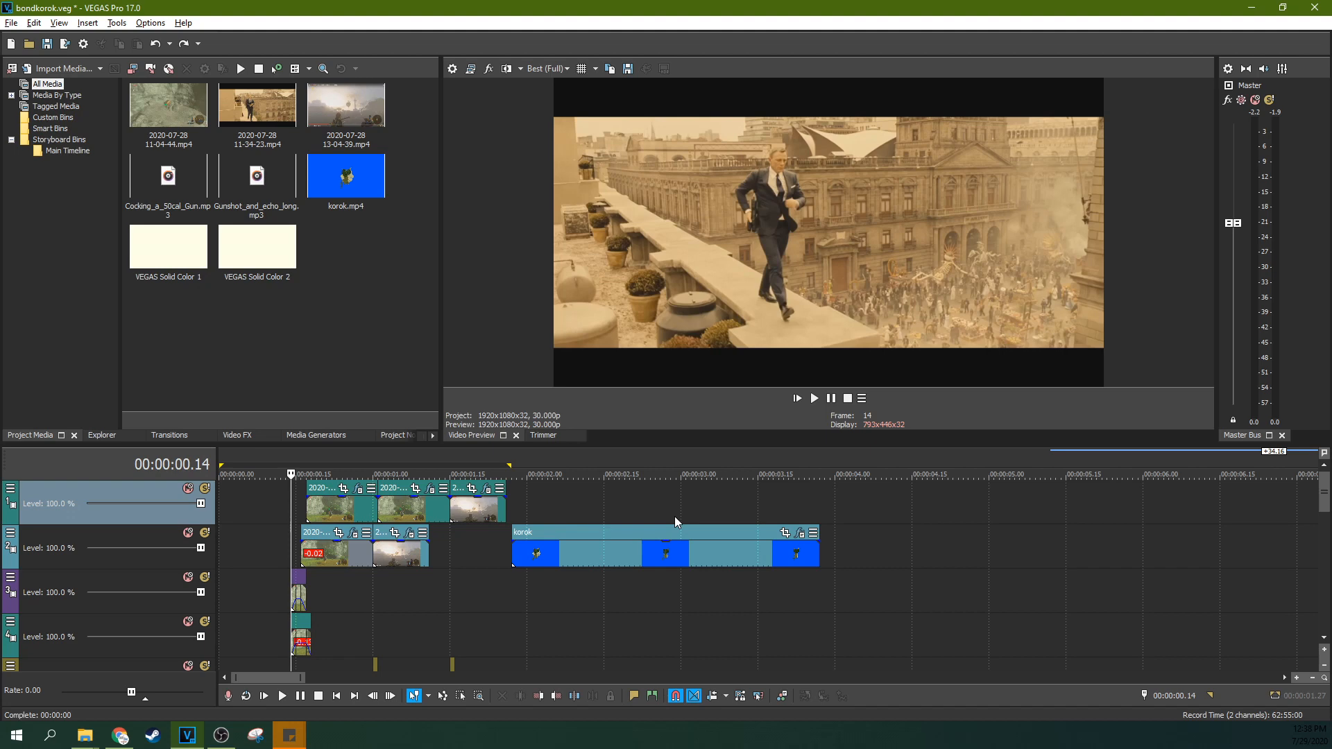
mouse_move(613, 508)
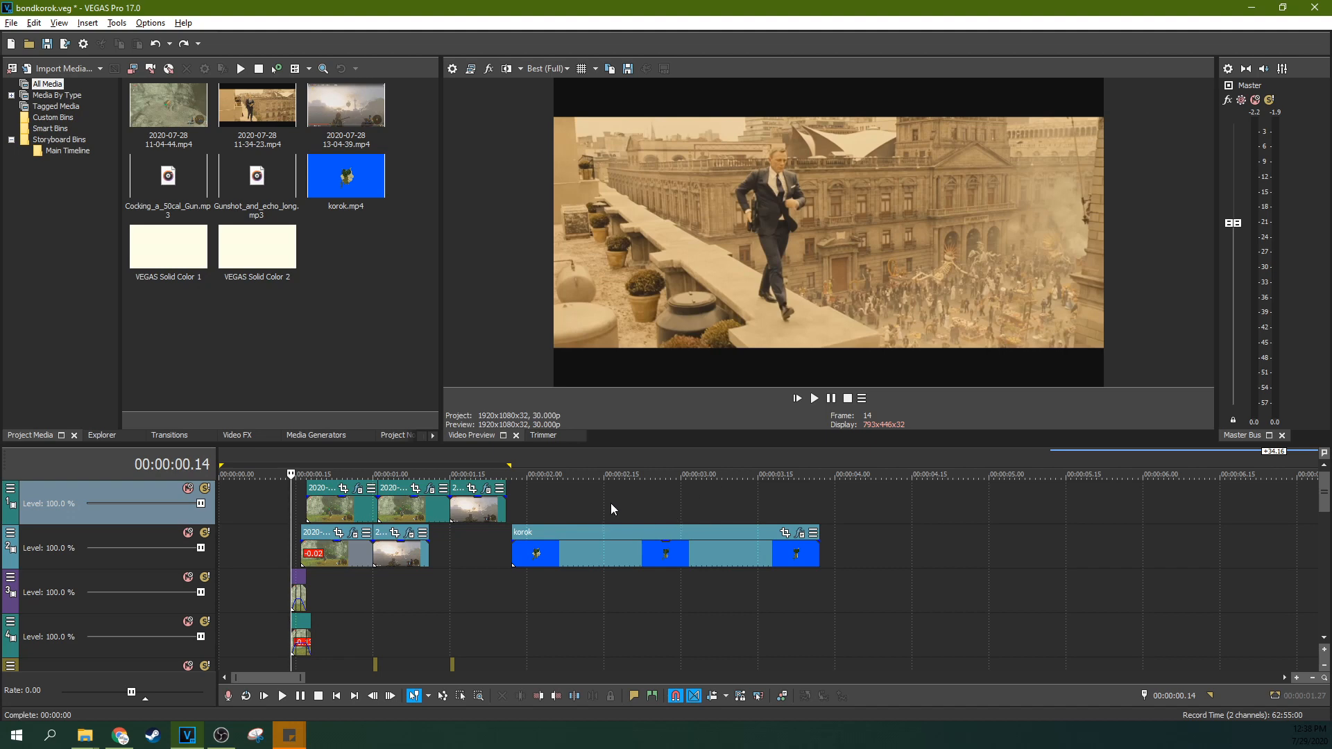